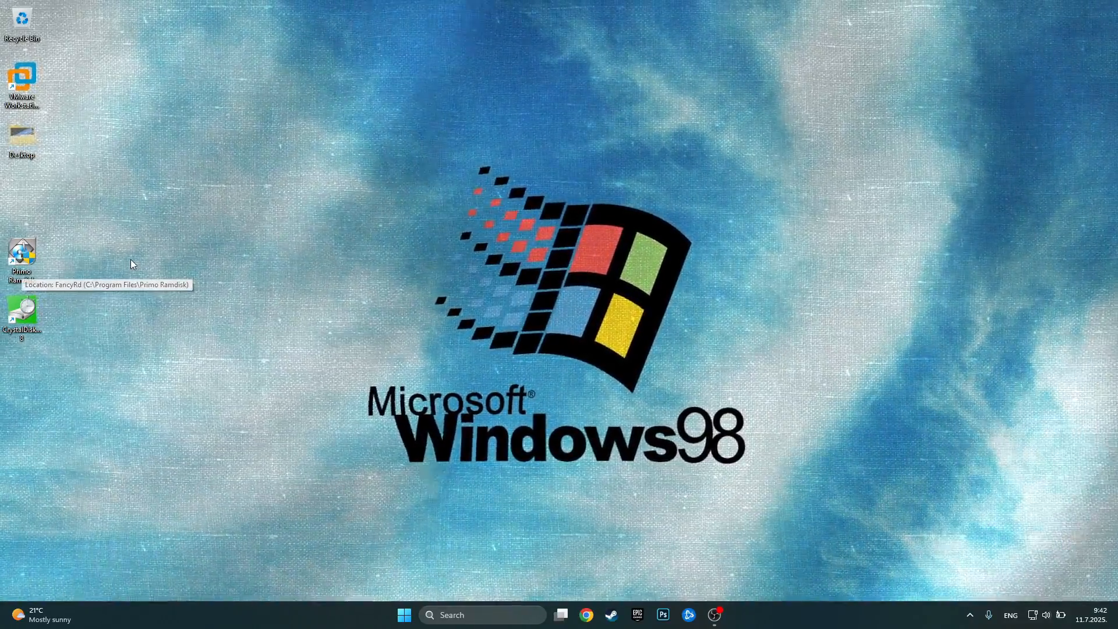
{"action": "mouse_move", "coordinate": [125, 272]}
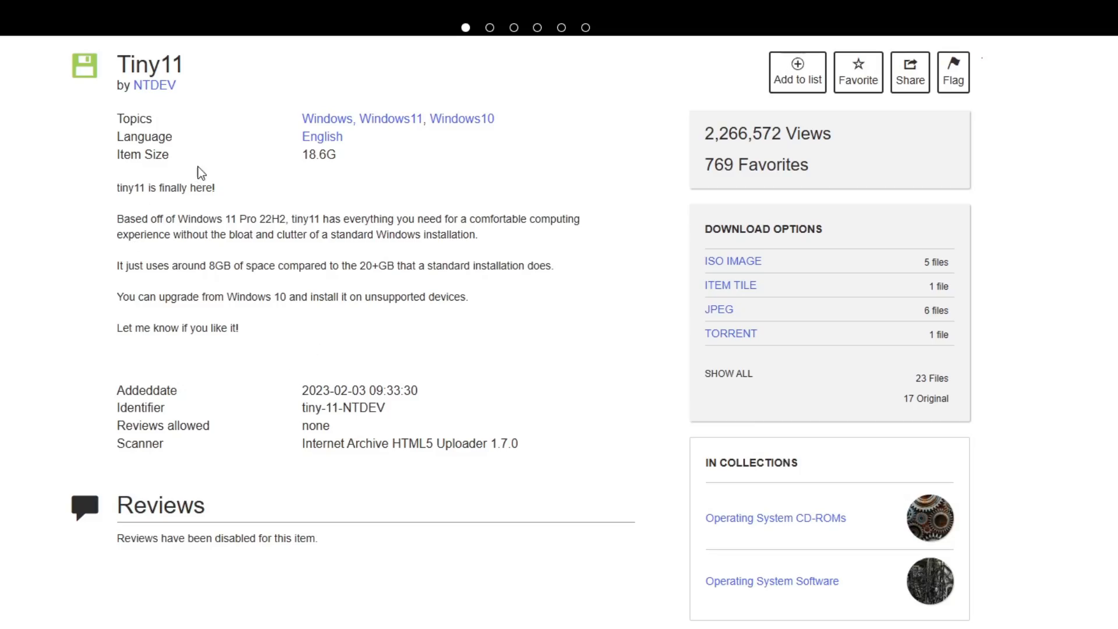
{"action": "mouse_move", "coordinate": [302, 323]}
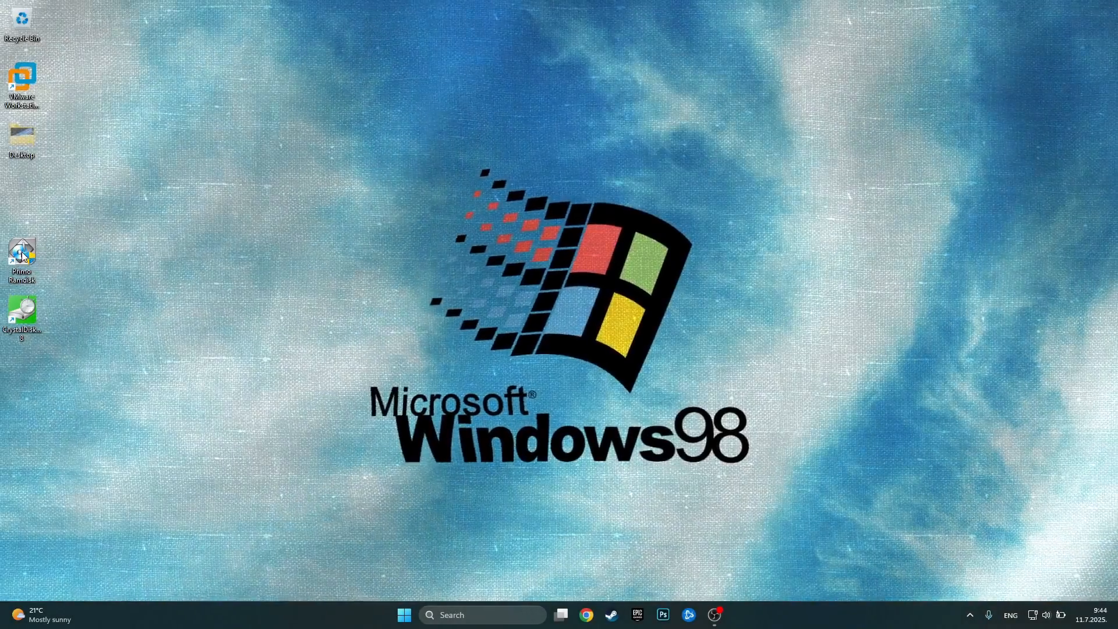
Step: Configure a new 8192 MB RAM disk on drive letter R: in Primo Ramdisk
{"action": "double_click", "coordinate": [21, 256]}
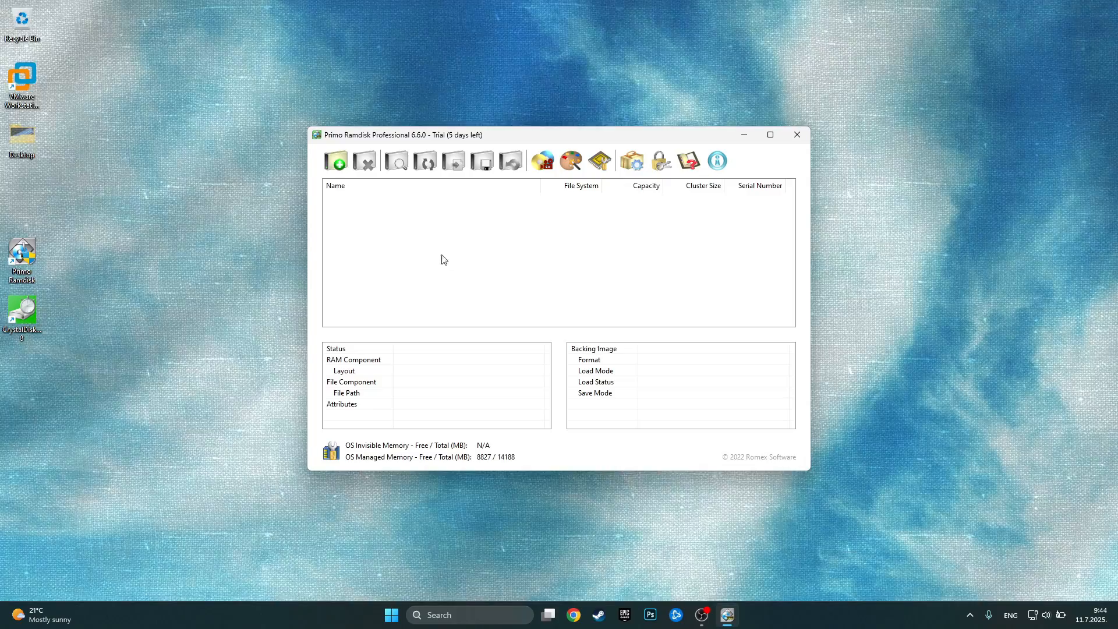
{"action": "mouse_move", "coordinate": [404, 244]}
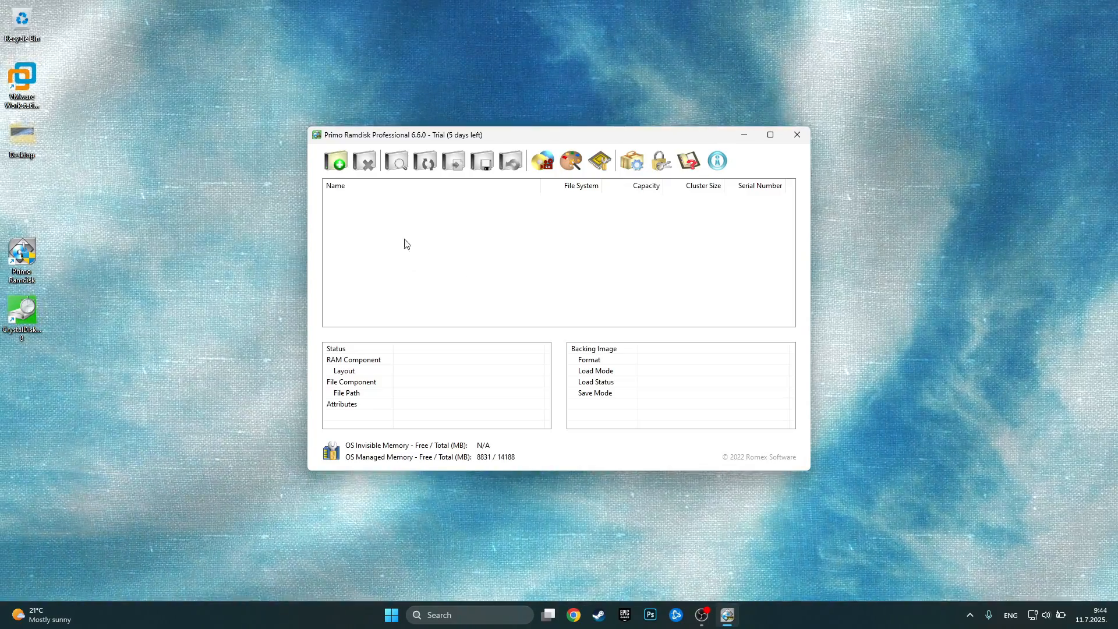
{"action": "mouse_move", "coordinate": [500, 277]}
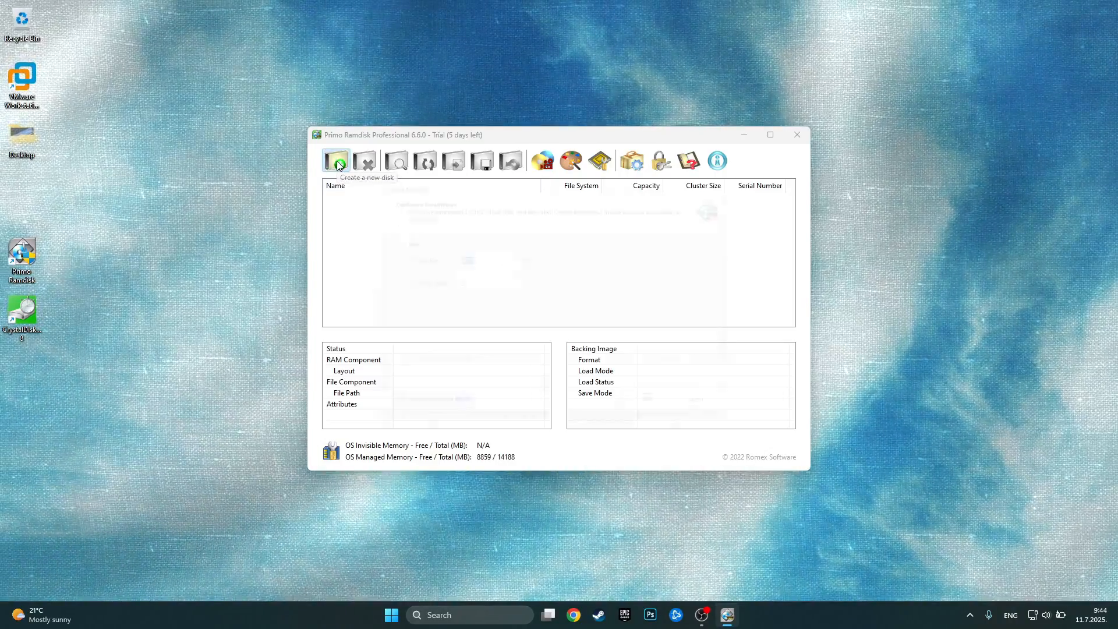
{"action": "left_click", "coordinate": [335, 159]}
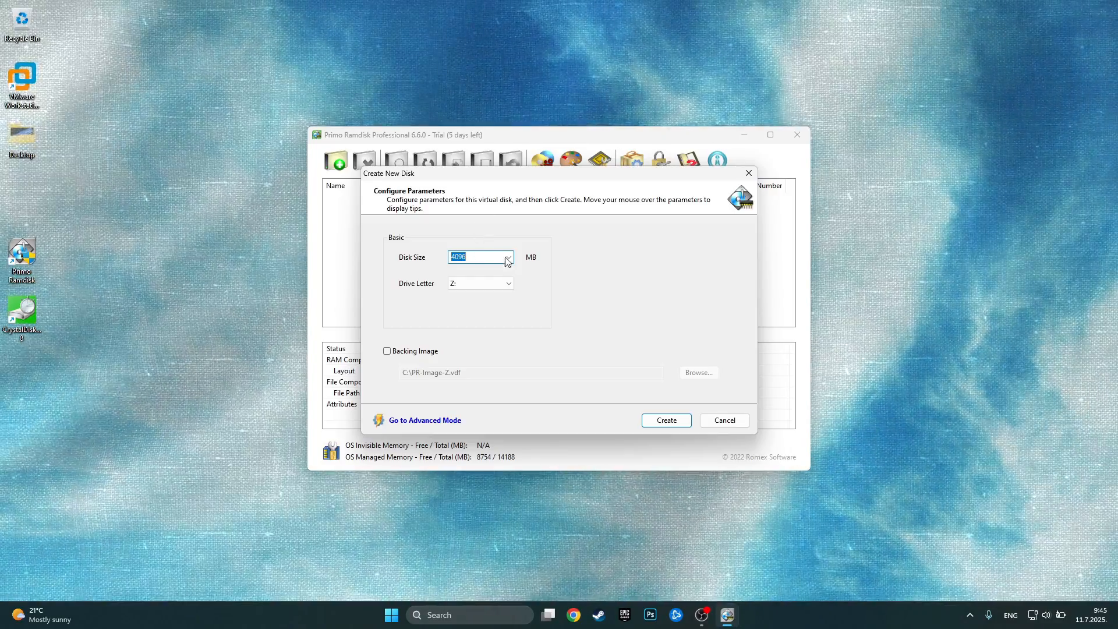
{"action": "left_click", "coordinate": [507, 256]}
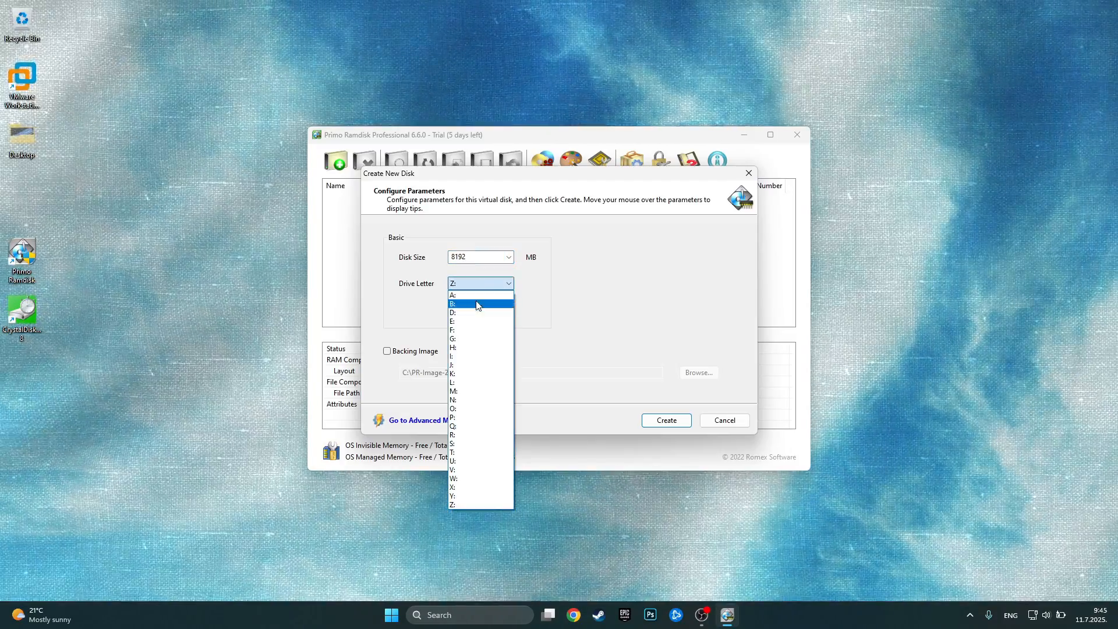
{"action": "mouse_move", "coordinate": [460, 338]}
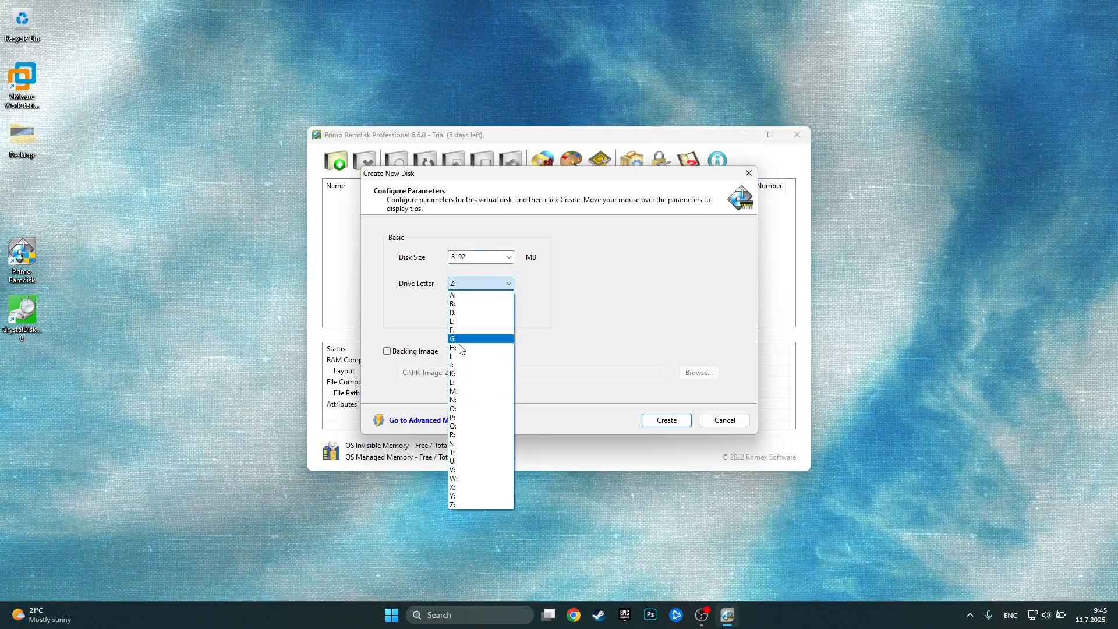
{"action": "left_click", "coordinate": [452, 434]}
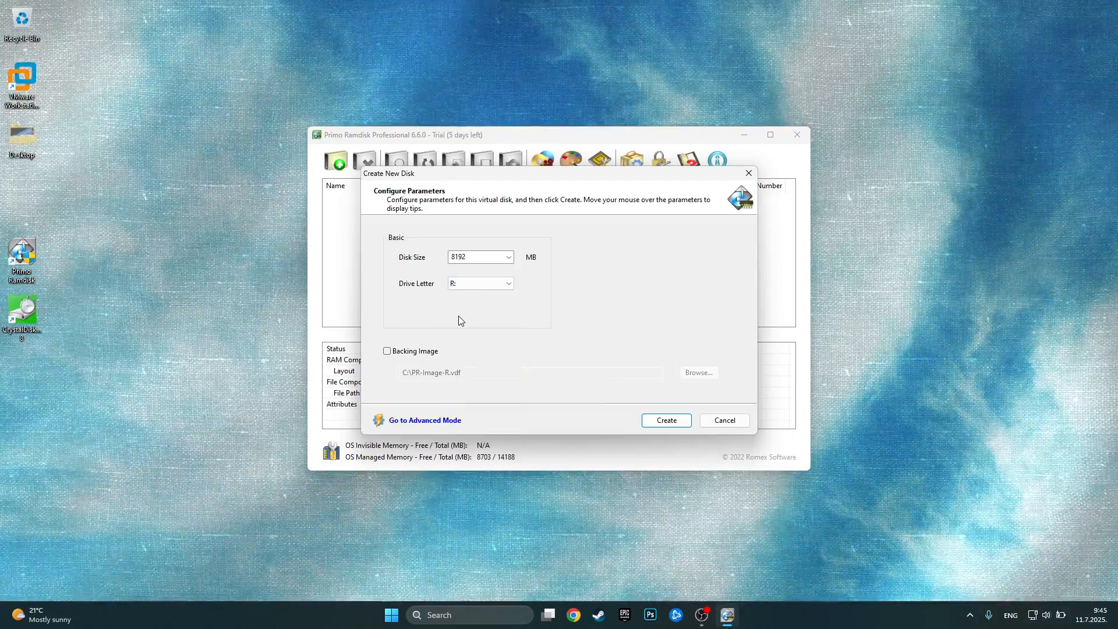
Step: Create the RAM disk and browse RAMDISK (R:) in File Explorer, showing its TEMP folder
{"action": "left_click", "coordinate": [665, 421]}
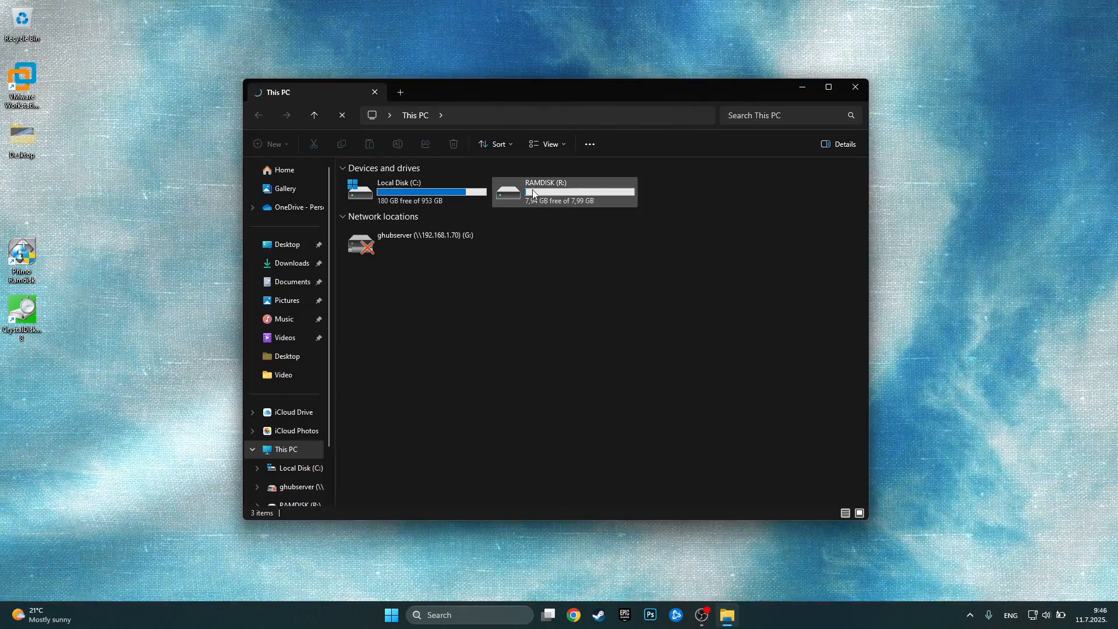
{"action": "double_click", "coordinate": [563, 191]}
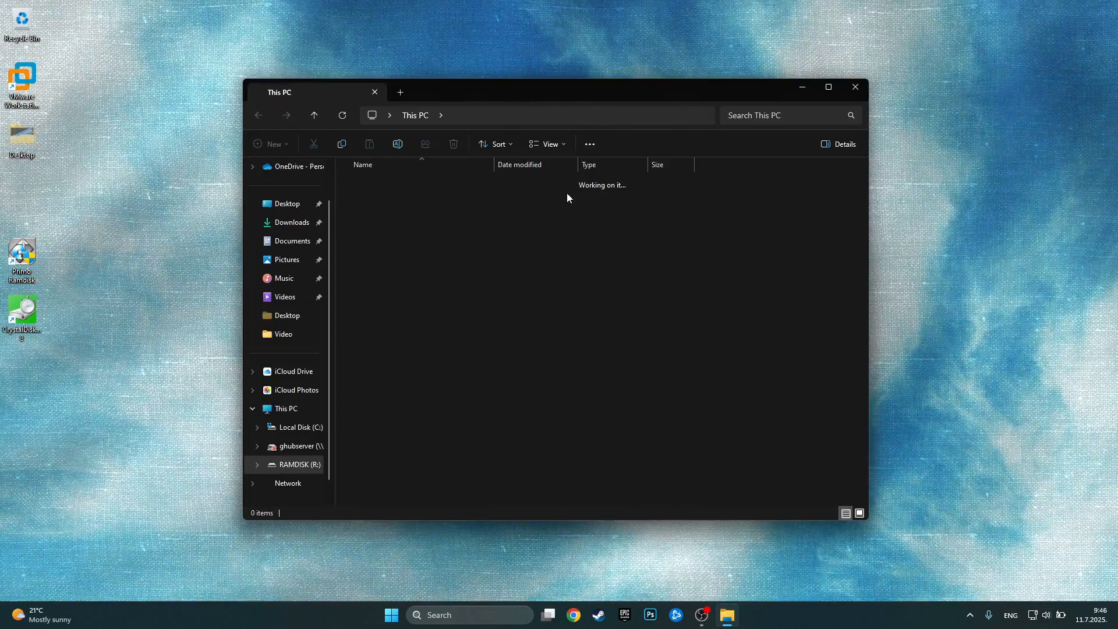
{"action": "left_click", "coordinate": [298, 465]}
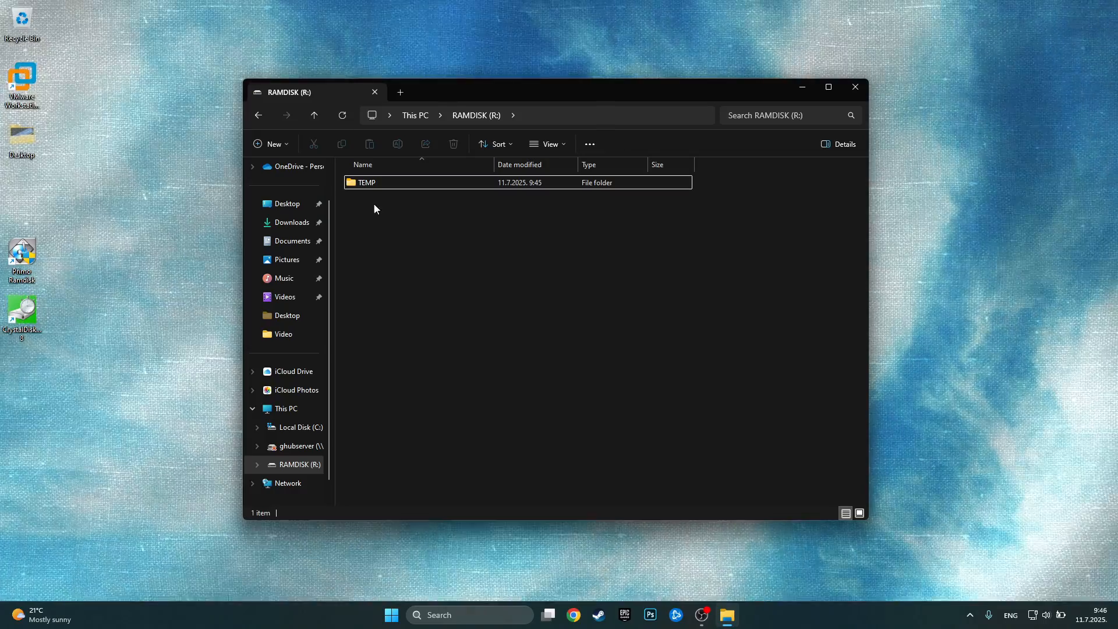
{"action": "left_click", "coordinate": [367, 181]}
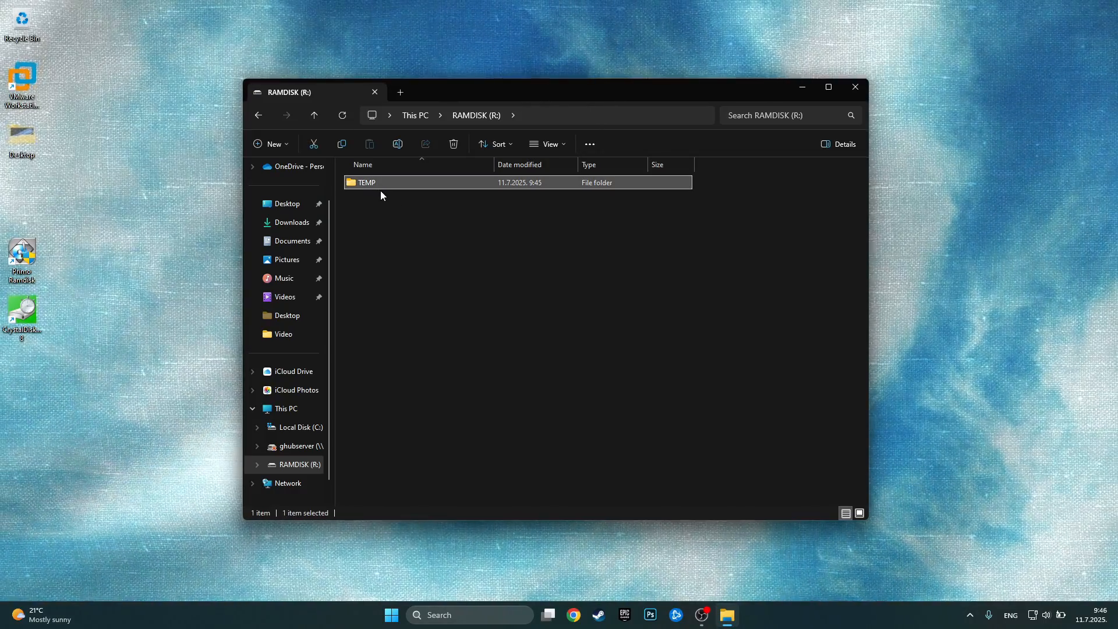
{"action": "double_click", "coordinate": [367, 183]}
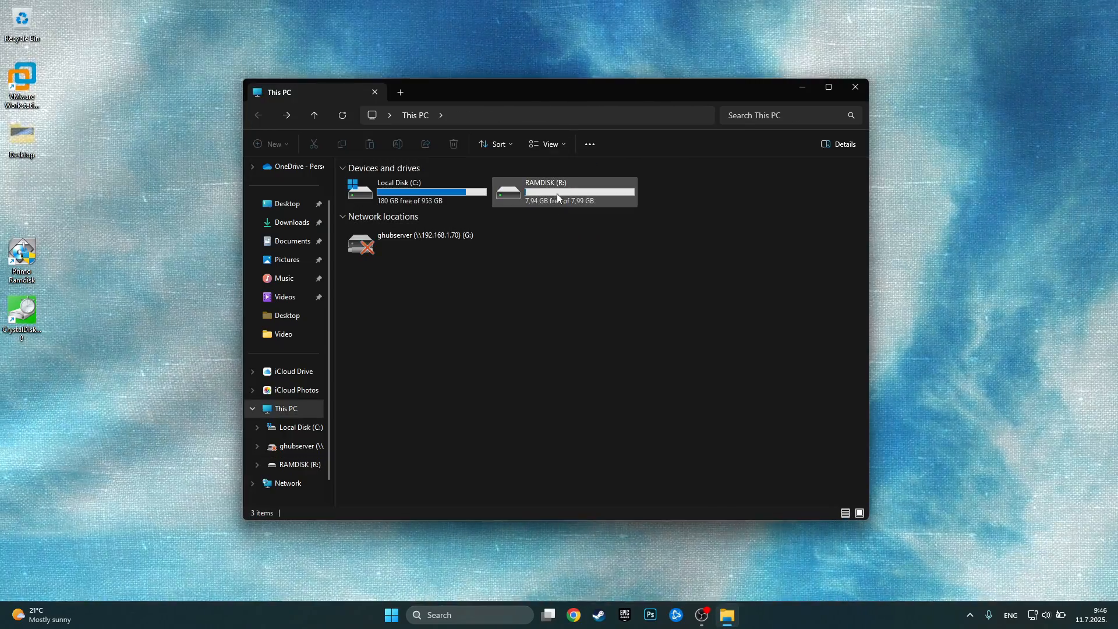
{"action": "mouse_move", "coordinate": [557, 207]}
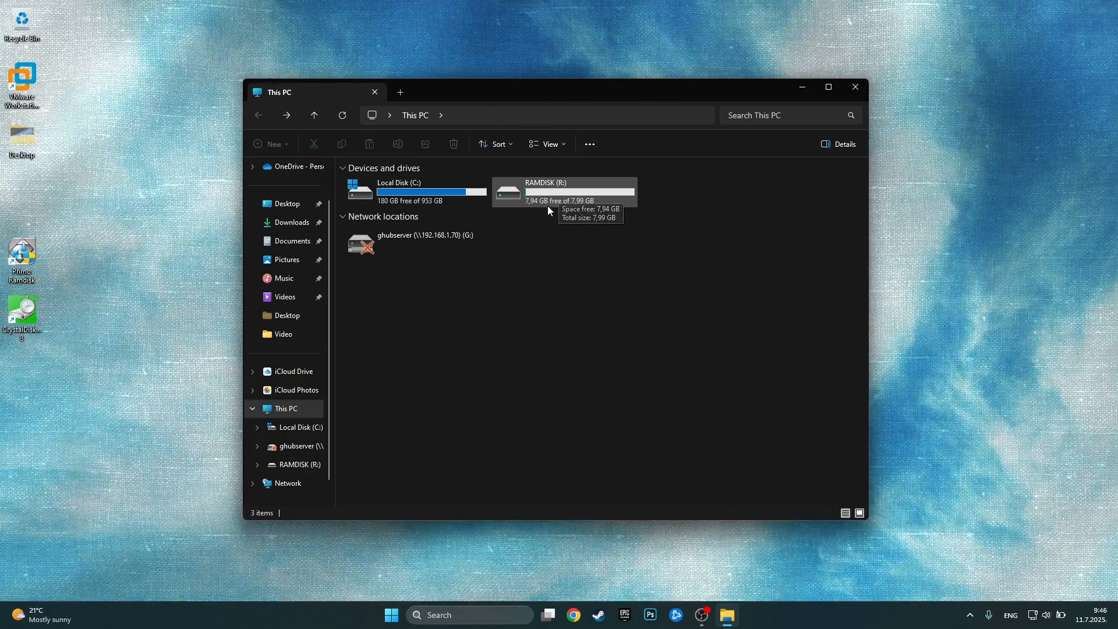
{"action": "mouse_move", "coordinate": [730, 146]}
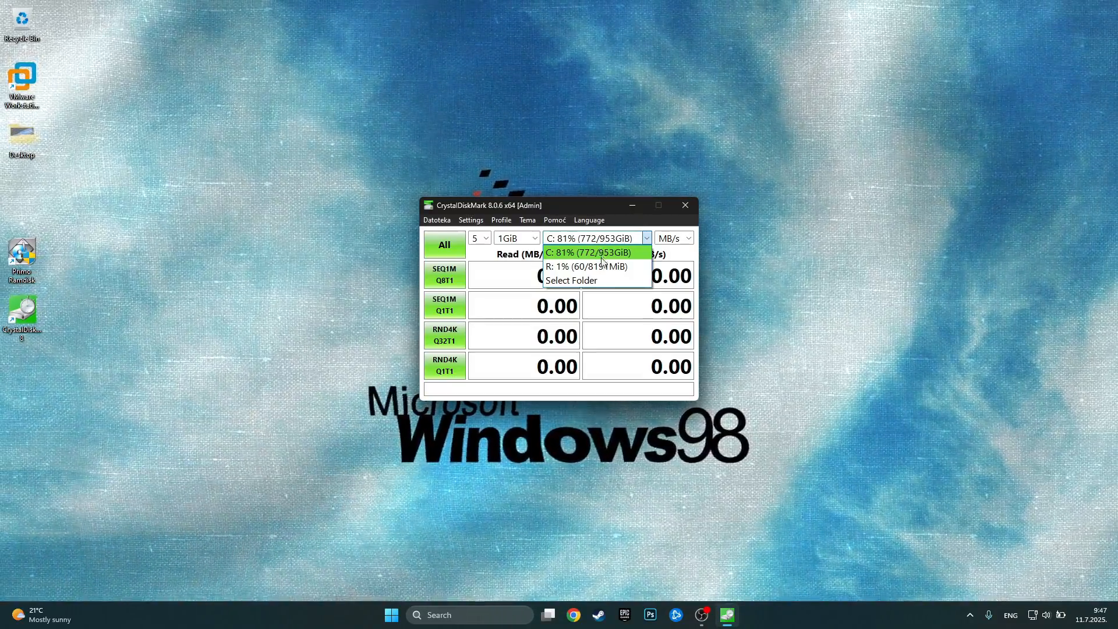
{"action": "mouse_move", "coordinate": [584, 265]}
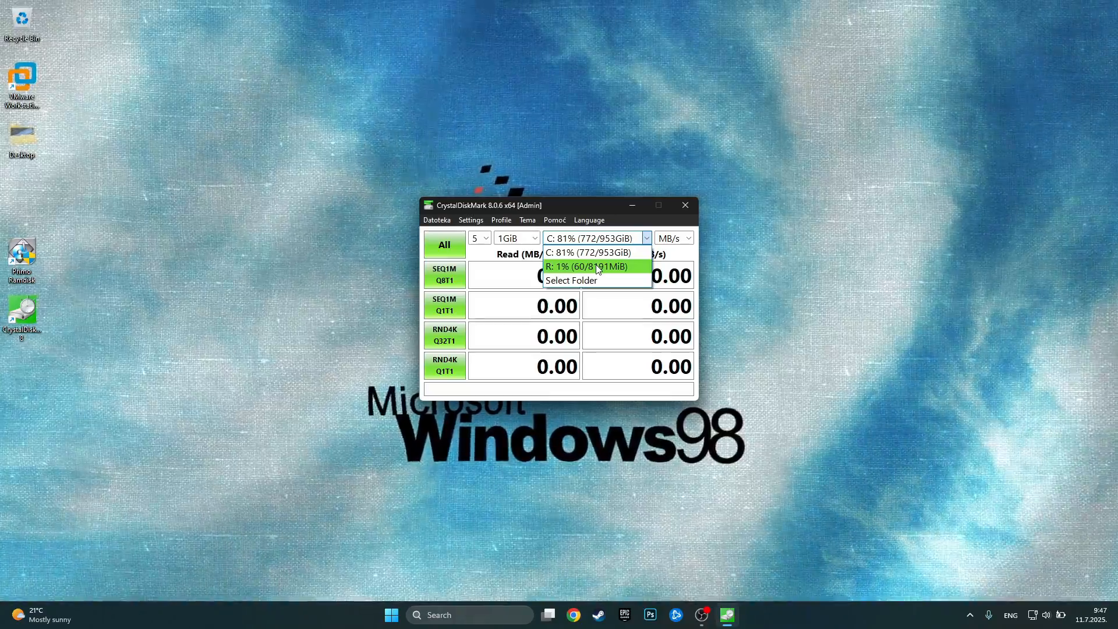
Step: Run all CrystalDiskMark tests on C:, reading about 3485 MB/s and writing 1708 MB/s
{"action": "left_click", "coordinate": [592, 252]}
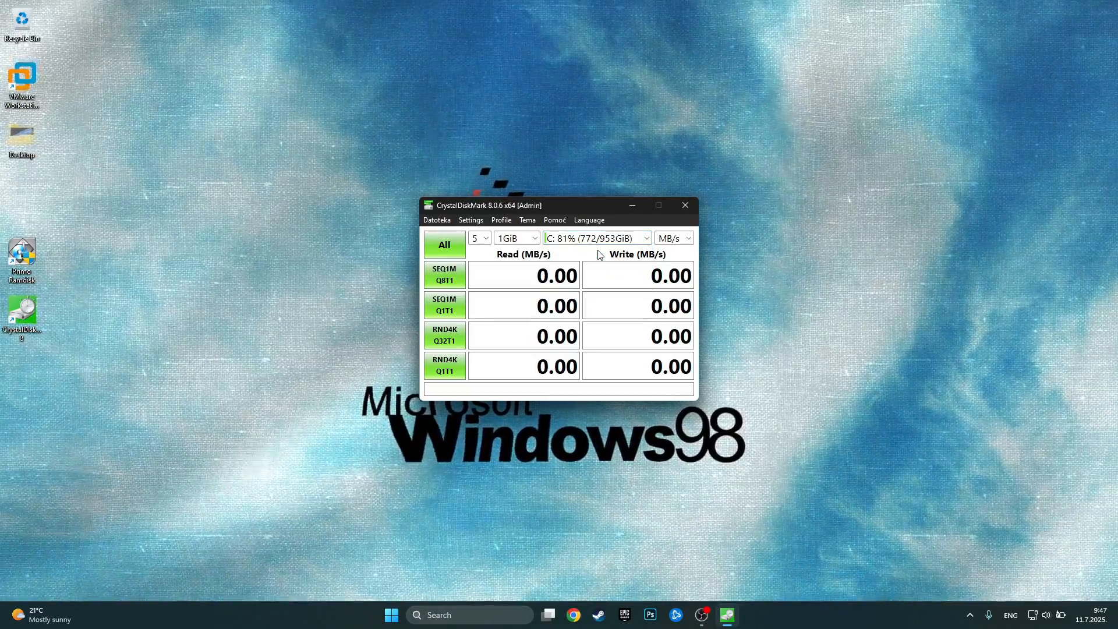
{"action": "mouse_move", "coordinate": [563, 239]}
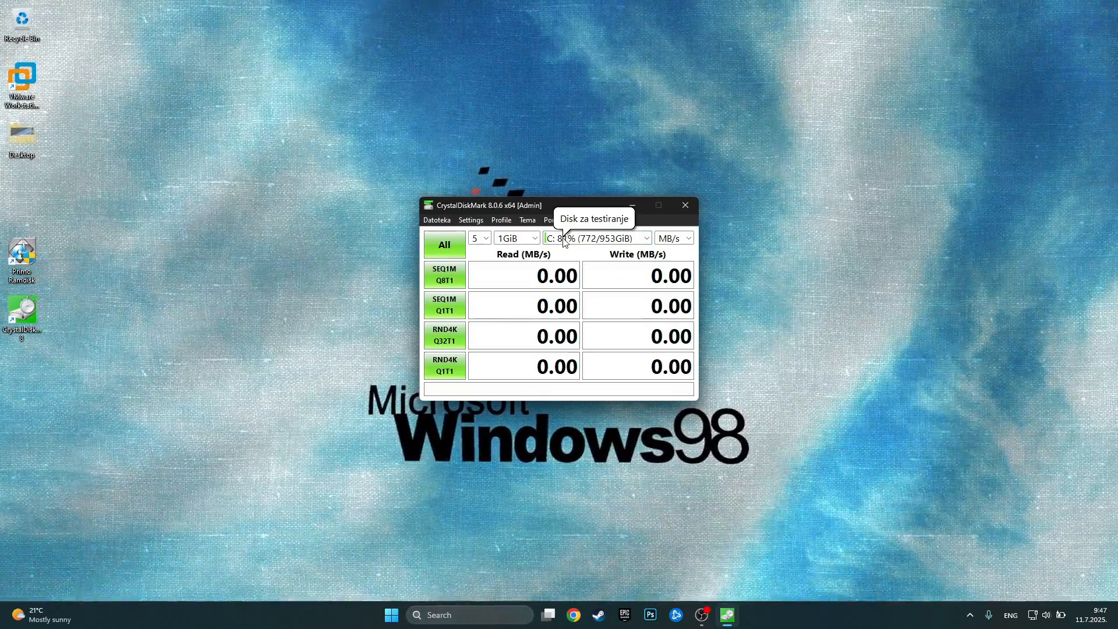
{"action": "left_click", "coordinate": [444, 245]}
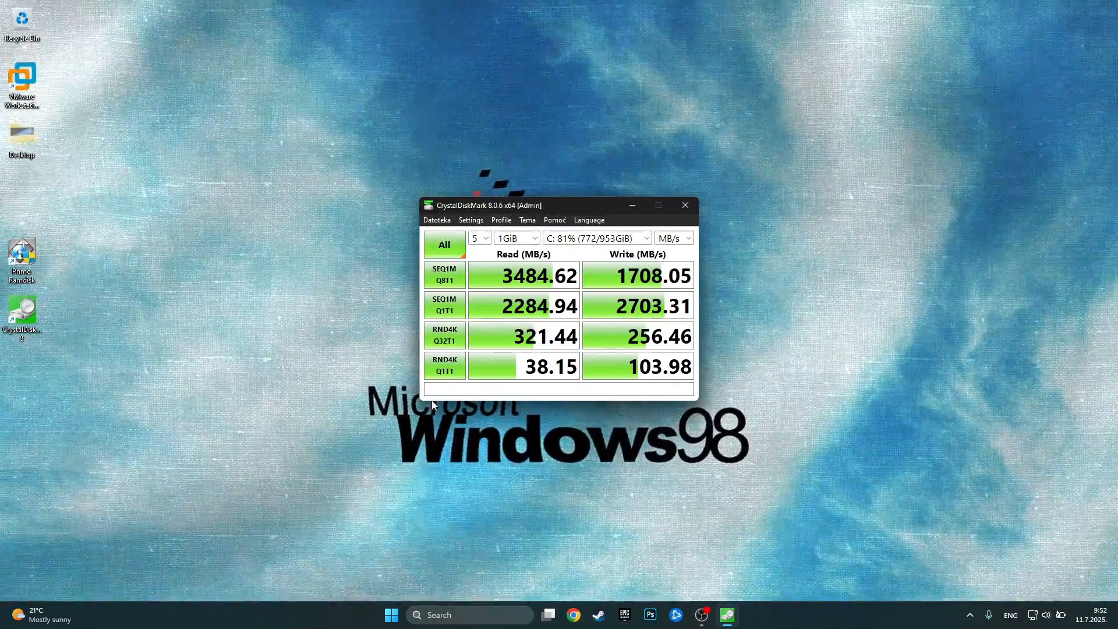
{"action": "mouse_move", "coordinate": [245, 207]}
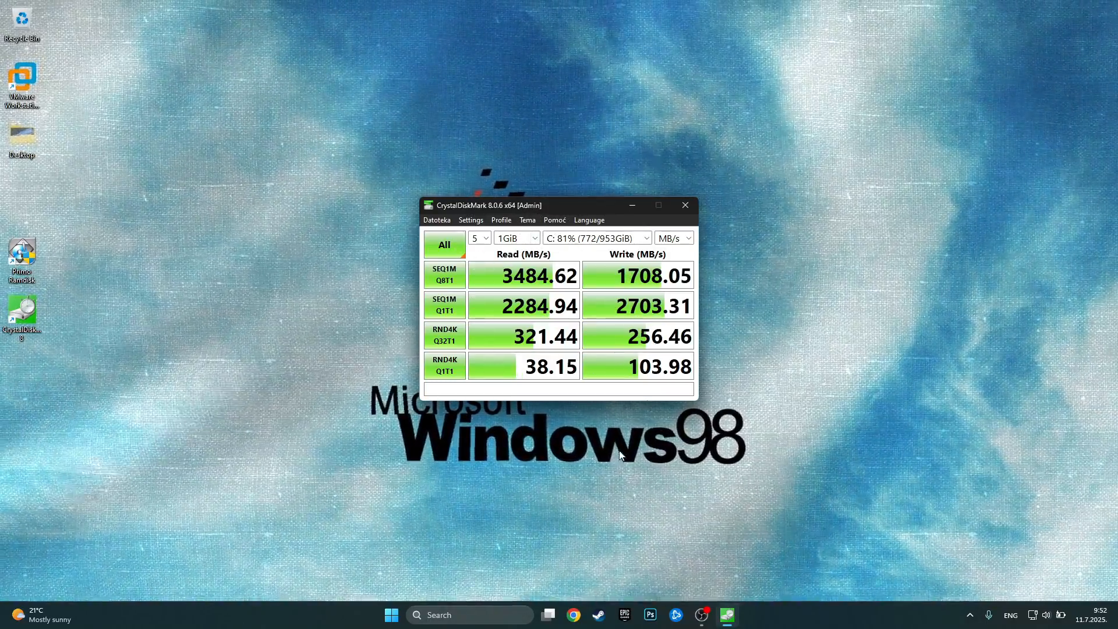
{"action": "mouse_move", "coordinate": [506, 285]}
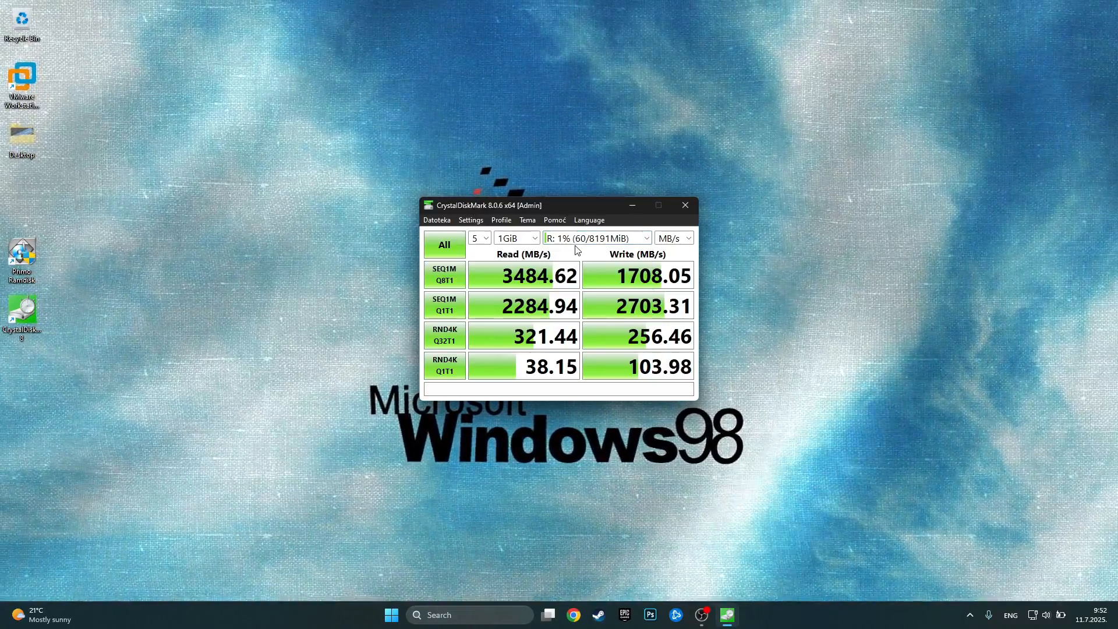
Step: Run all CrystalDiskMark tests on the R: RAM disk, about 16072 MB/s read and 20438 MB/s write
{"action": "left_click", "coordinate": [444, 244]}
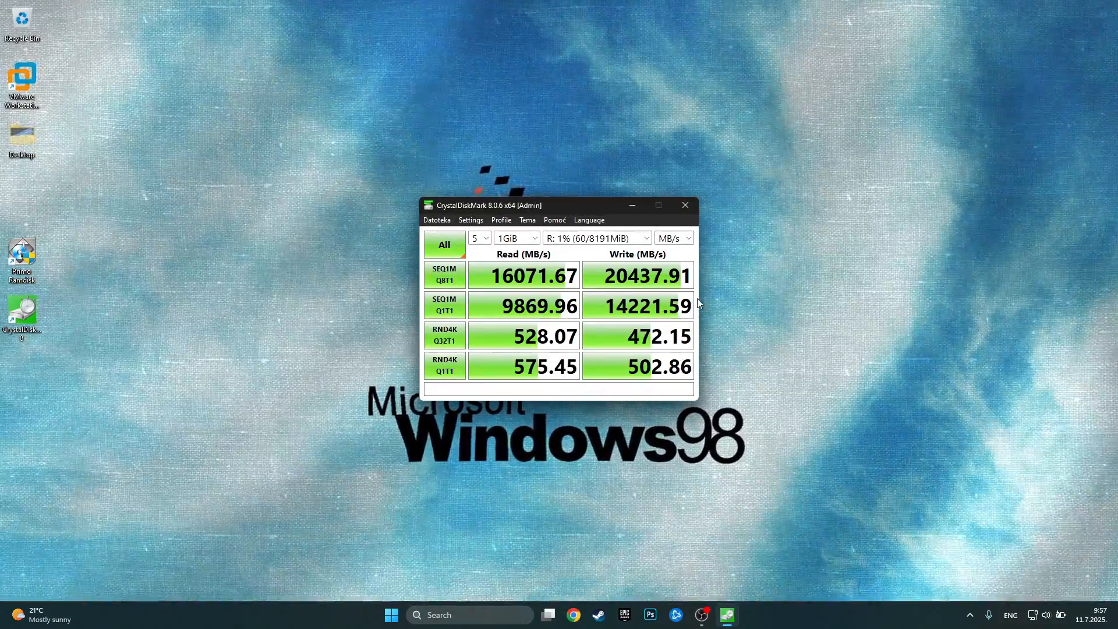
{"action": "mouse_move", "coordinate": [488, 303]}
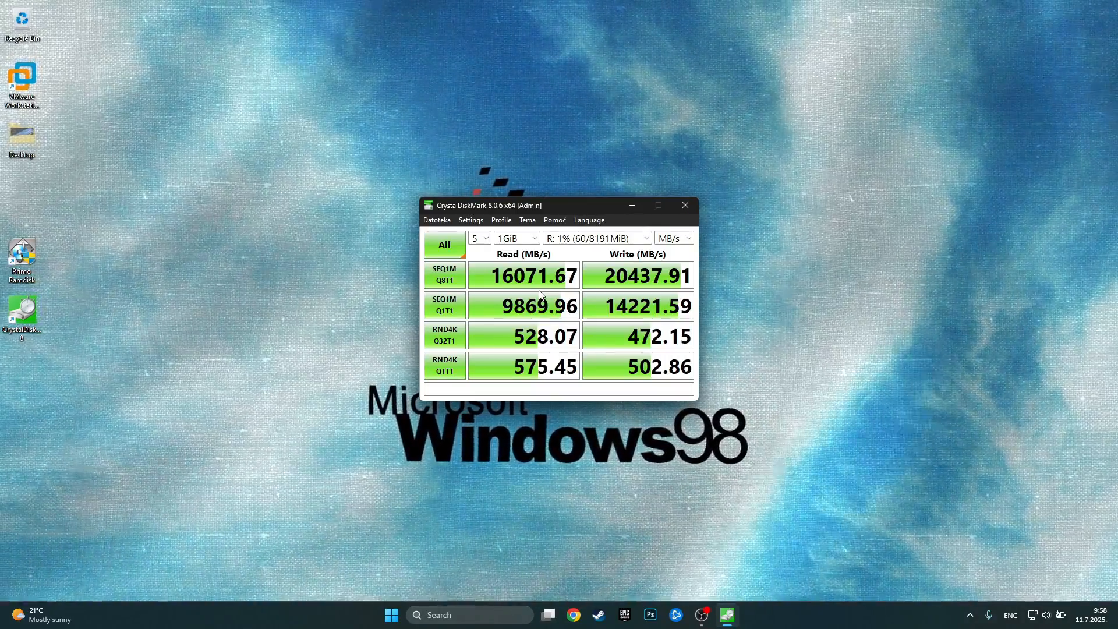
{"action": "mouse_move", "coordinate": [851, 359]}
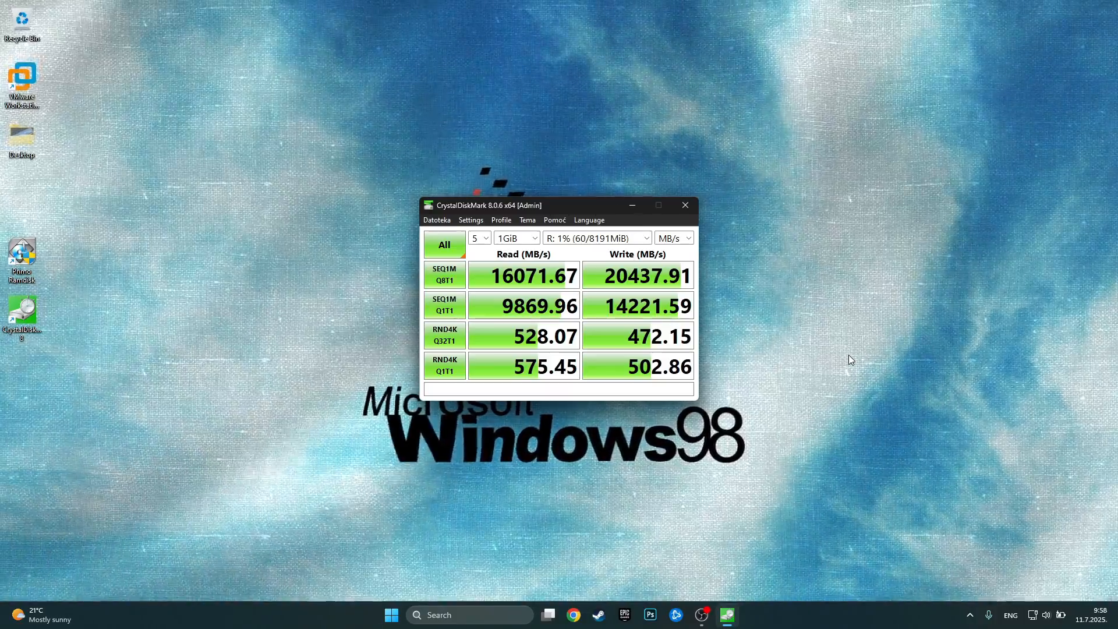
{"action": "mouse_move", "coordinate": [711, 234]}
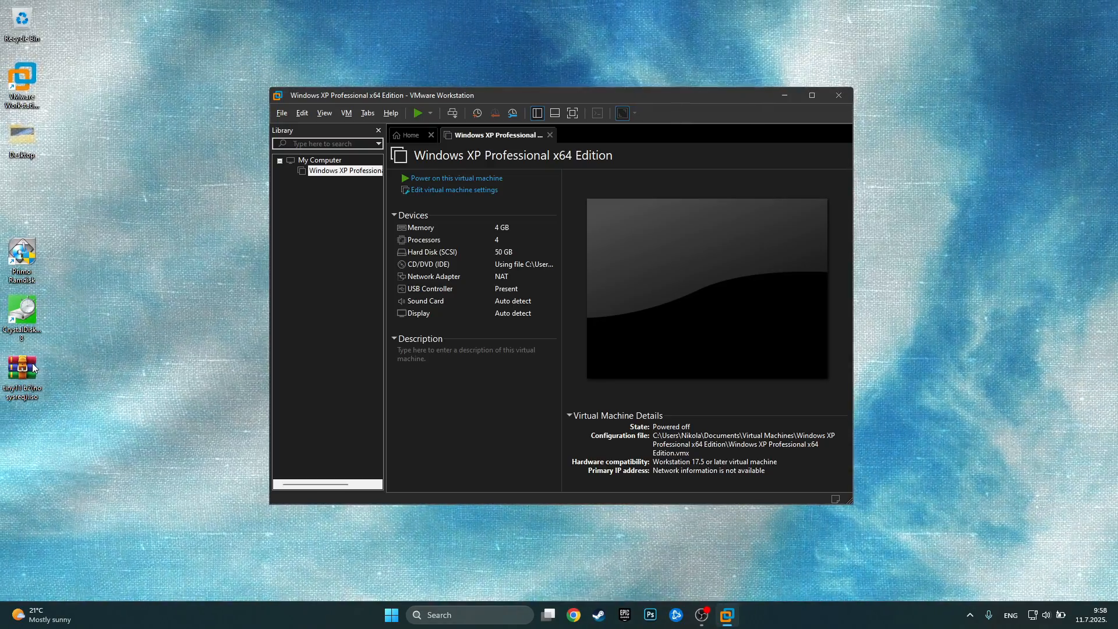
Step: Start a new virtual machine from the tiny11 ISO image
{"action": "left_click", "coordinate": [281, 113]}
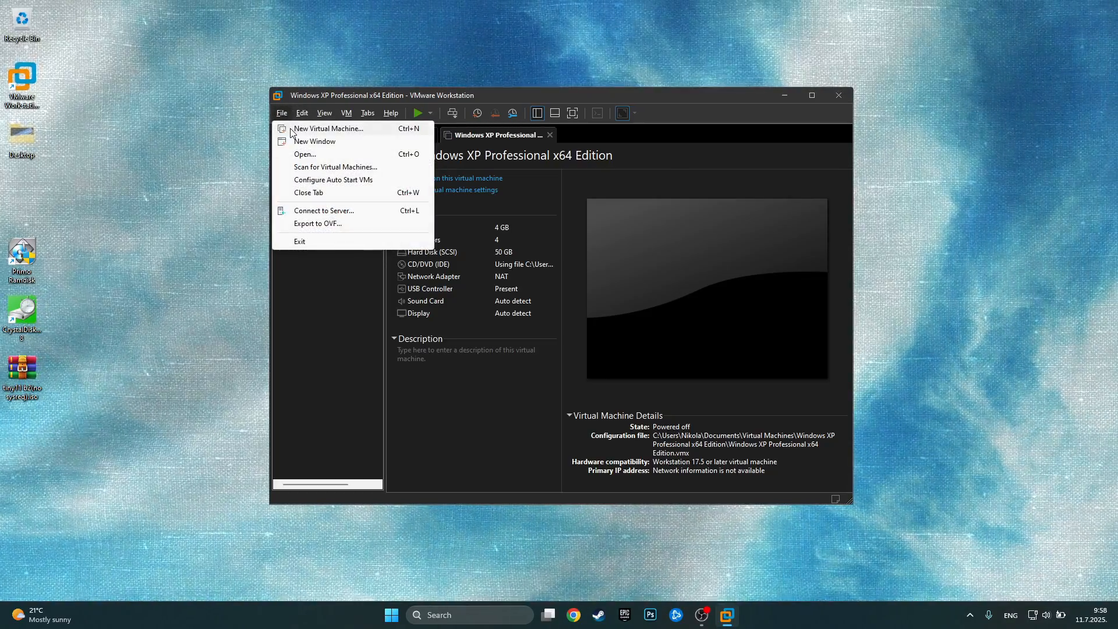
{"action": "left_click", "coordinate": [329, 128]}
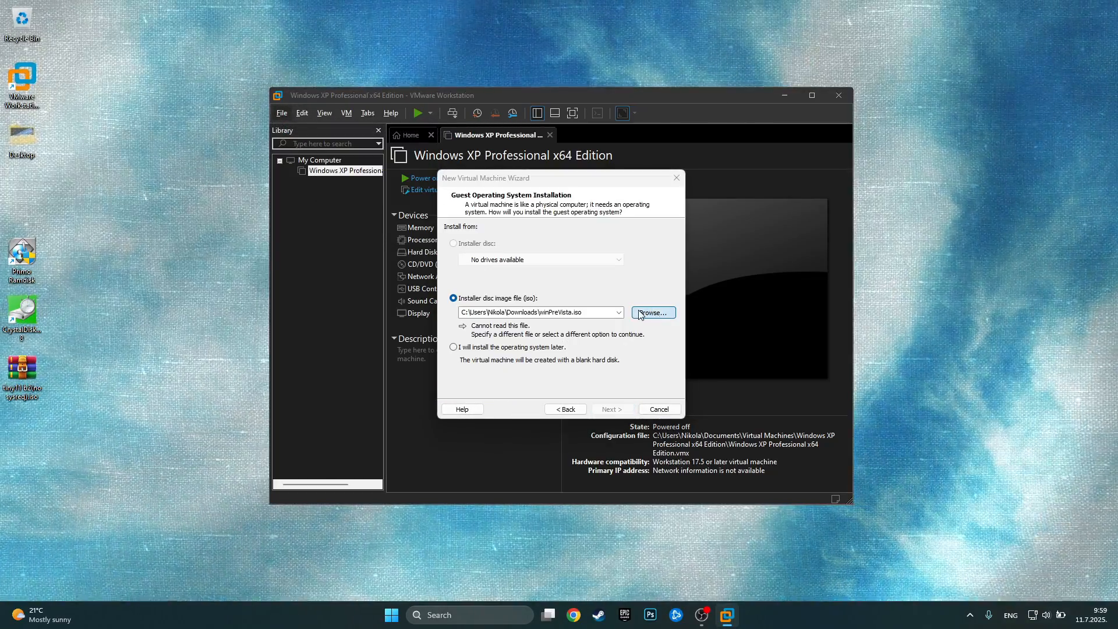
{"action": "left_click", "coordinate": [652, 313]}
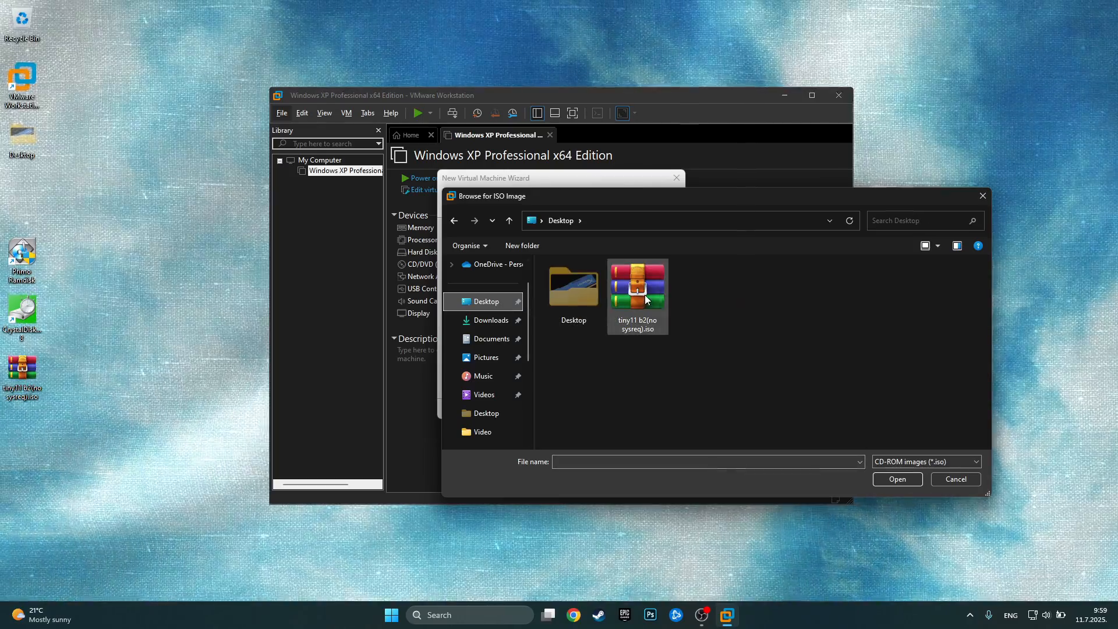
{"action": "left_click", "coordinate": [636, 286]}
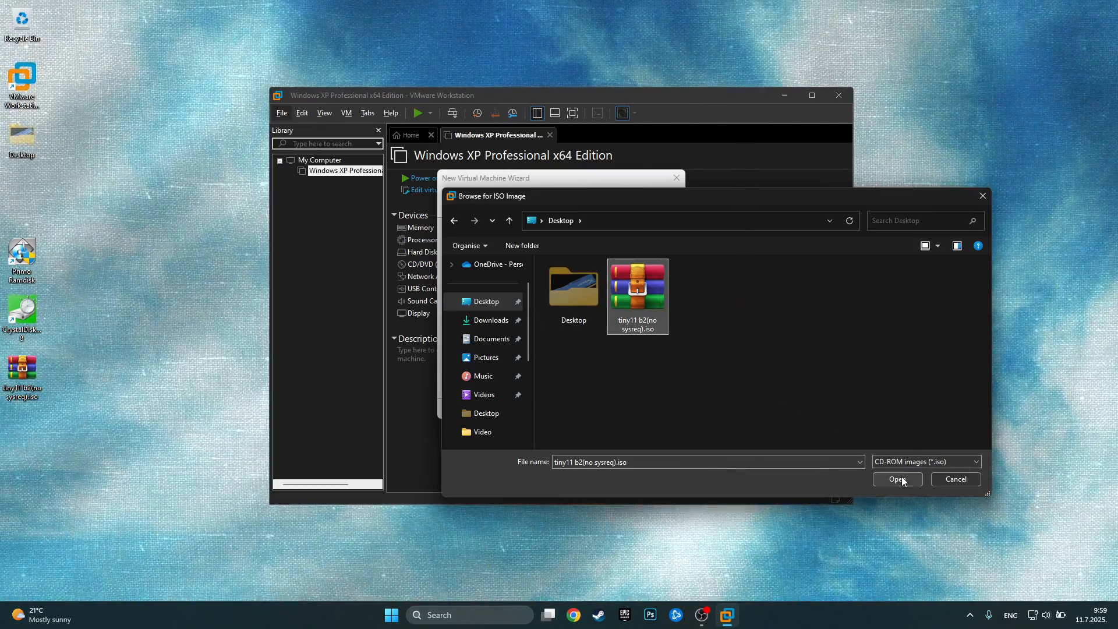
{"action": "left_click", "coordinate": [897, 478]}
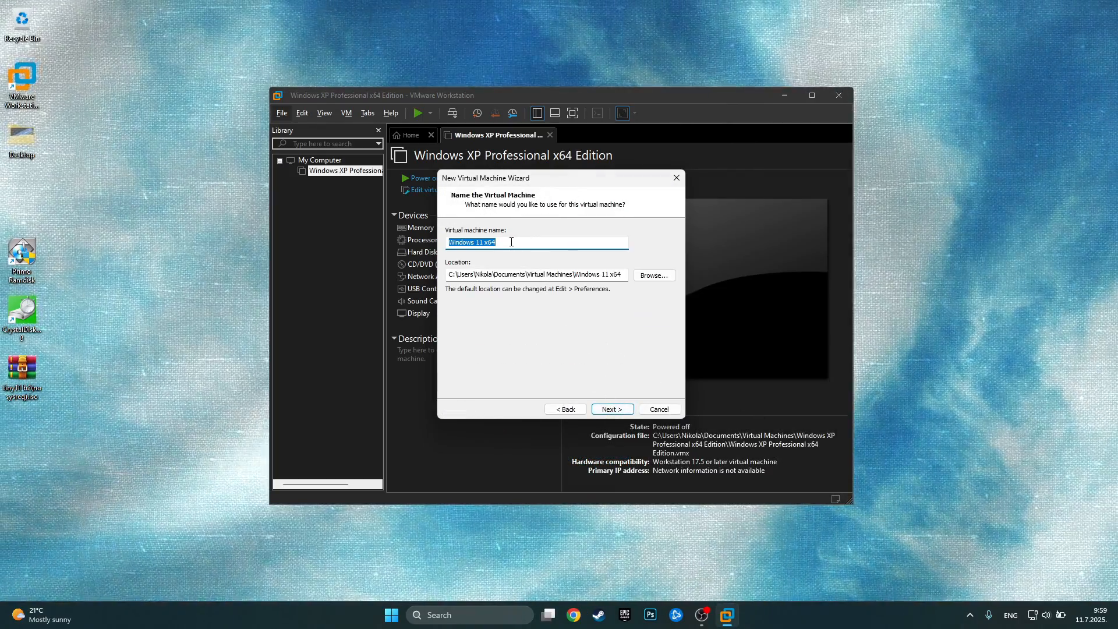
{"action": "mouse_move", "coordinate": [652, 275]}
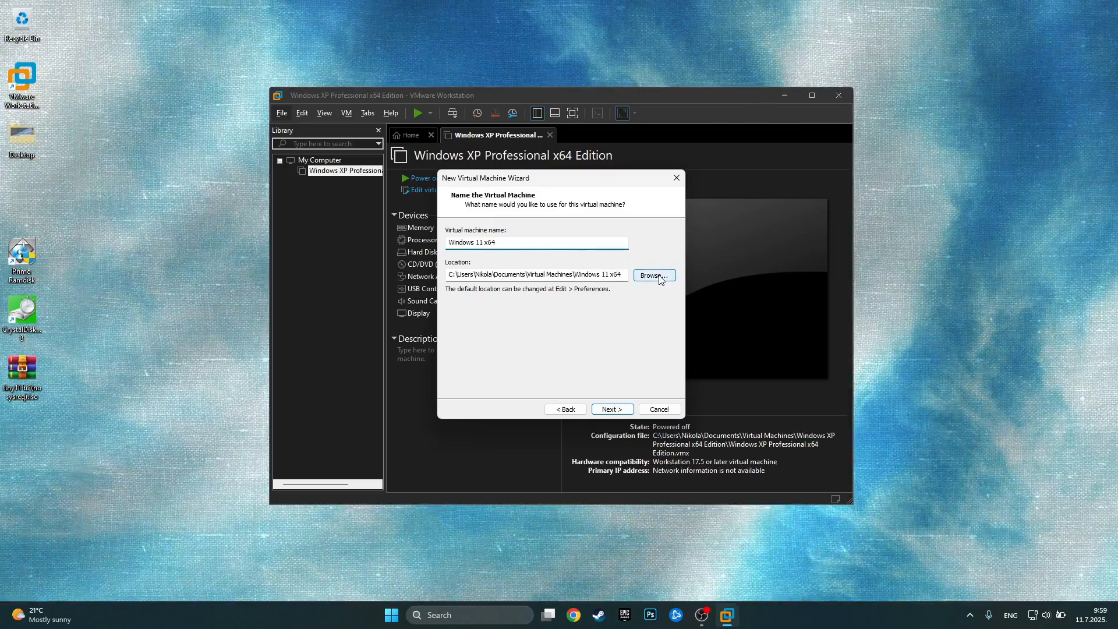
Step: Store the machine's files on RAMDISK (R:) and accept the encryption settings
{"action": "left_click", "coordinate": [653, 275]}
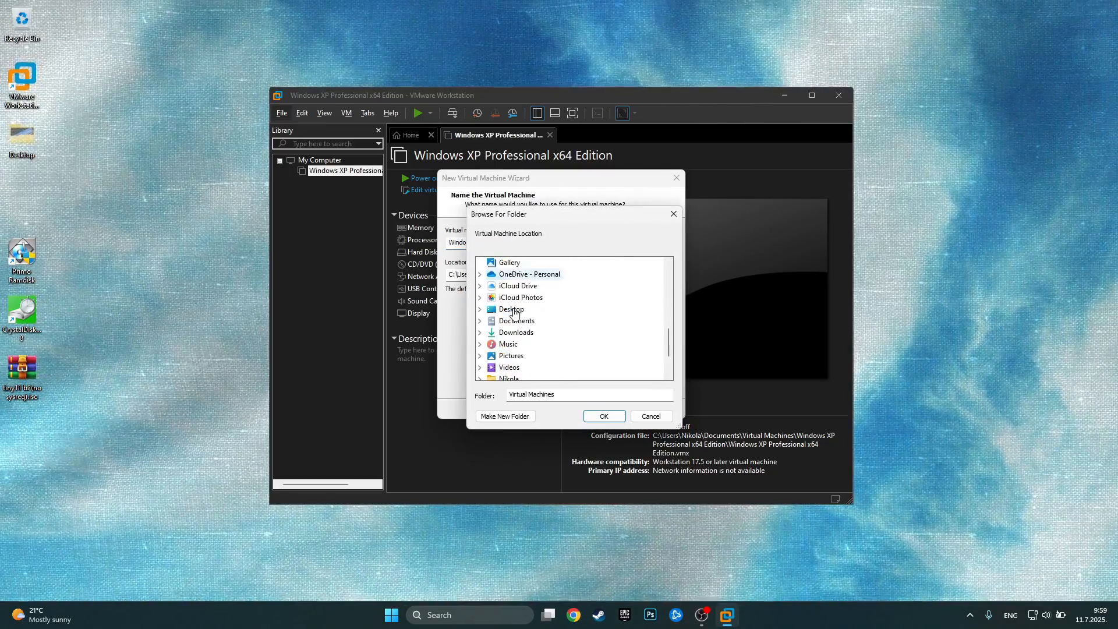
{"action": "scroll", "scroll_direction": "down", "scroll_amount": 3}
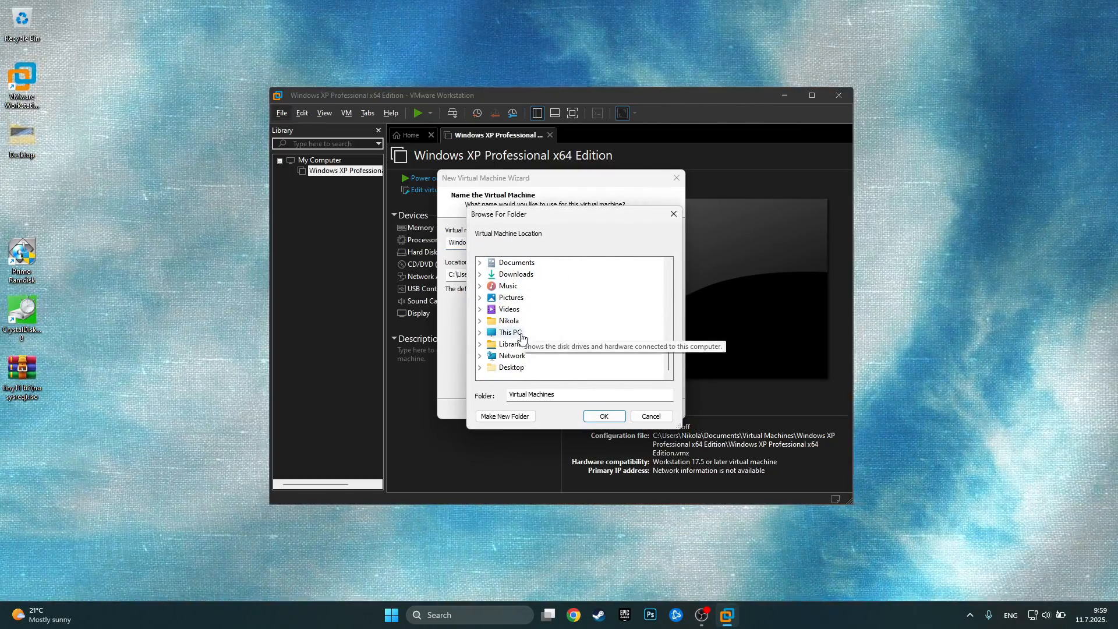
{"action": "mouse_move", "coordinate": [512, 340]}
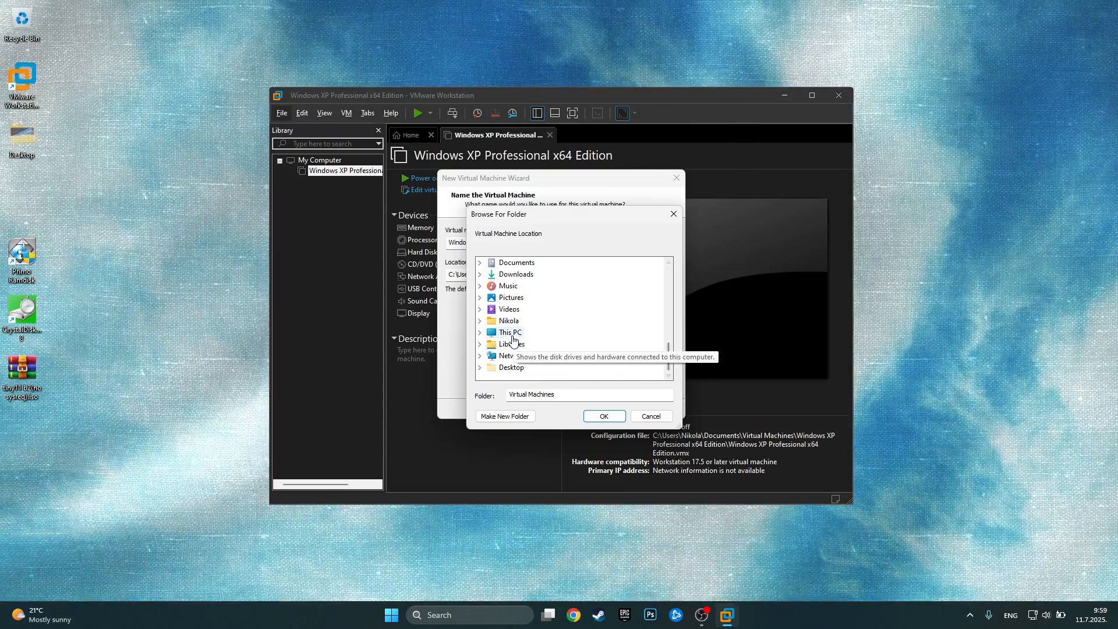
{"action": "left_click", "coordinate": [479, 332]}
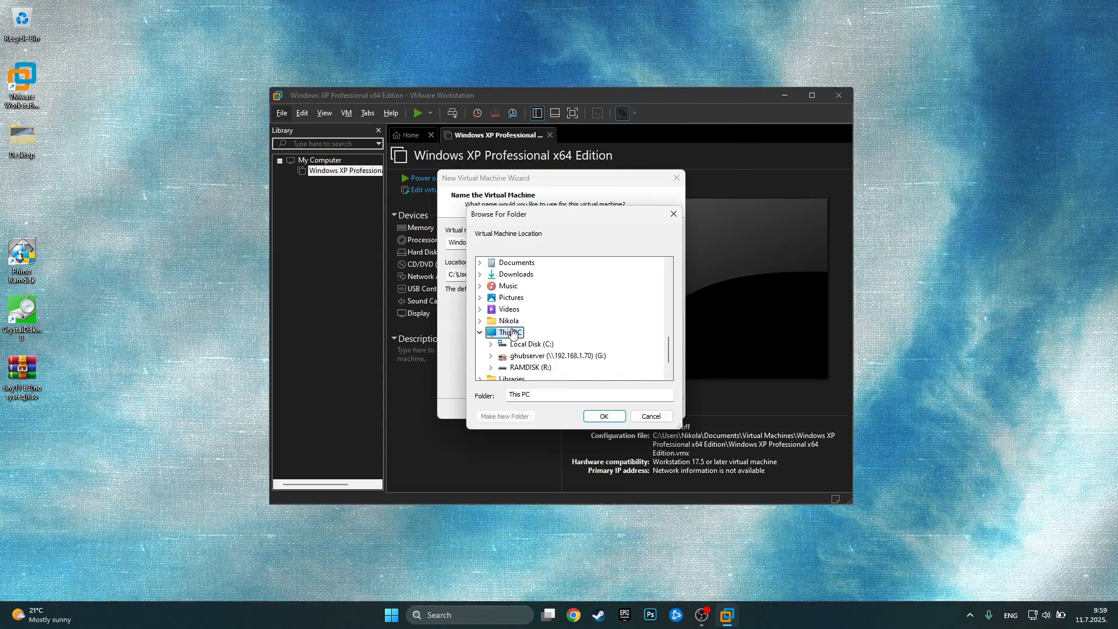
{"action": "mouse_move", "coordinate": [533, 367]}
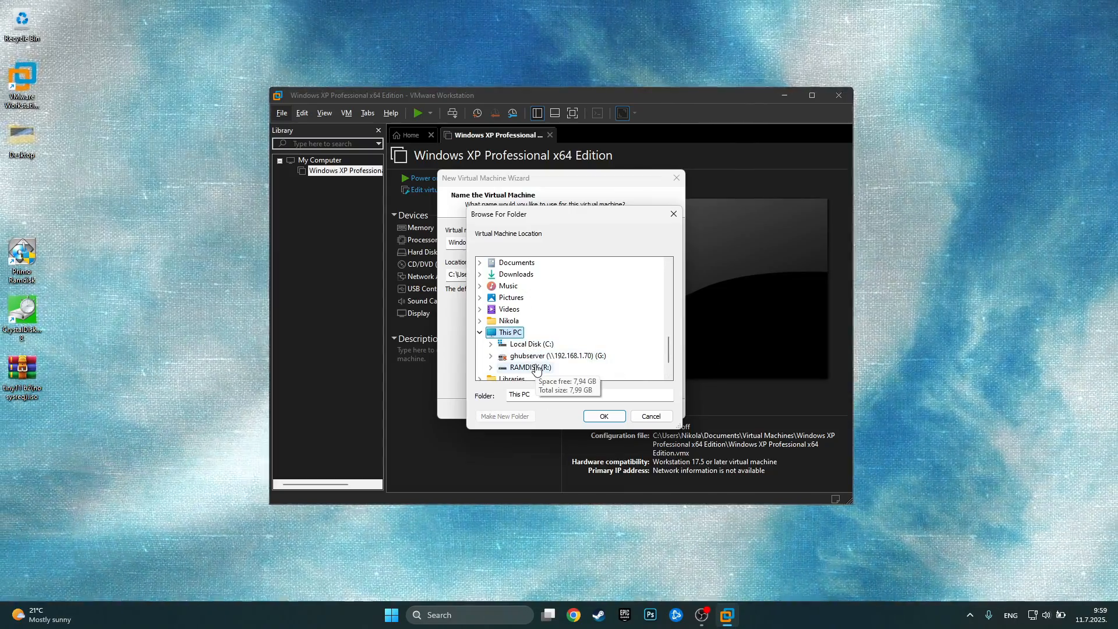
{"action": "left_click", "coordinate": [531, 367]}
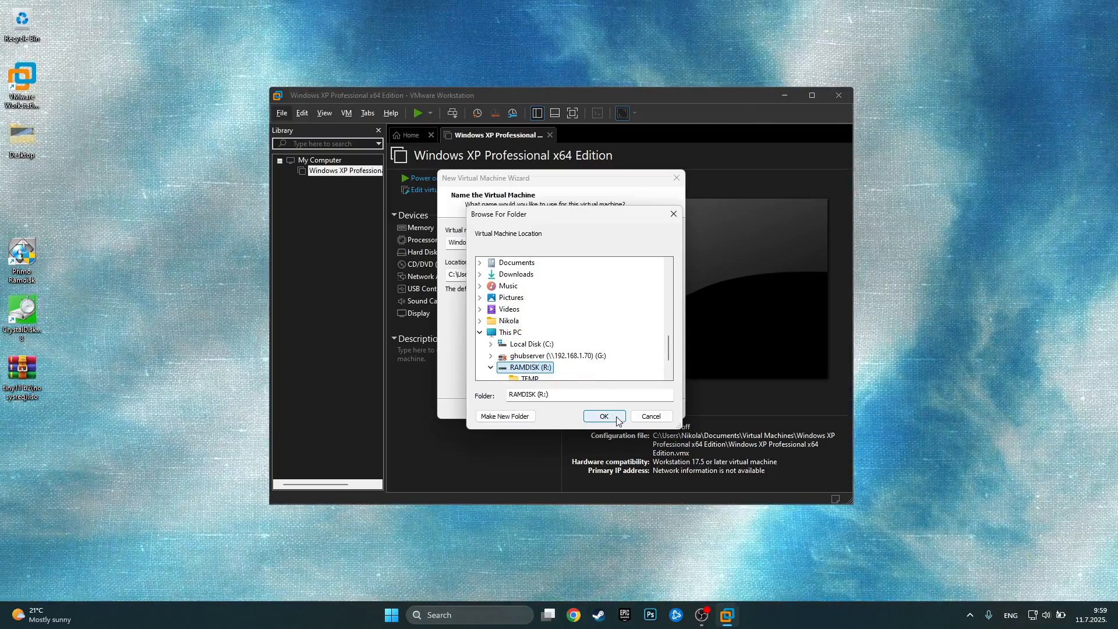
{"action": "left_click", "coordinate": [602, 416]}
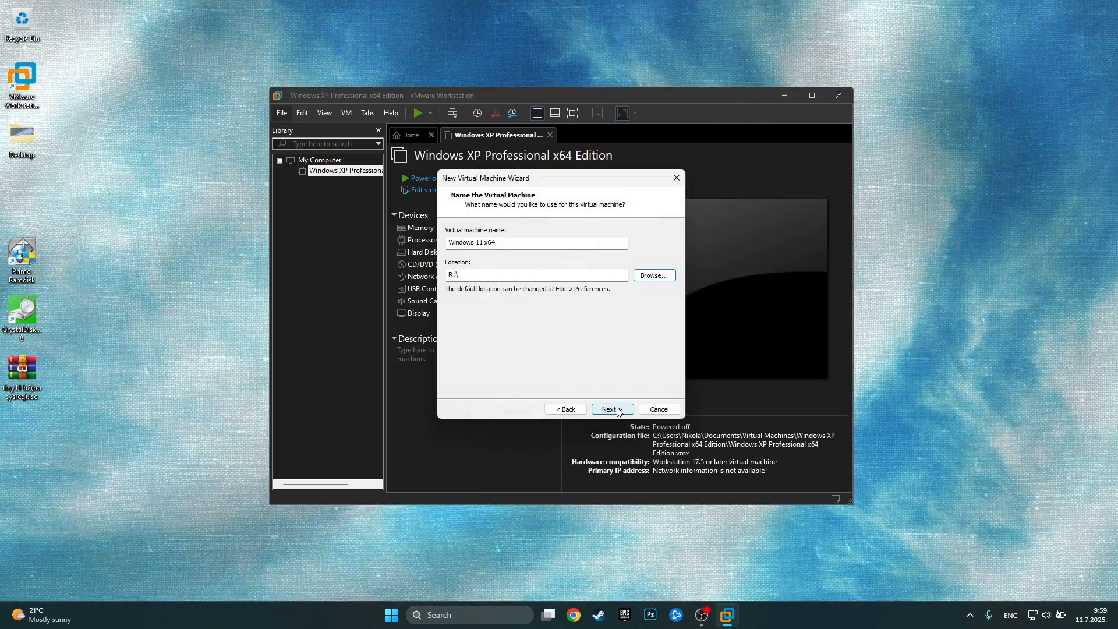
{"action": "left_click", "coordinate": [612, 409]}
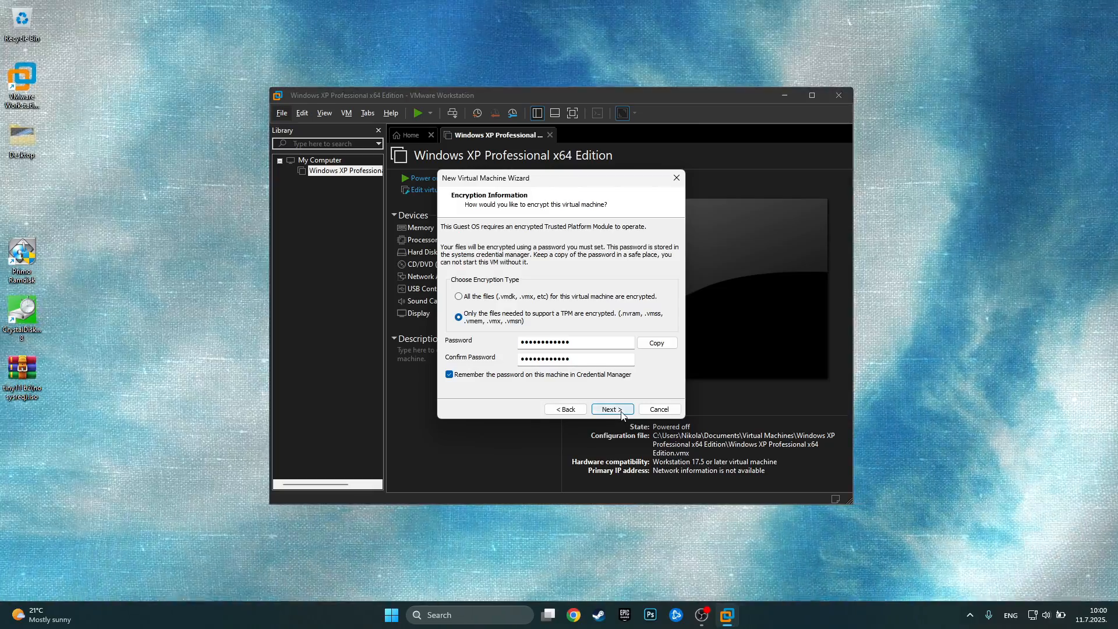
{"action": "left_click", "coordinate": [611, 409]}
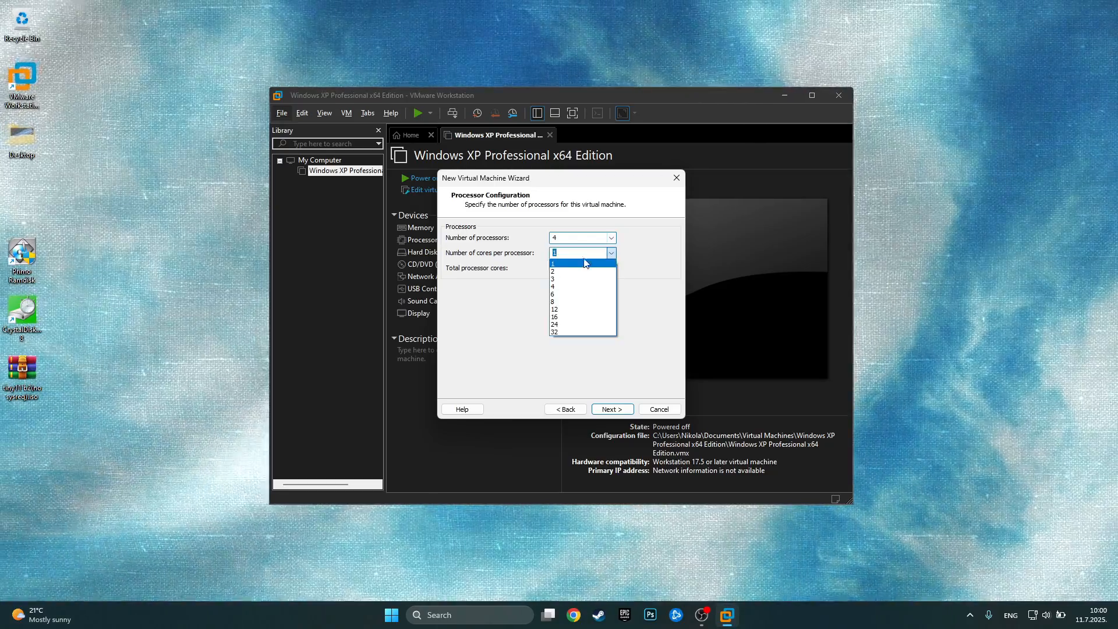
Step: Set two cores per processor, keep 4096 MB memory and an NVMe new virtual disk
{"action": "left_click", "coordinate": [555, 271]}
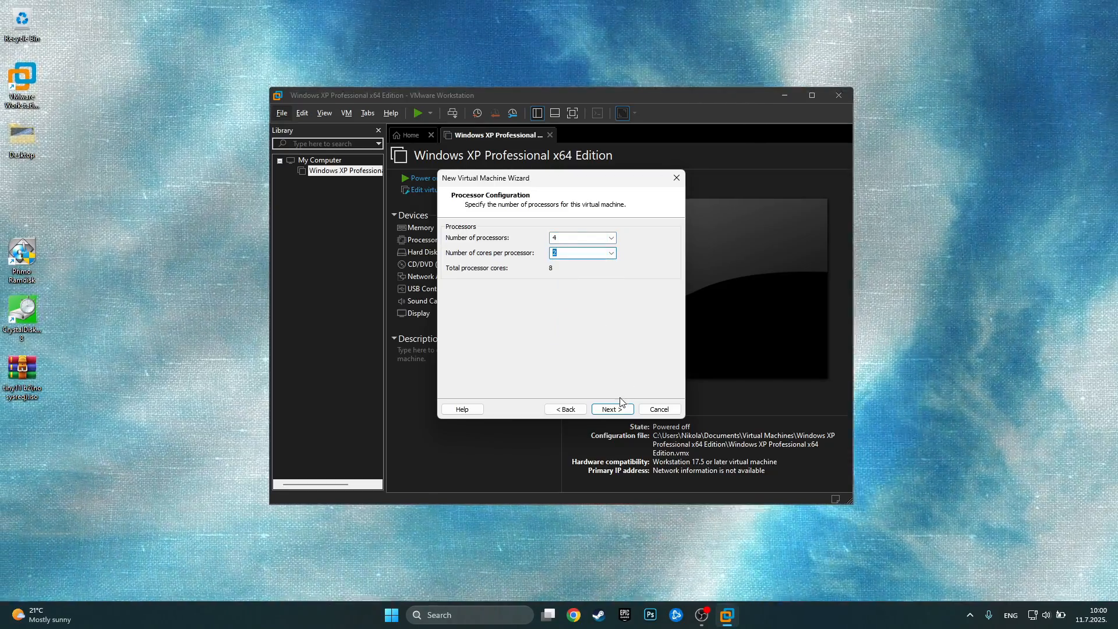
{"action": "left_click", "coordinate": [612, 409]}
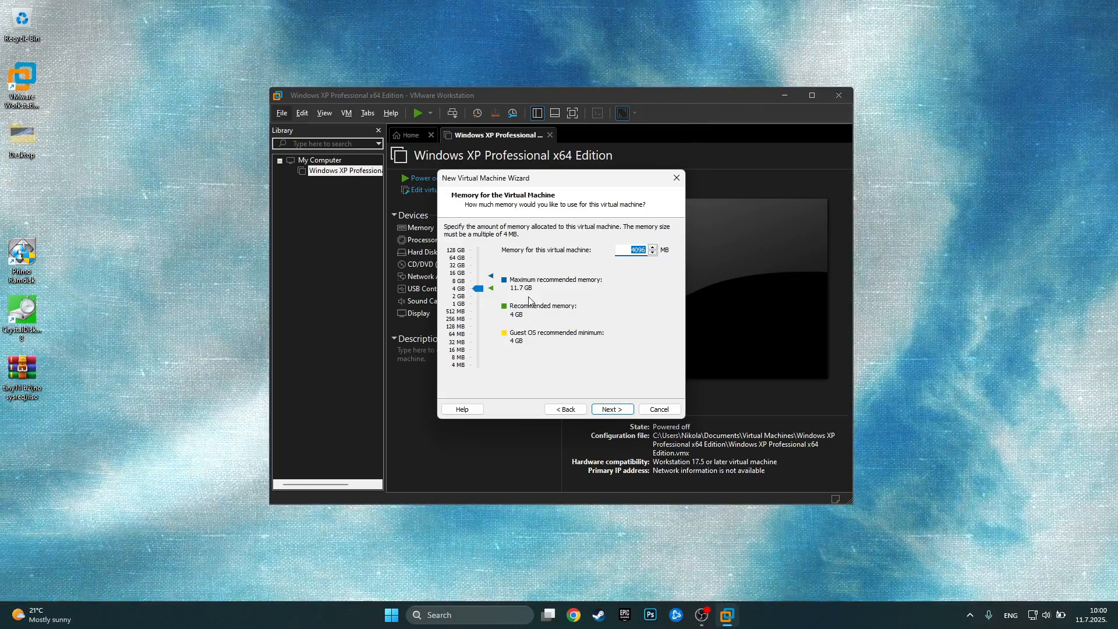
{"action": "mouse_move", "coordinate": [622, 423]}
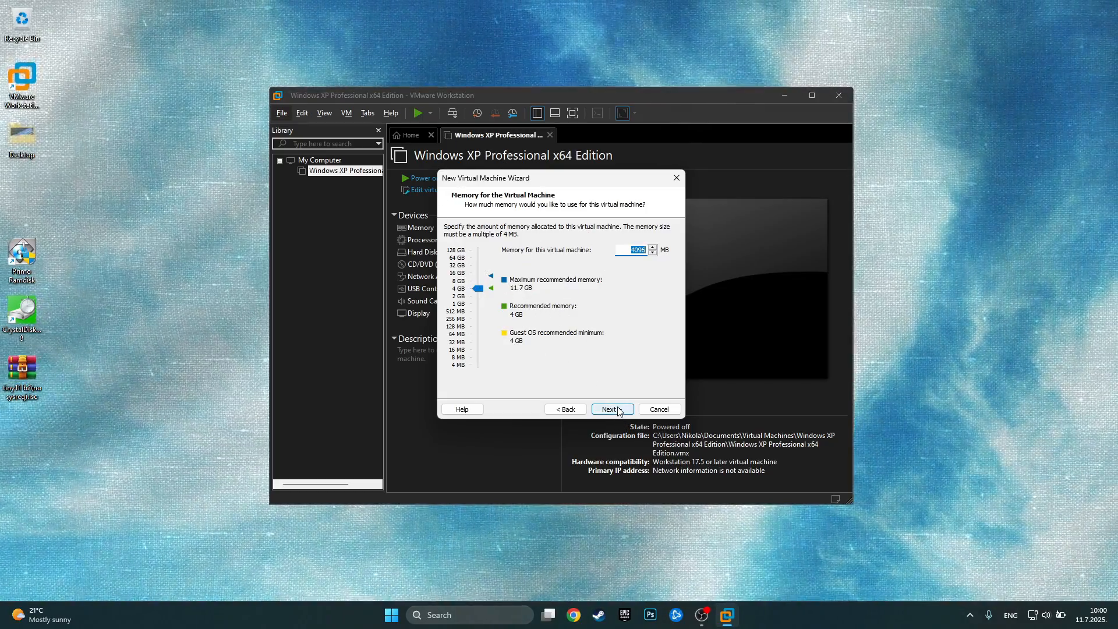
{"action": "left_click", "coordinate": [610, 408]}
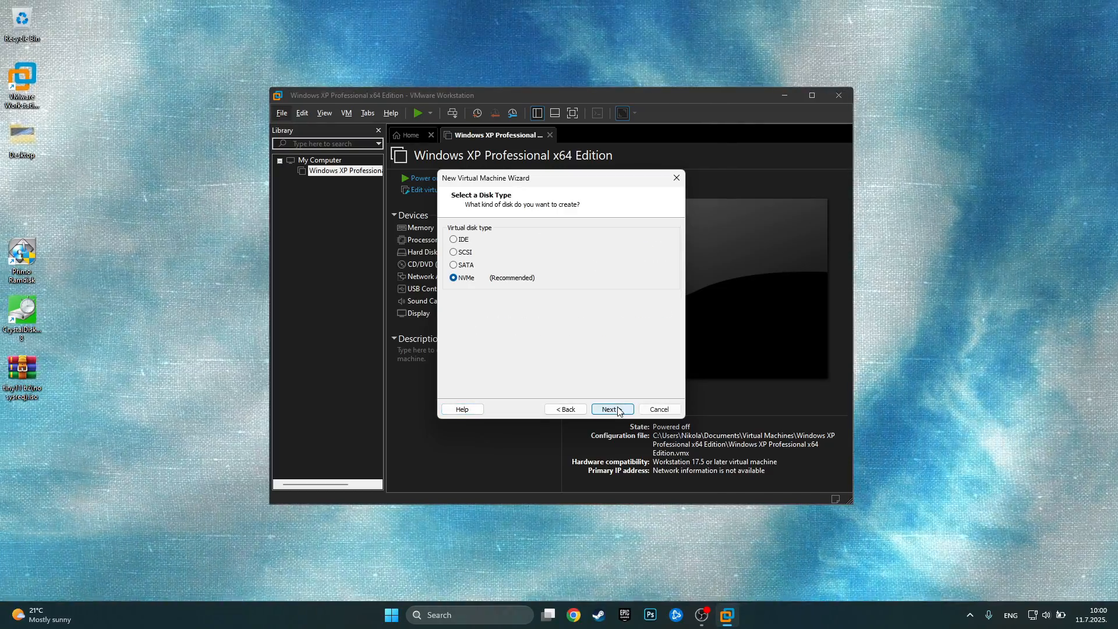
{"action": "left_click", "coordinate": [609, 409]}
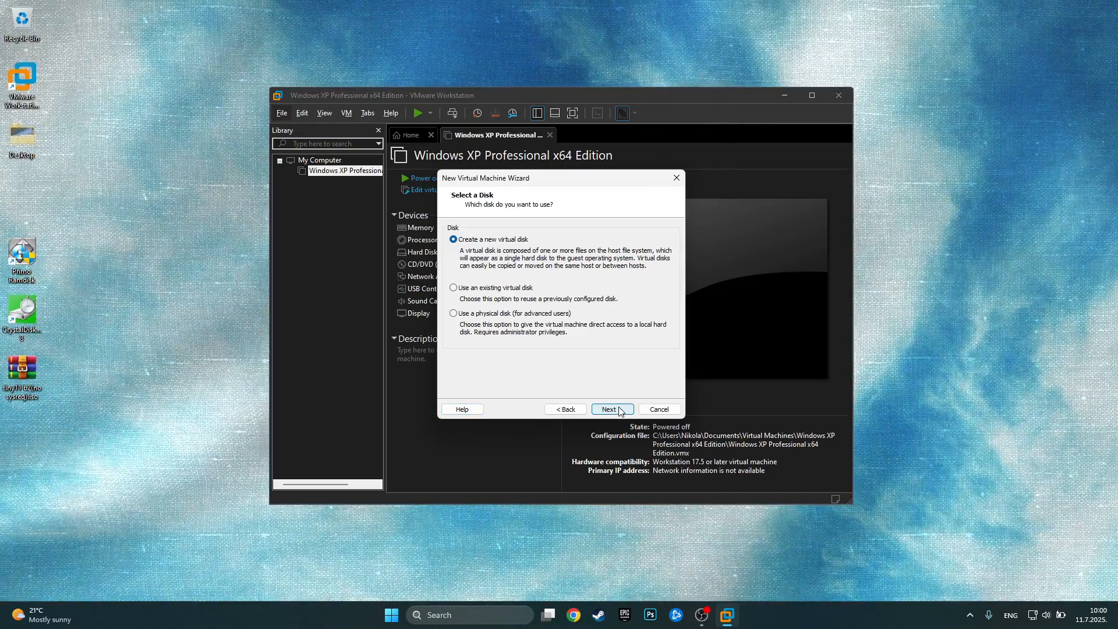
{"action": "left_click", "coordinate": [612, 409]}
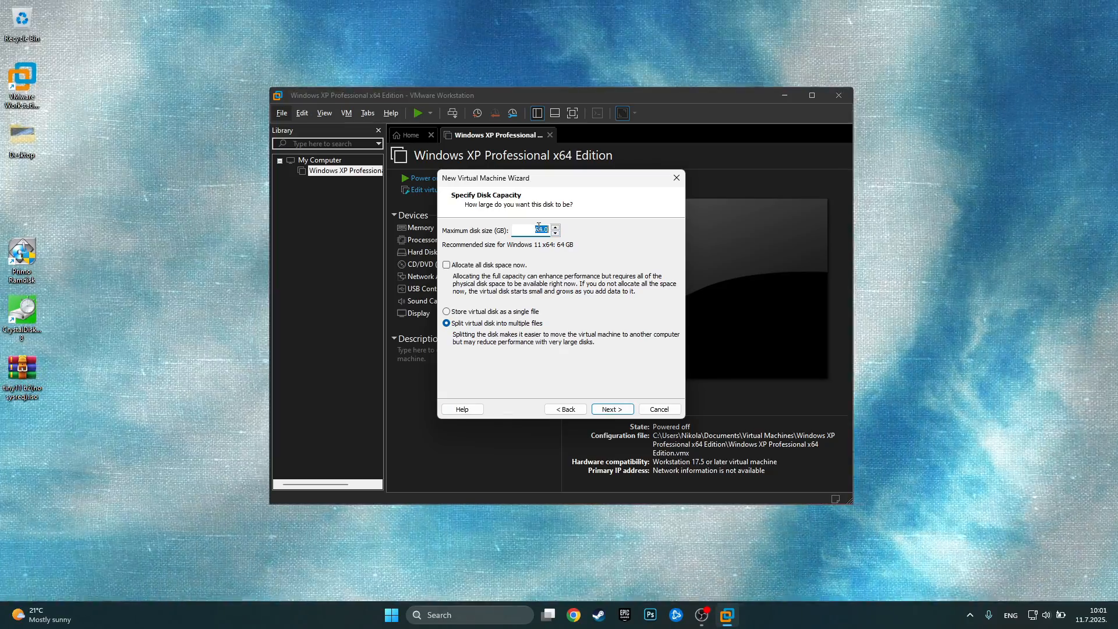
Step: Request a 7.9 GB disk and finish; creation fails with a not-enough-free-space error
{"action": "type", "text": "7."}
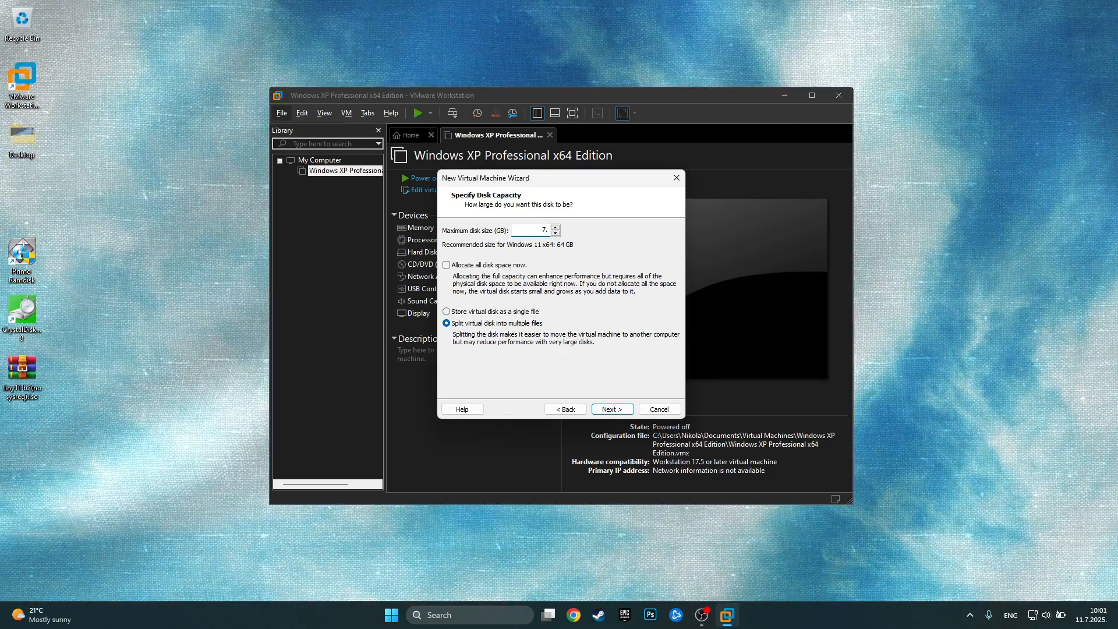
{"action": "left_click", "coordinate": [554, 227]}
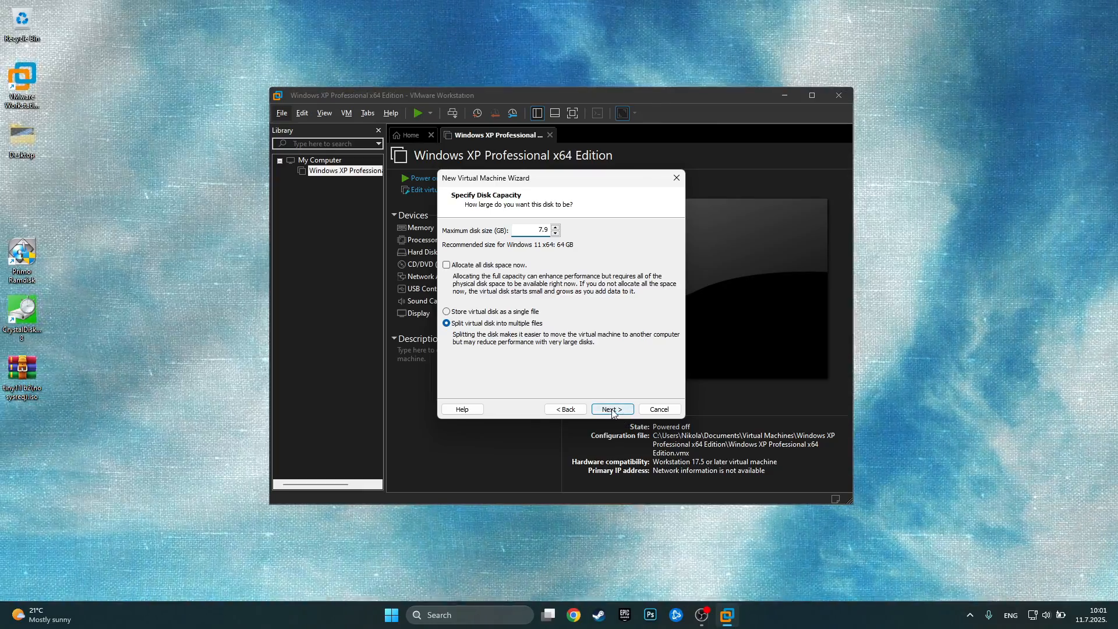
{"action": "left_click", "coordinate": [610, 409]}
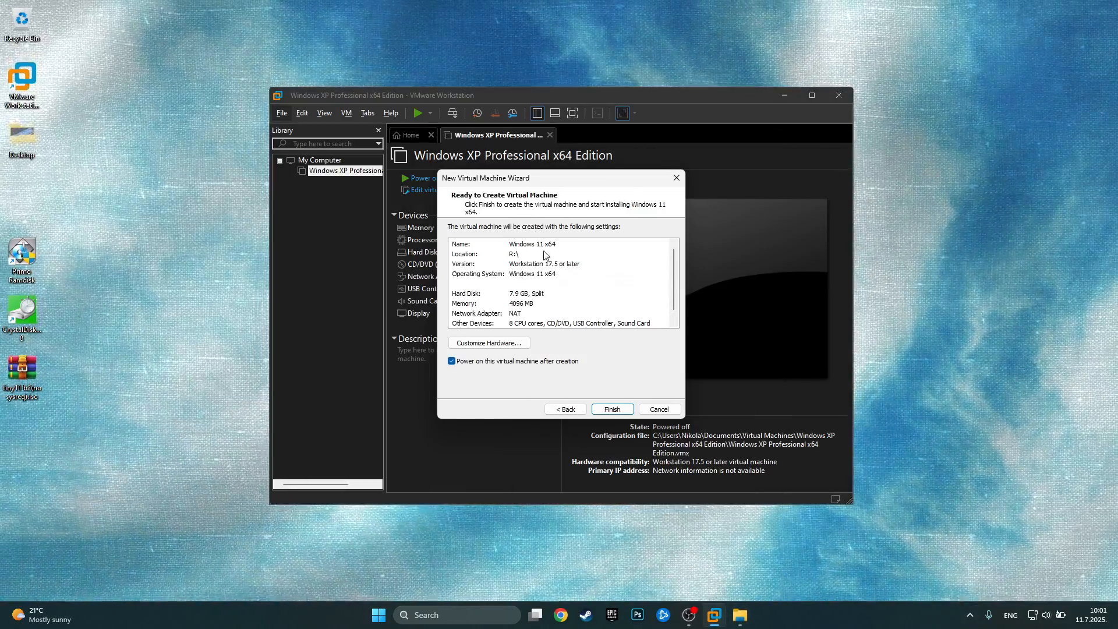
{"action": "left_click", "coordinate": [564, 409]}
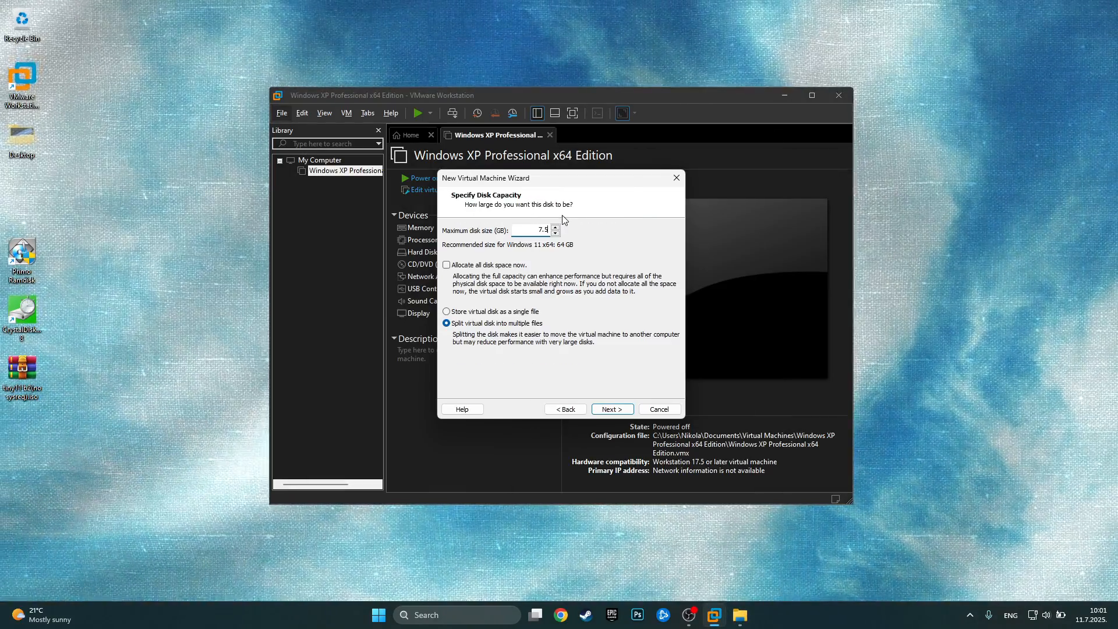
{"action": "left_click", "coordinate": [612, 409]}
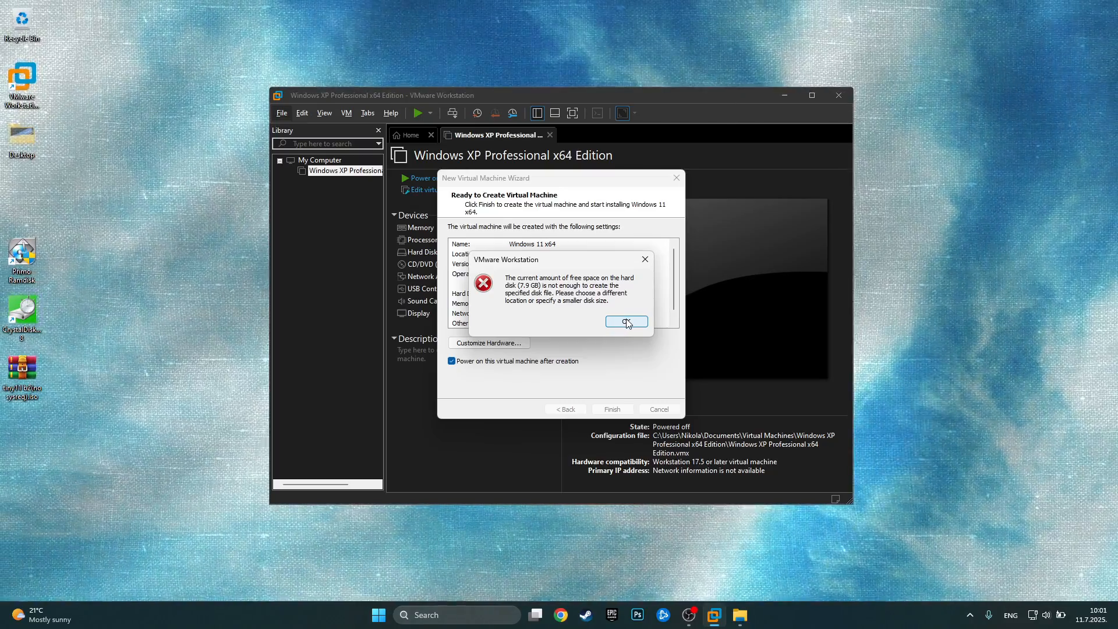
{"action": "left_click", "coordinate": [626, 322]}
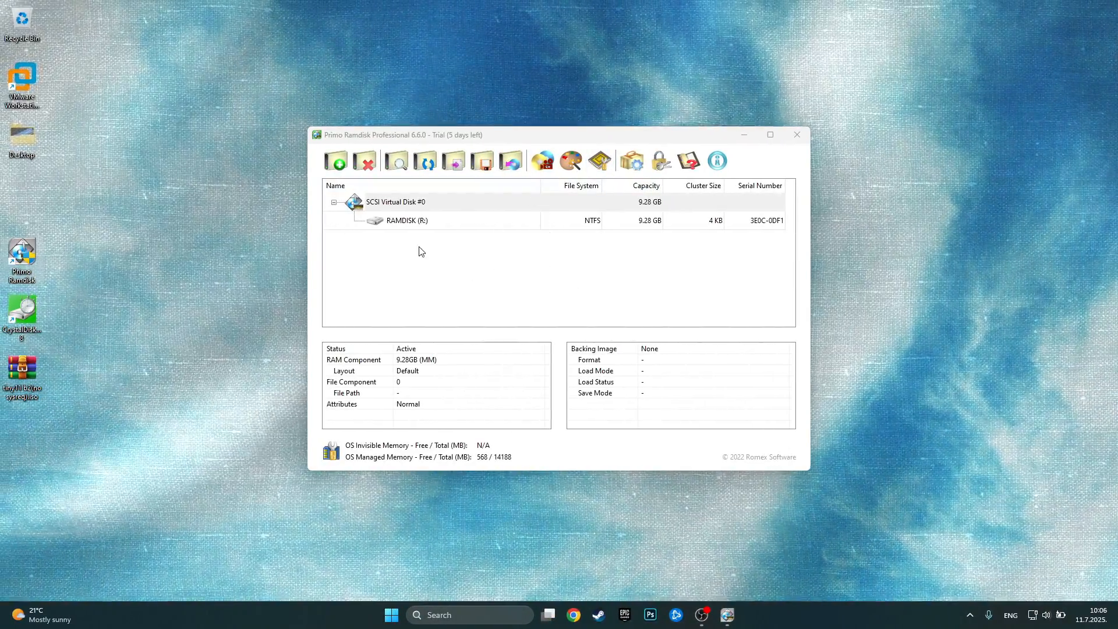
{"action": "mouse_move", "coordinate": [648, 228]}
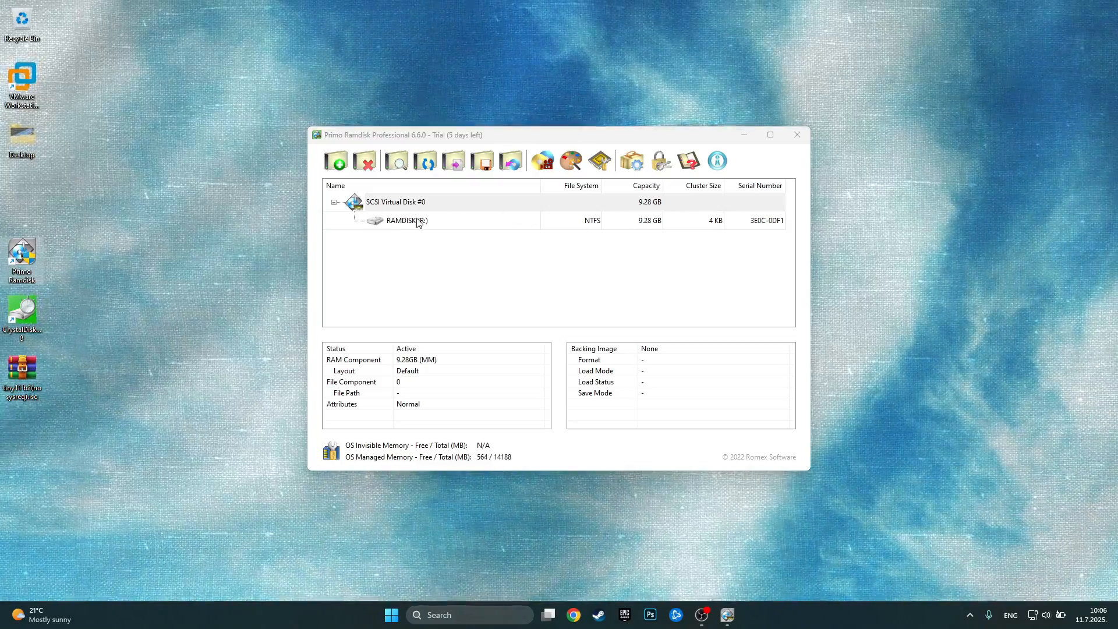
{"action": "mouse_move", "coordinate": [796, 134]}
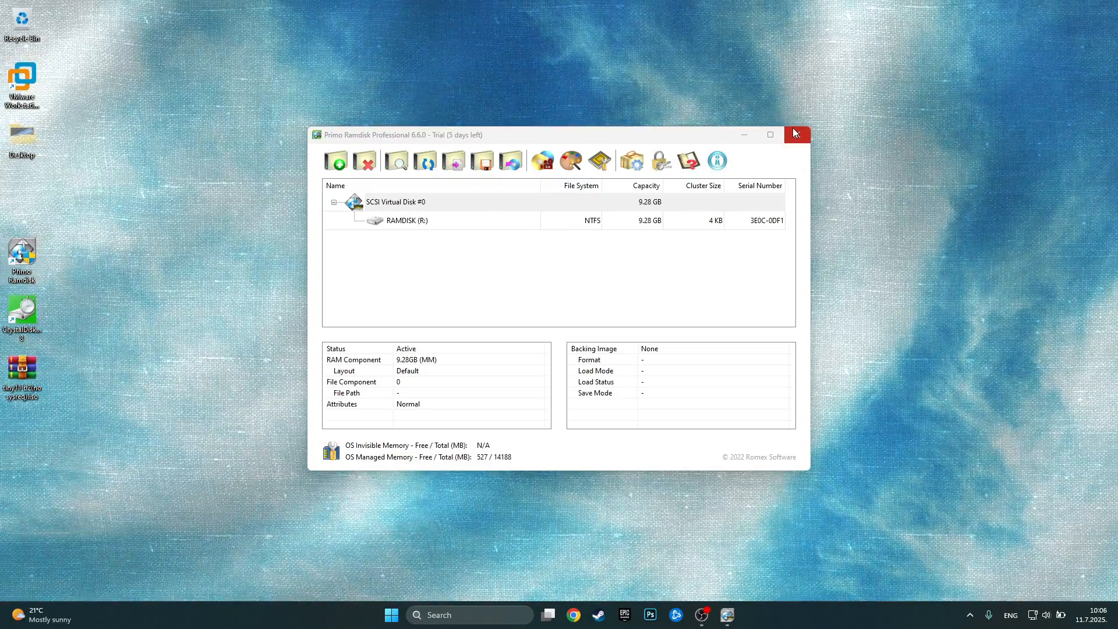
Step: Rerun the custom wizard with the tiny11 ISO on RAMDISK (R:), creating the Windows 11 x64 machine
{"action": "left_click", "coordinate": [796, 134]}
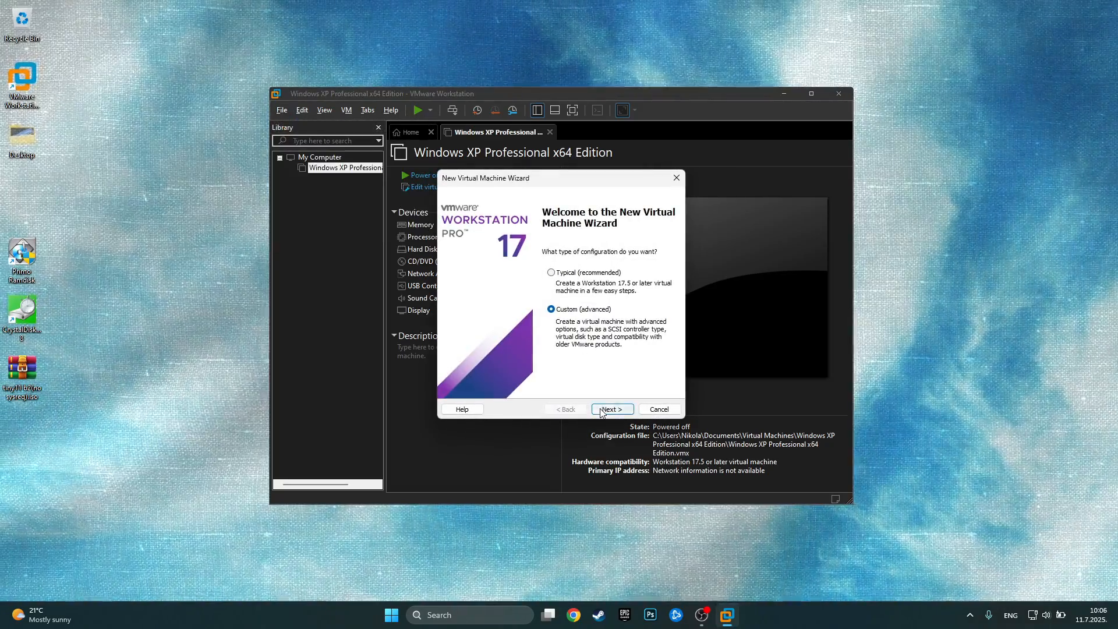
{"action": "left_click", "coordinate": [611, 409]}
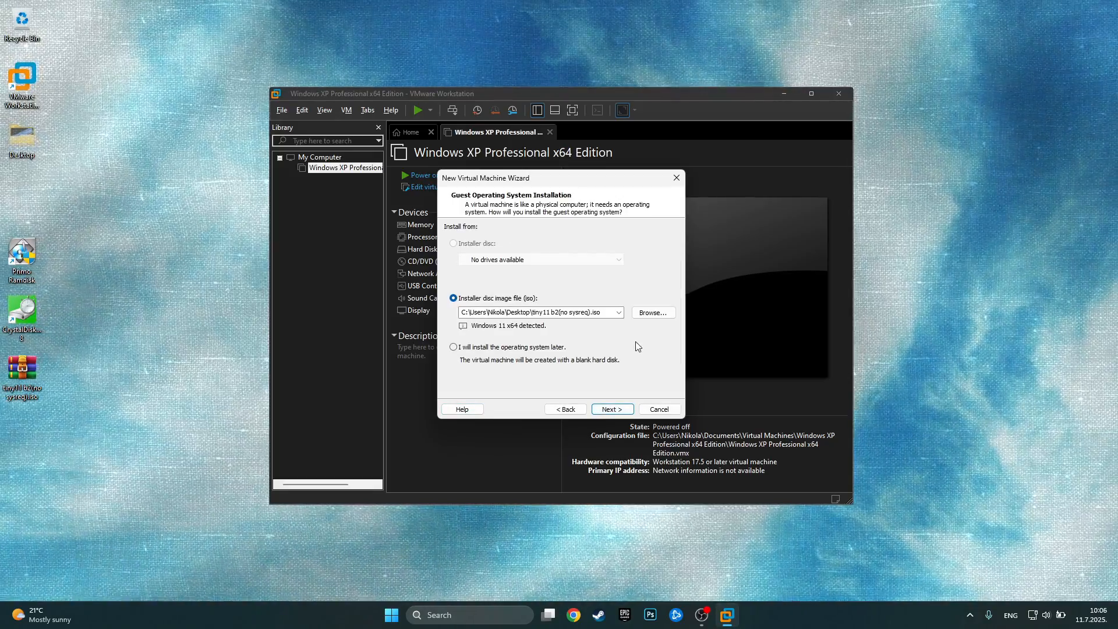
{"action": "left_click", "coordinate": [611, 409]}
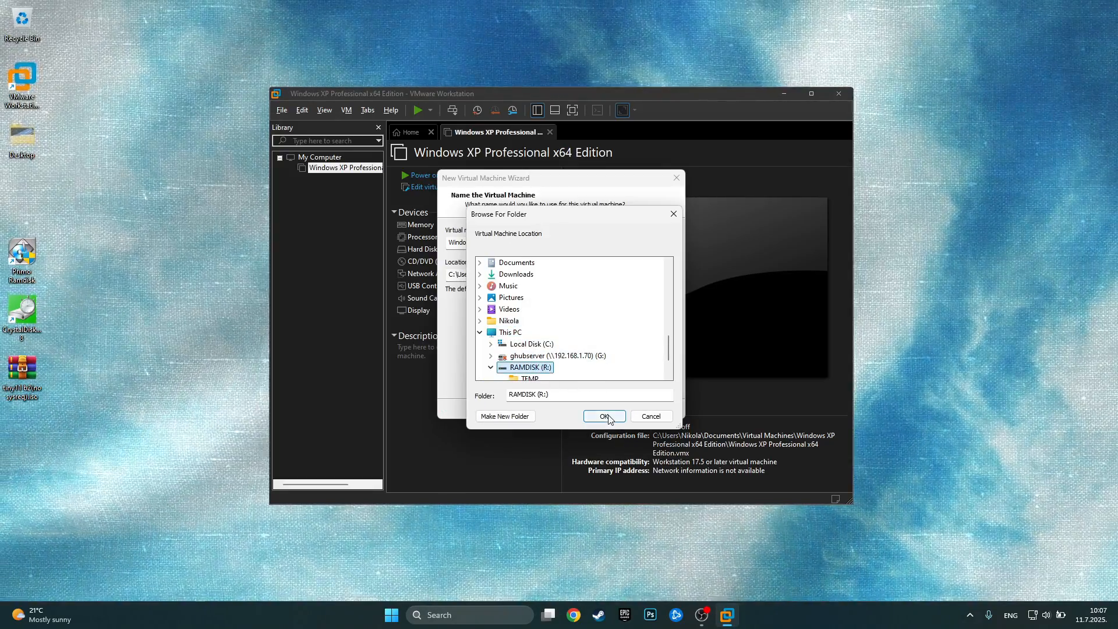
{"action": "left_click", "coordinate": [604, 416]}
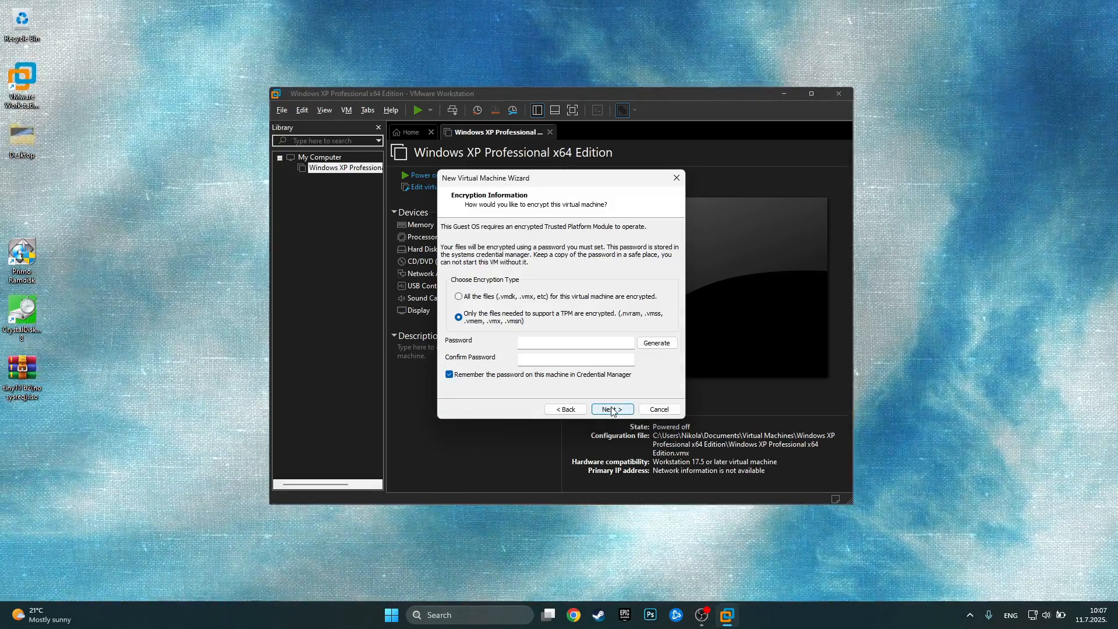
{"action": "left_click", "coordinate": [612, 409]}
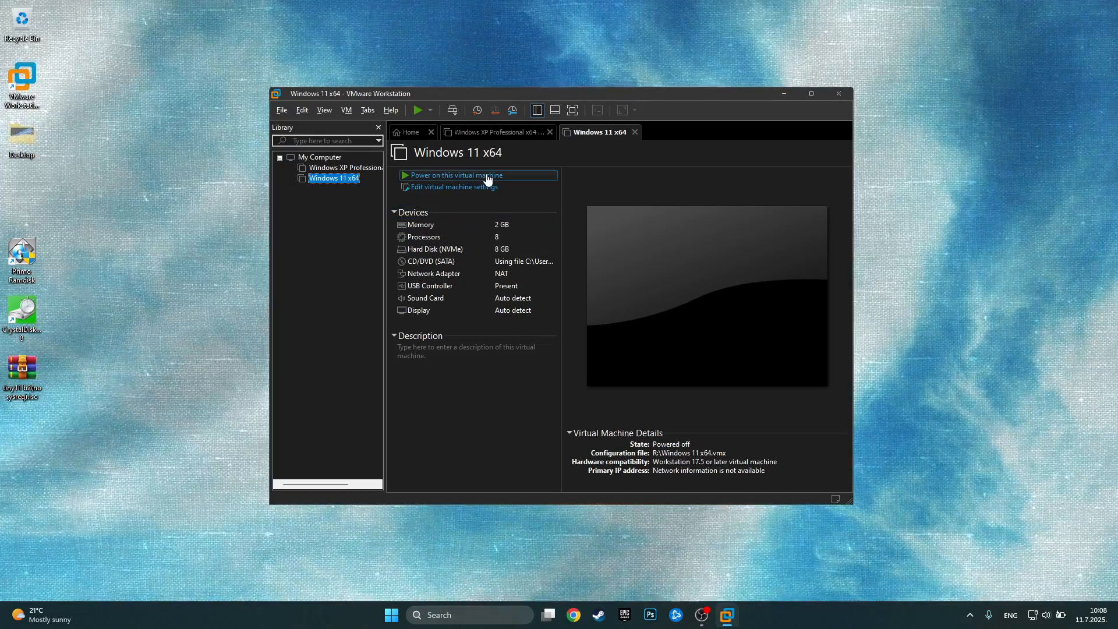
Step: Power on the Windows 11 x64 machine so it boots into Windows Setup
{"action": "left_click", "coordinate": [457, 176]}
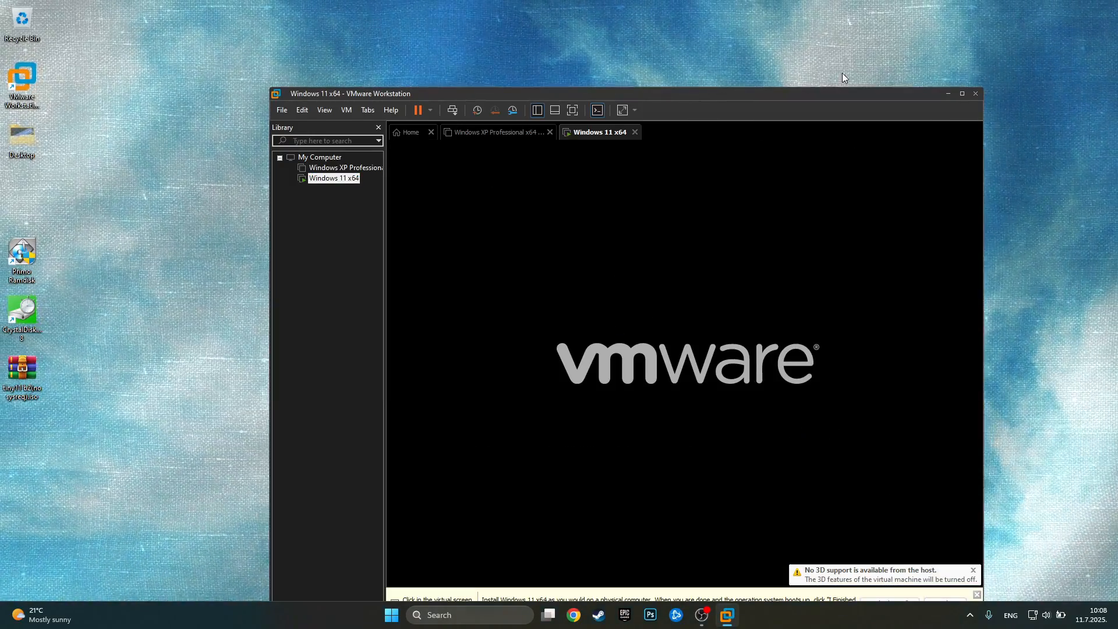
{"action": "left_click", "coordinate": [961, 93]}
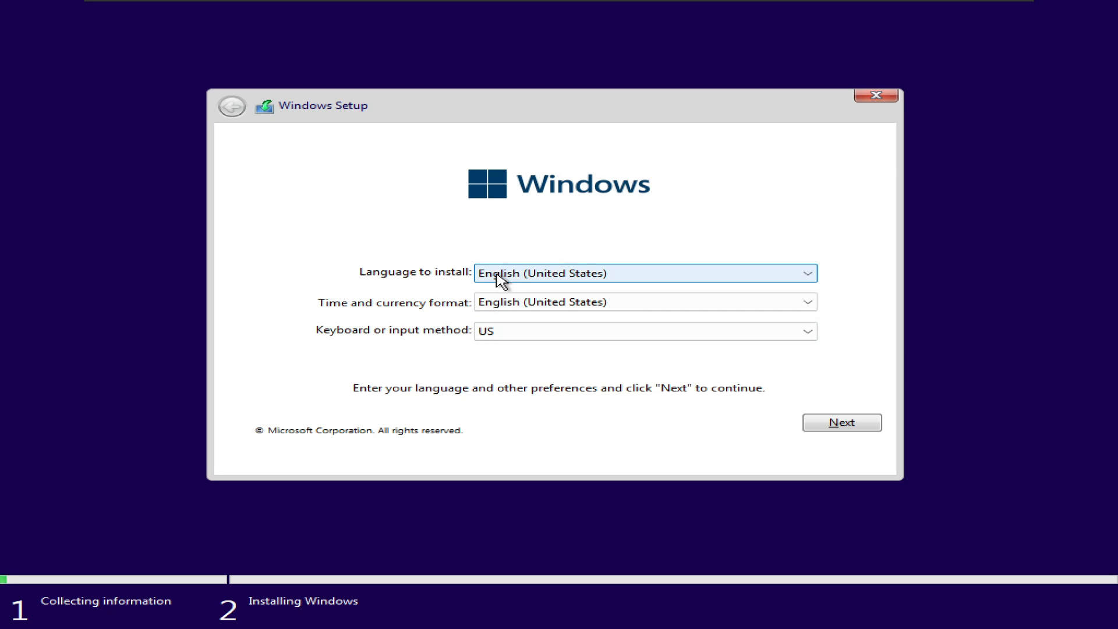
{"action": "mouse_move", "coordinate": [515, 277]}
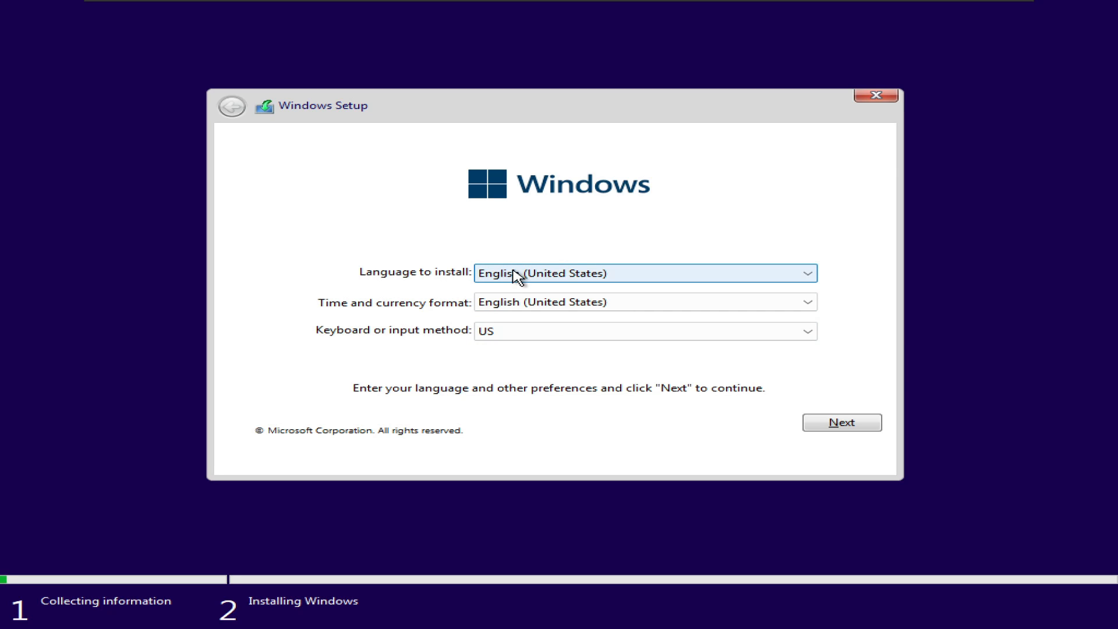
Step: Accept the license terms and create a formatted 8.0 GB partition on Drive 0
{"action": "left_click", "coordinate": [840, 421]}
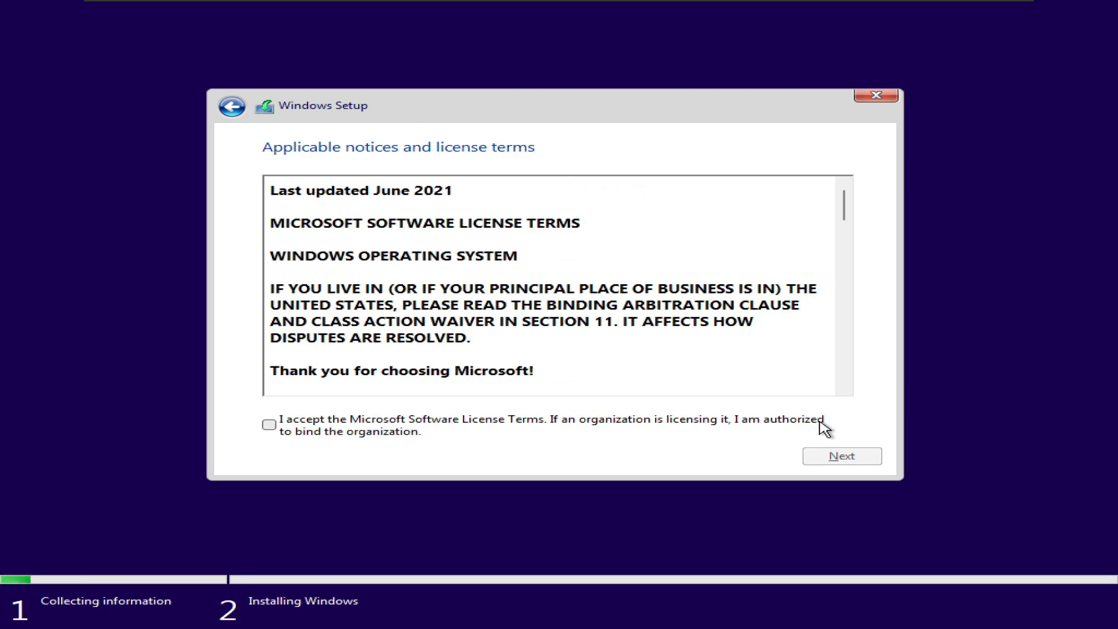
{"action": "left_click", "coordinate": [269, 423]}
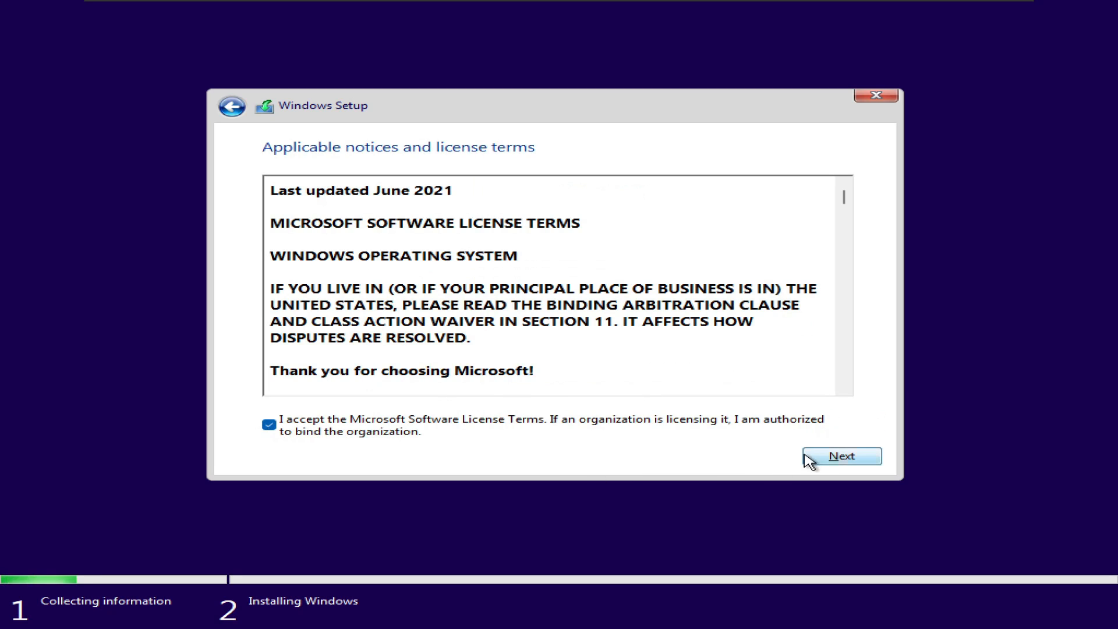
{"action": "left_click", "coordinate": [841, 456]}
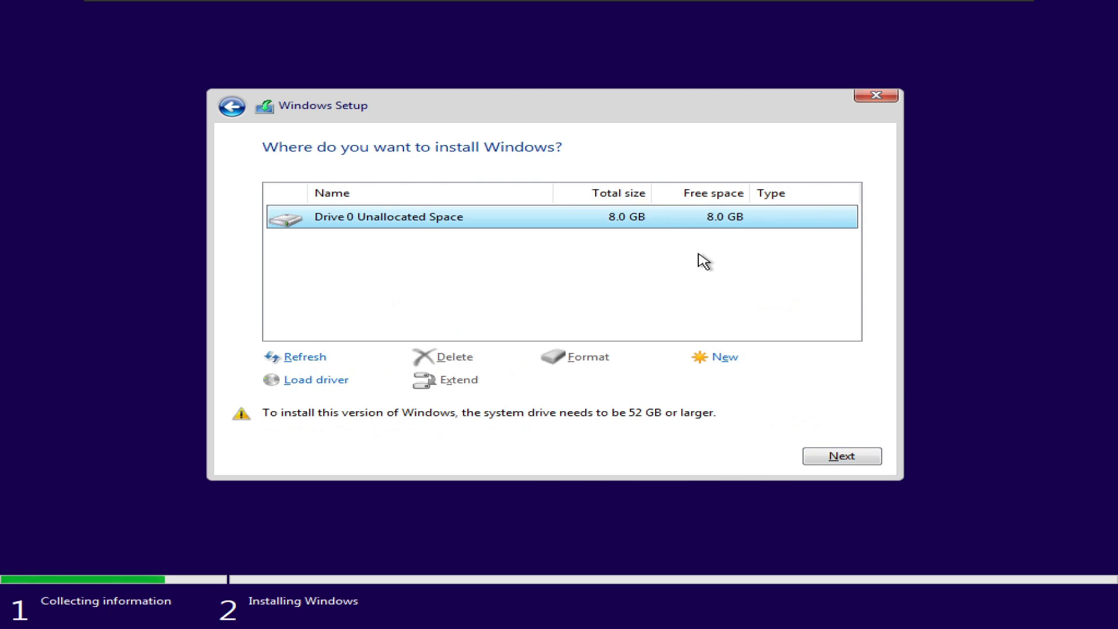
{"action": "mouse_move", "coordinate": [842, 455]}
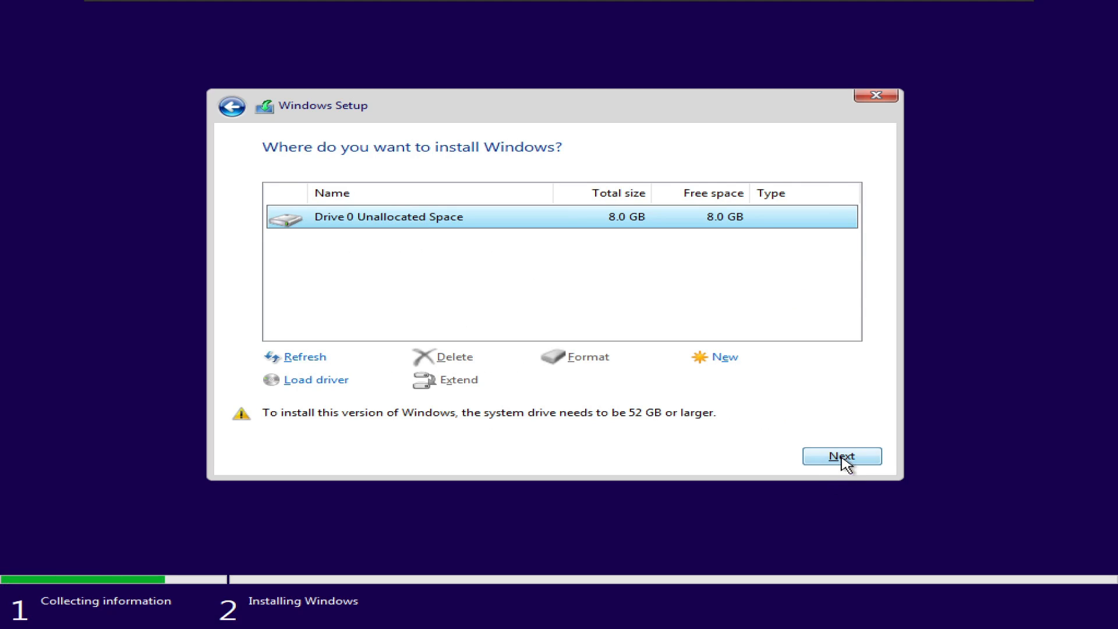
{"action": "left_click", "coordinate": [842, 455]}
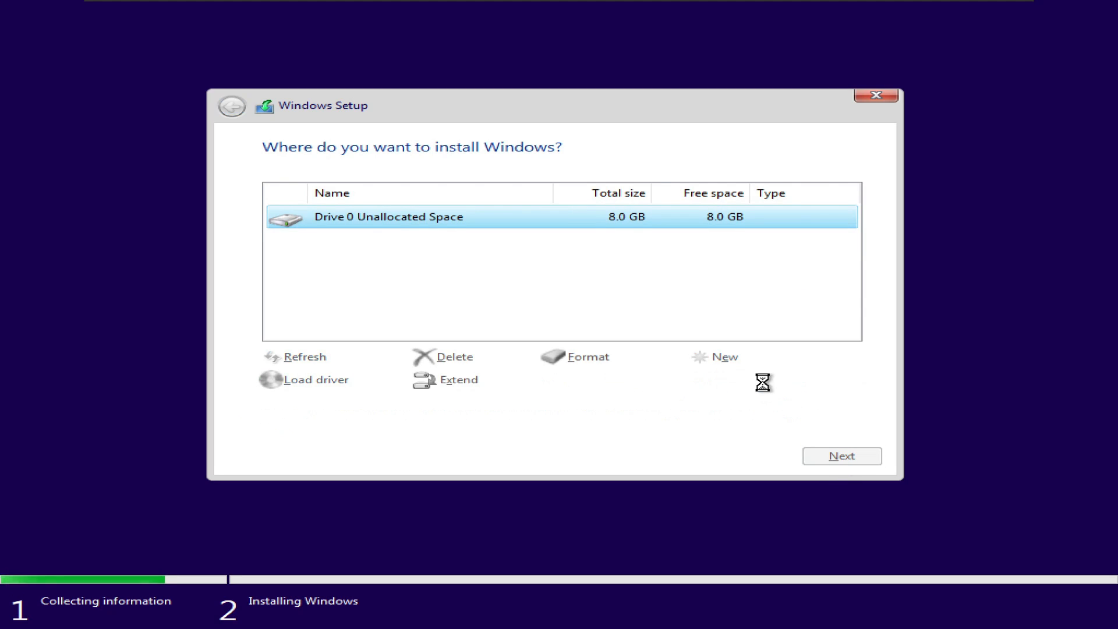
{"action": "left_click", "coordinate": [725, 356]}
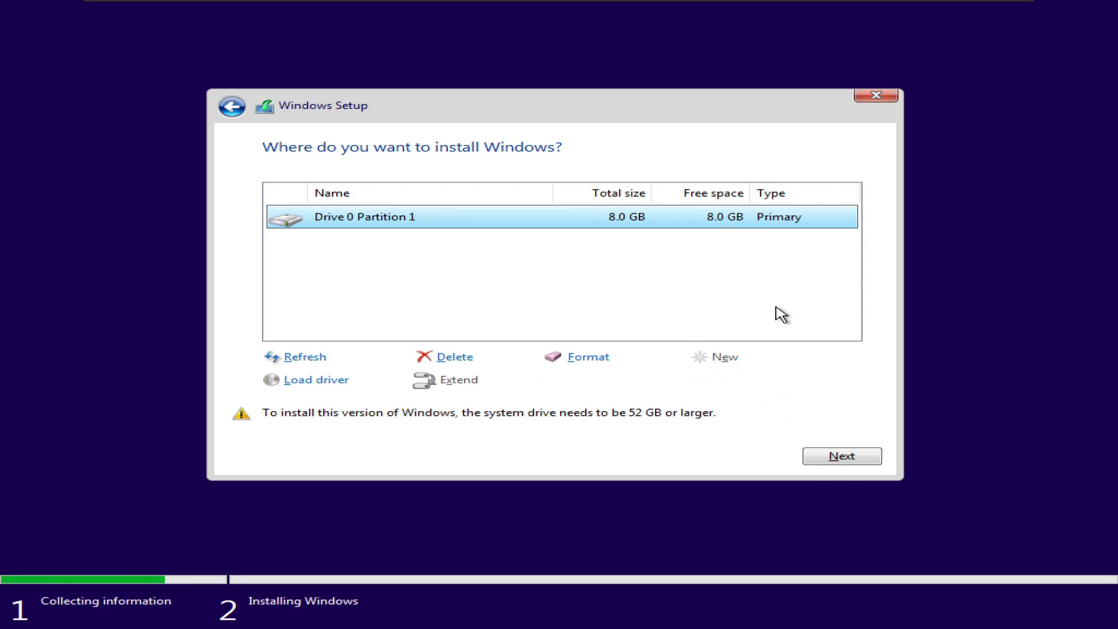
{"action": "mouse_move", "coordinate": [816, 399]}
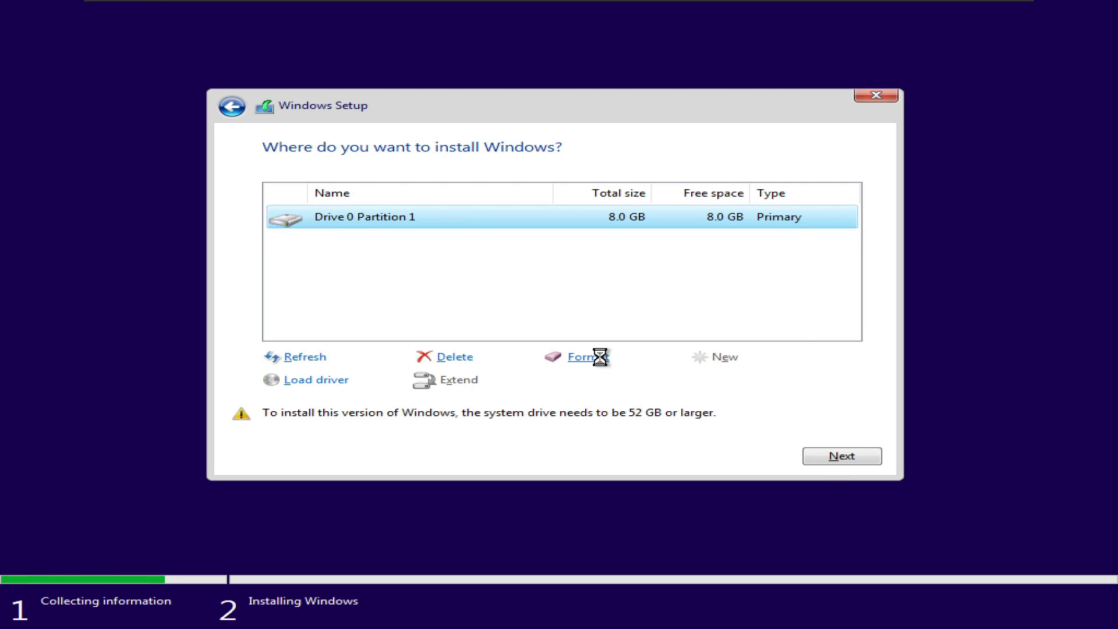
{"action": "mouse_move", "coordinate": [630, 231]}
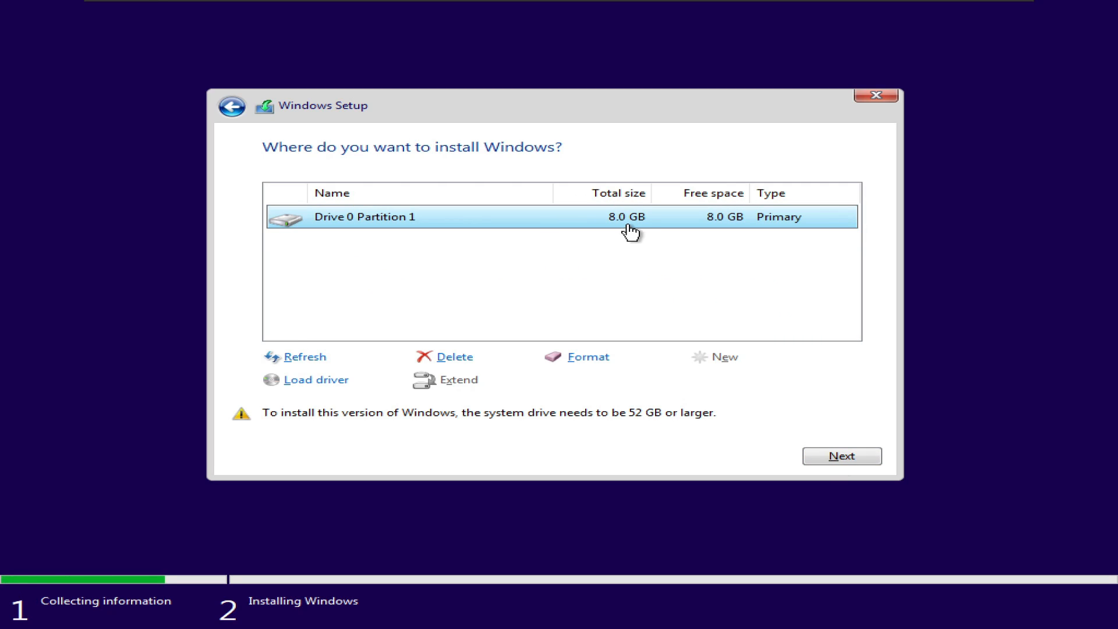
{"action": "mouse_move", "coordinate": [694, 440]}
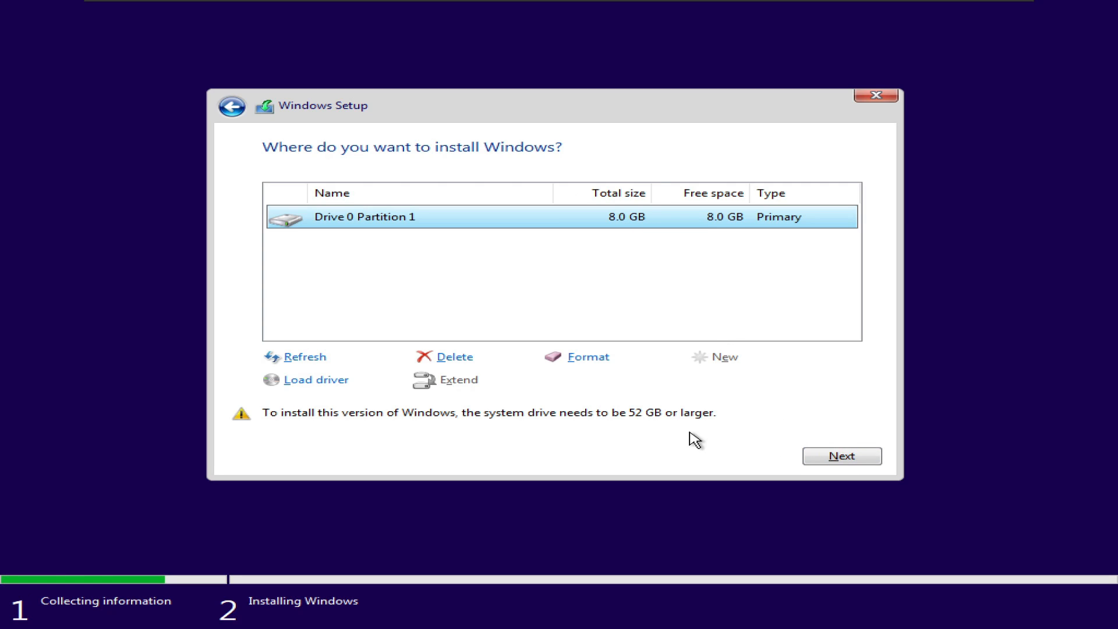
{"action": "mouse_move", "coordinate": [686, 427]}
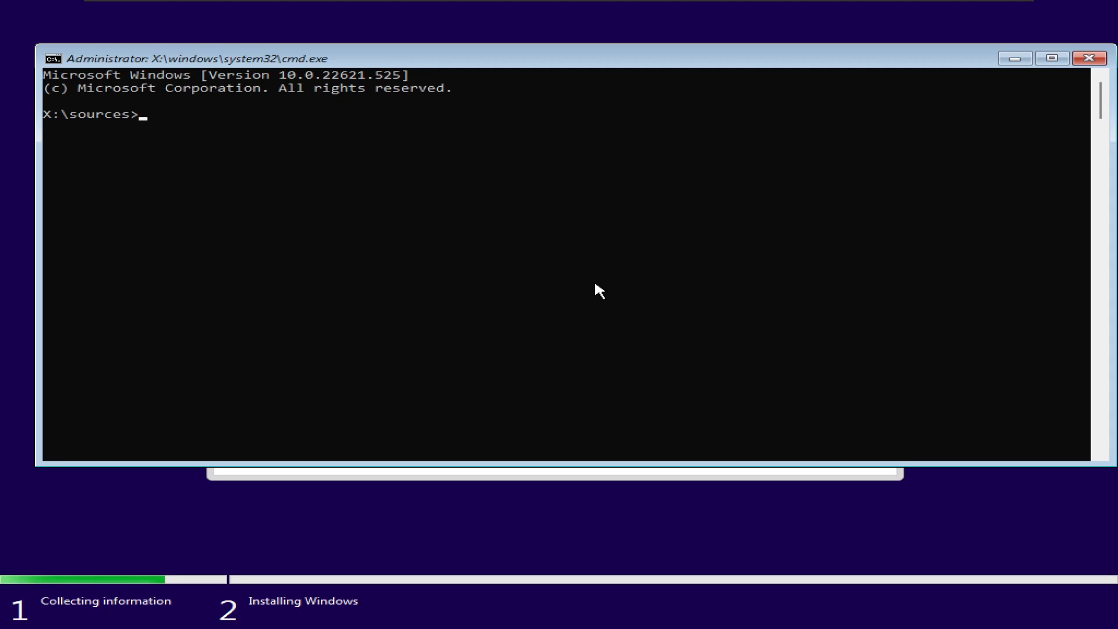
Step: Run diskpart in the command prompt over the installer
{"action": "type", "text": "dis"}
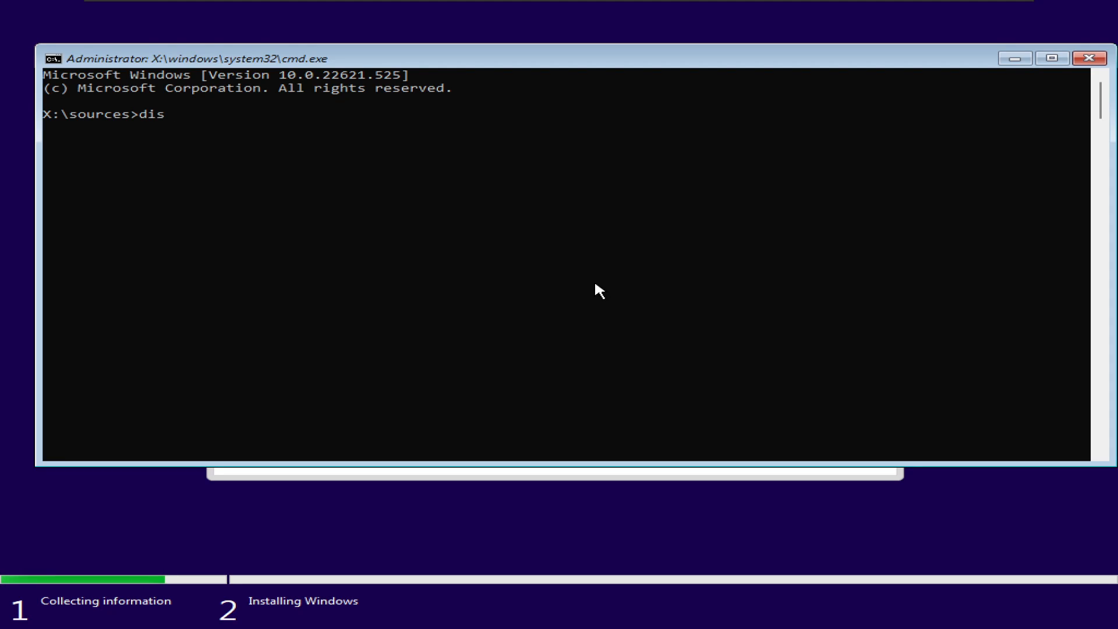
{"action": "type", "text": "kpa"}
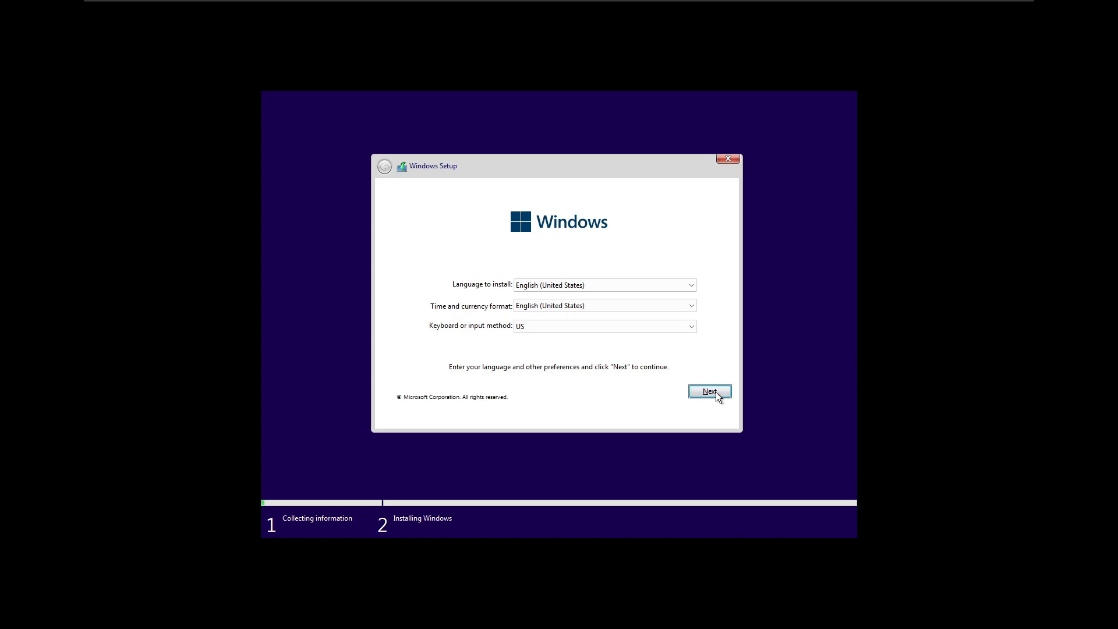
Step: Install Windows on the 10.0 GB unallocated drive and skip the second keyboard layout to reach the desktop
{"action": "left_click", "coordinate": [710, 391]}
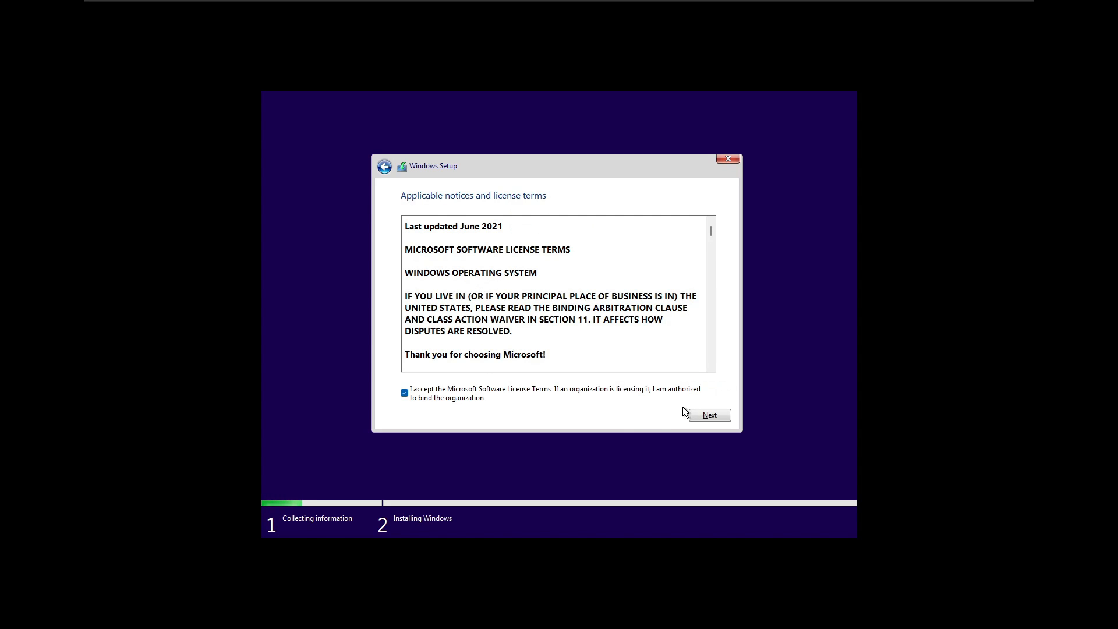
{"action": "left_click", "coordinate": [709, 415]}
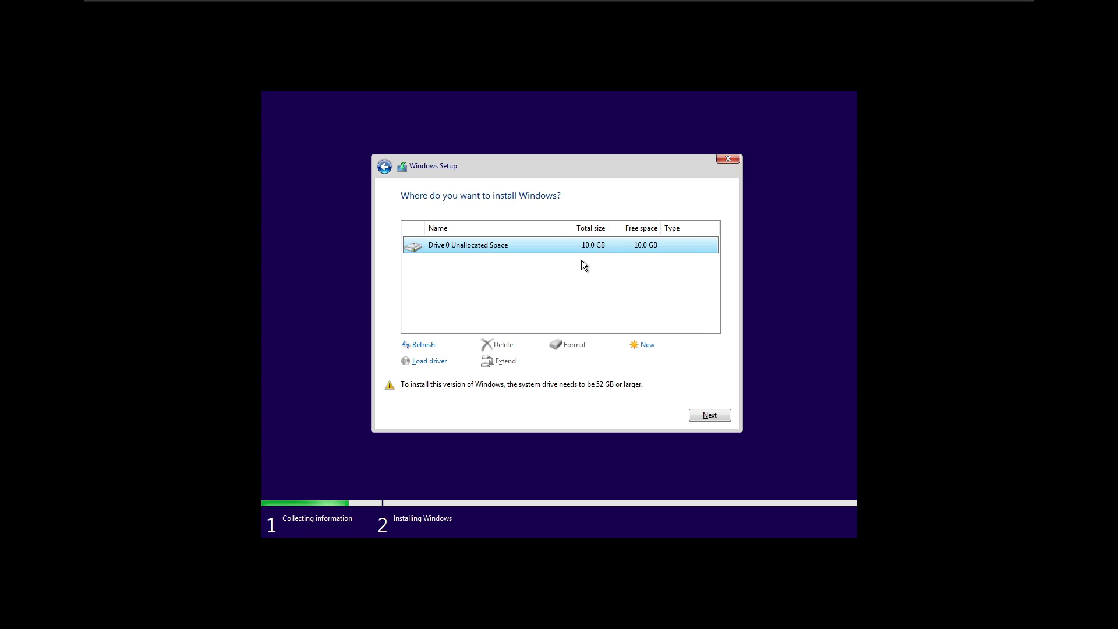
{"action": "mouse_move", "coordinate": [592, 254]}
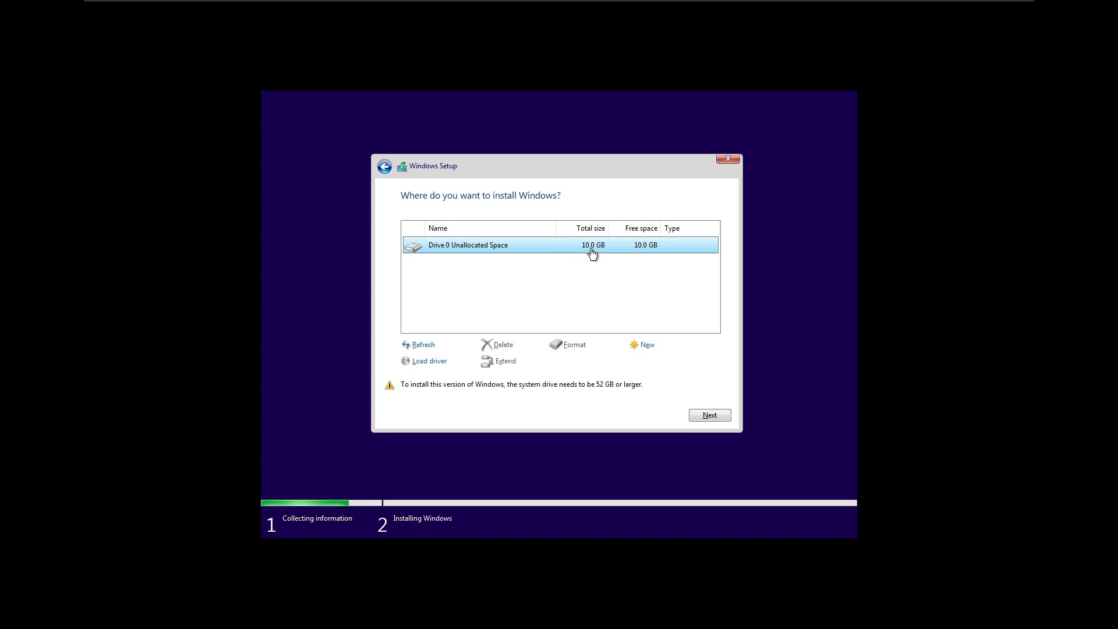
{"action": "mouse_move", "coordinate": [702, 407]}
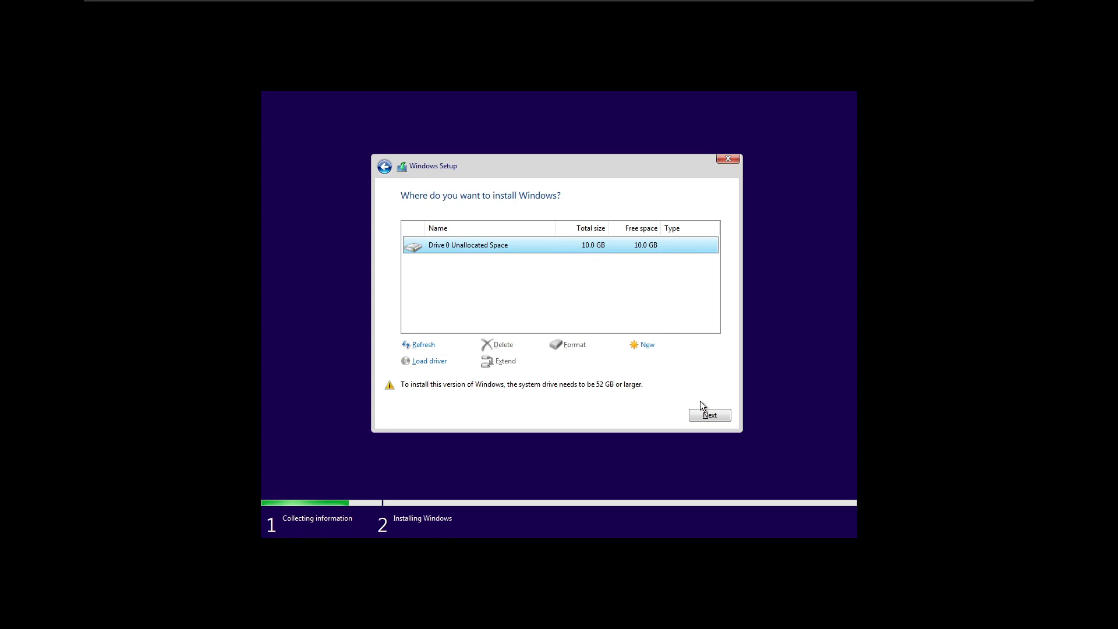
{"action": "left_click", "coordinate": [709, 415]}
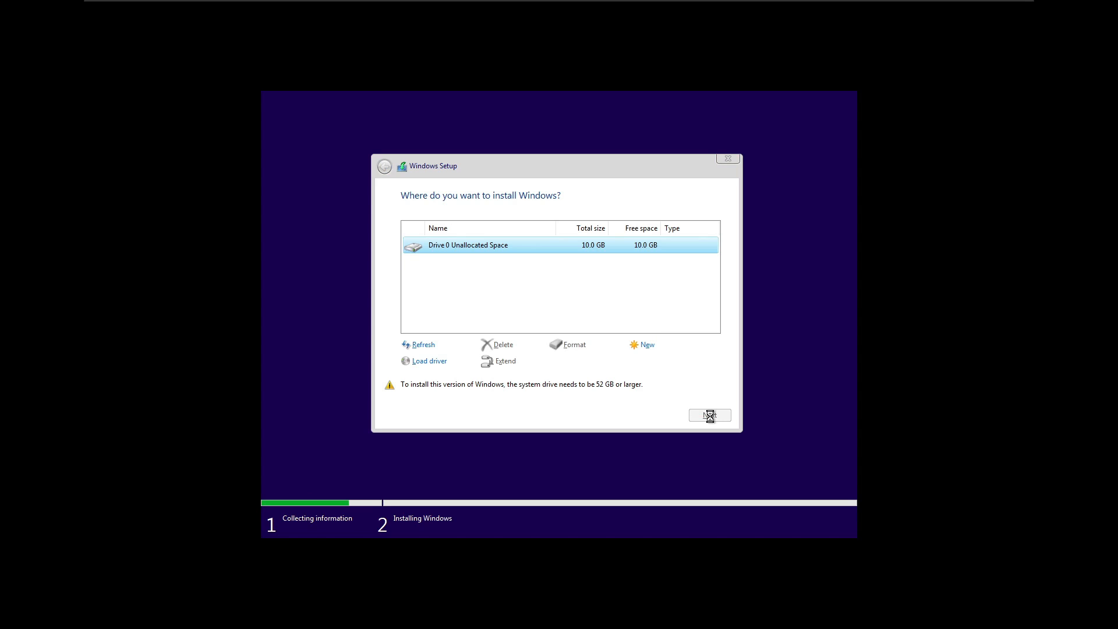
{"action": "left_click", "coordinate": [709, 416]}
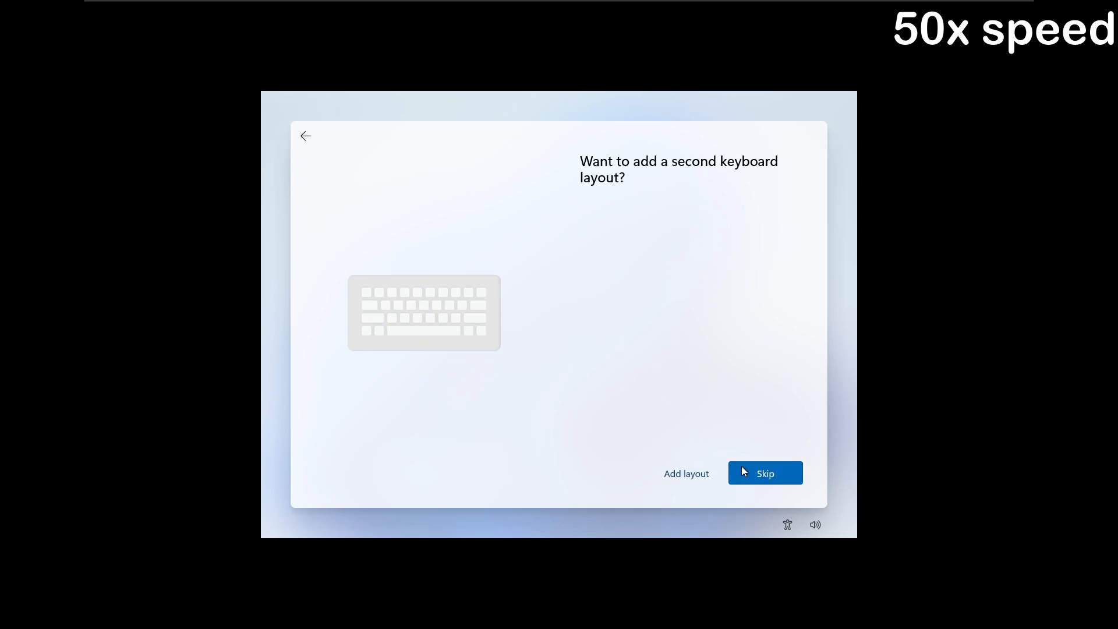
{"action": "left_click", "coordinate": [764, 473]}
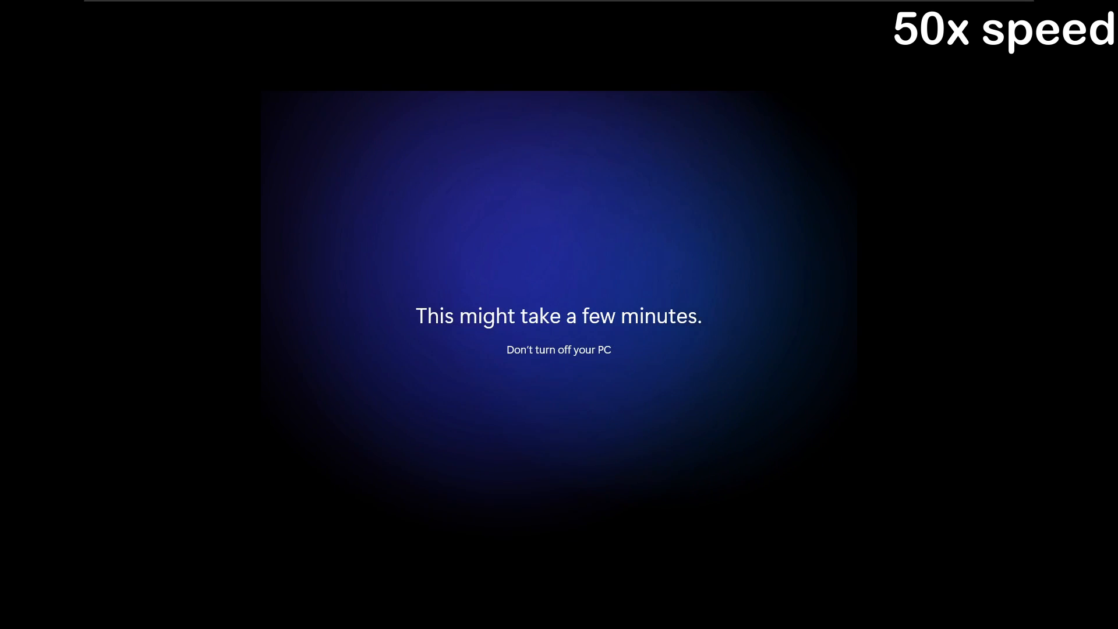
{"action": "left_click", "coordinate": [189, 9]}
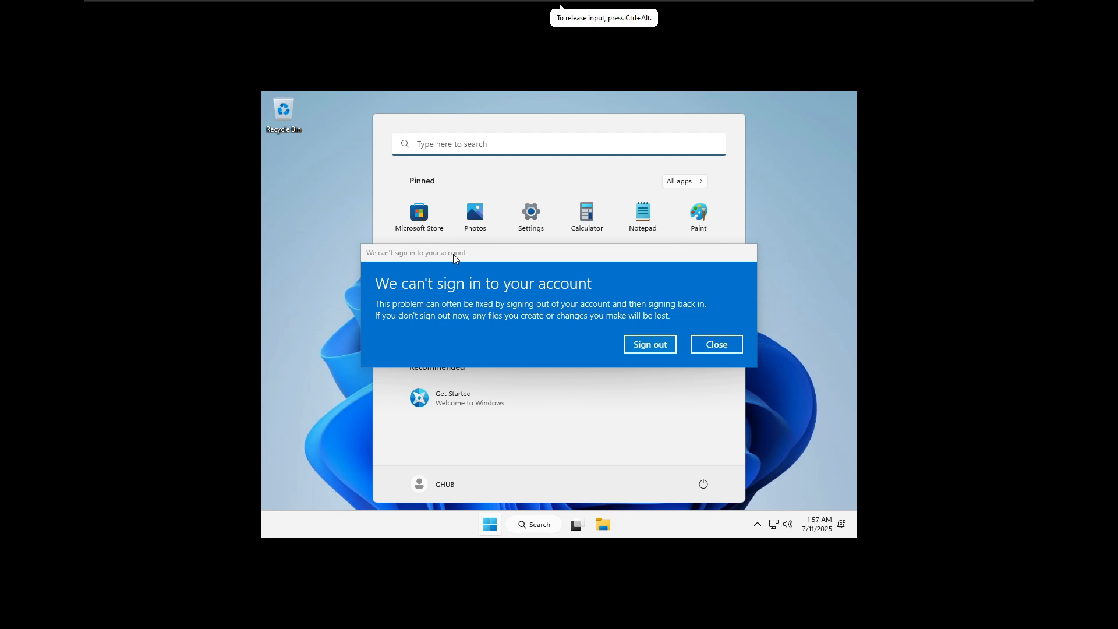
Step: In the guest, reach This PC and read Local Disk (C:) as 24.0 KB free of 9.88 GB
{"action": "left_click", "coordinate": [715, 345]}
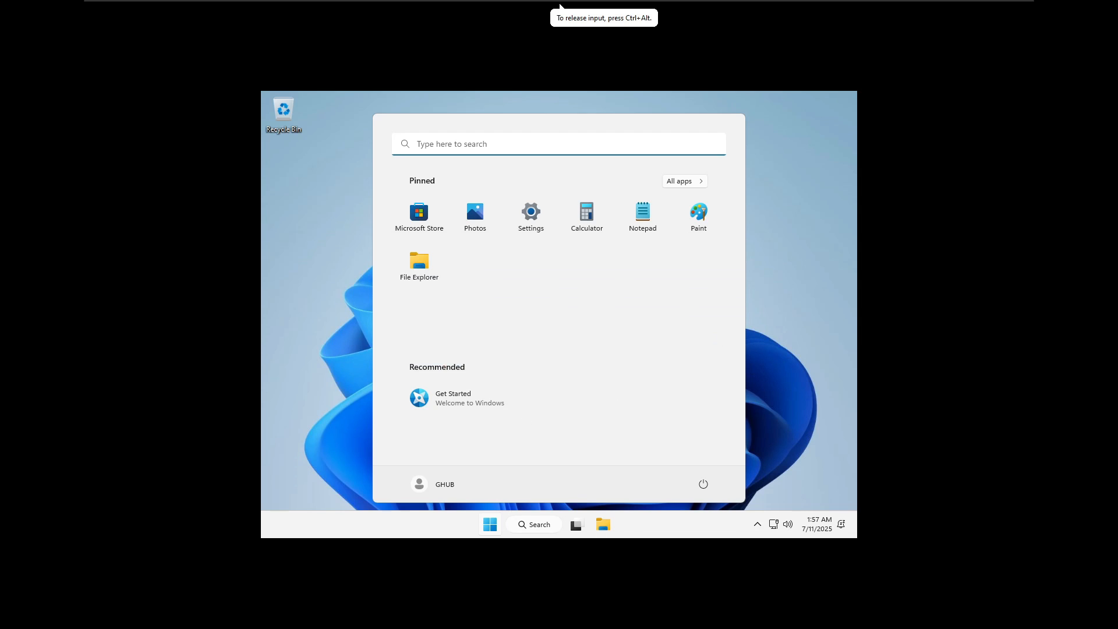
{"action": "mouse_move", "coordinate": [531, 214]}
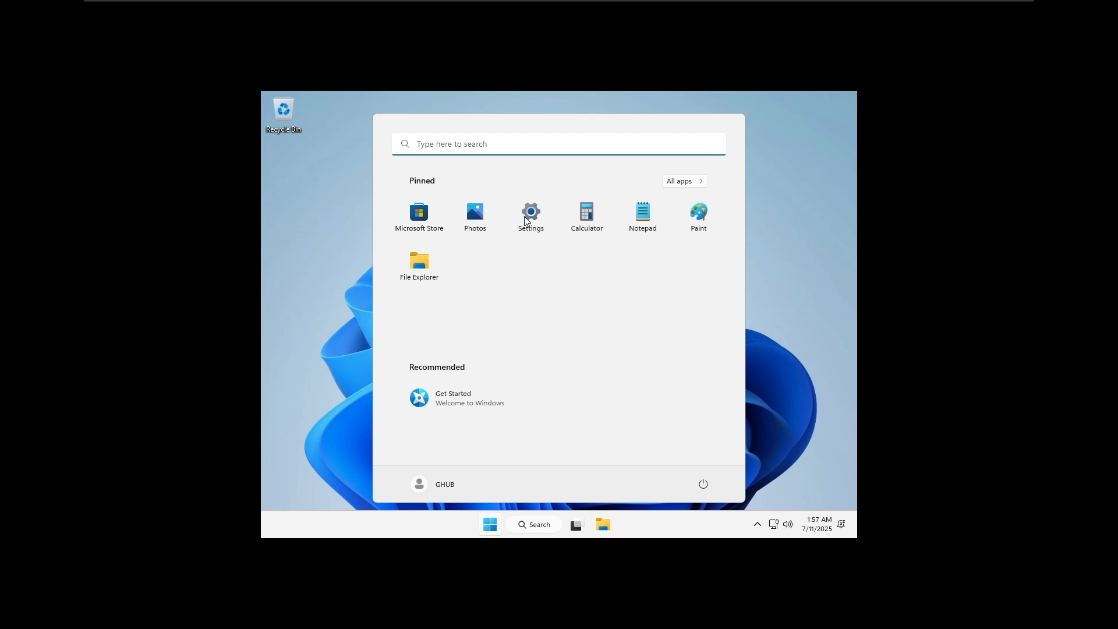
{"action": "mouse_move", "coordinate": [781, 233]}
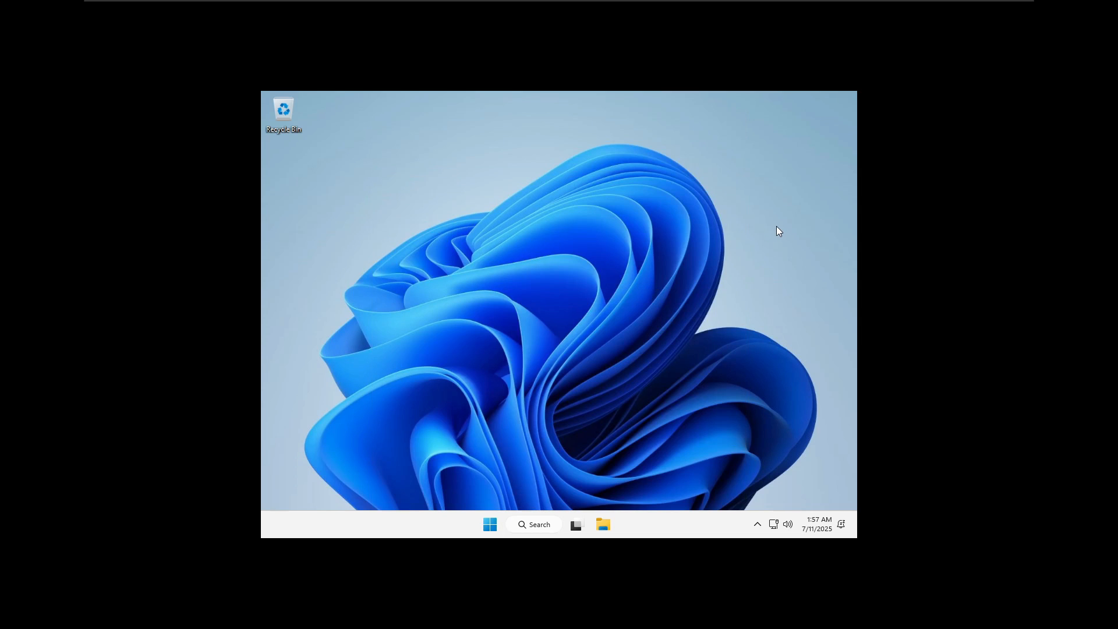
{"action": "left_click", "coordinate": [490, 524]}
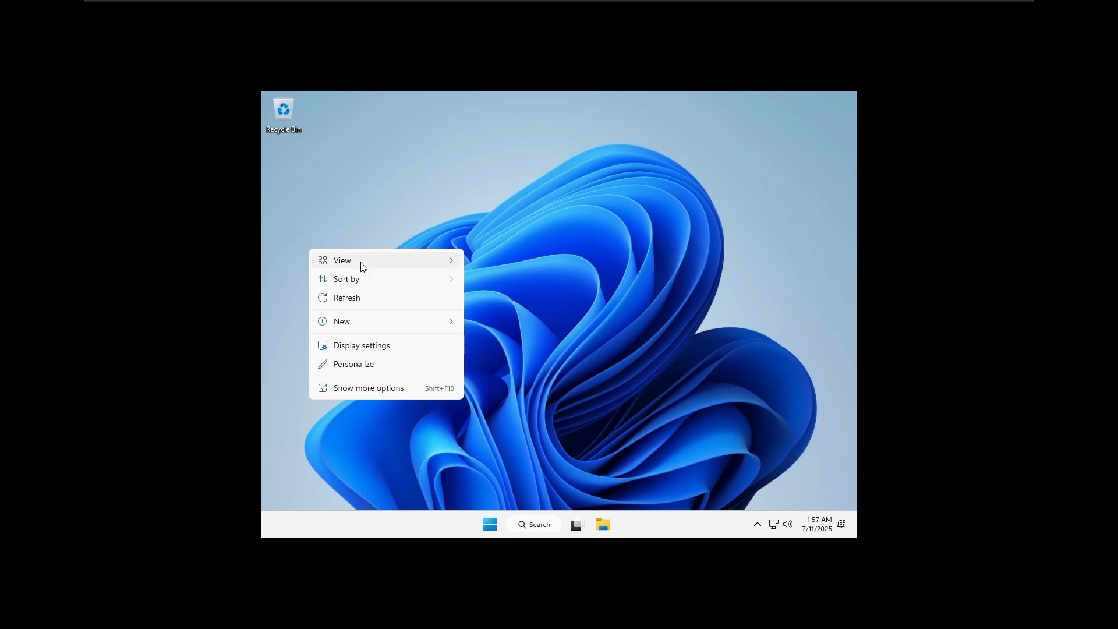
{"action": "left_click", "coordinate": [341, 322]}
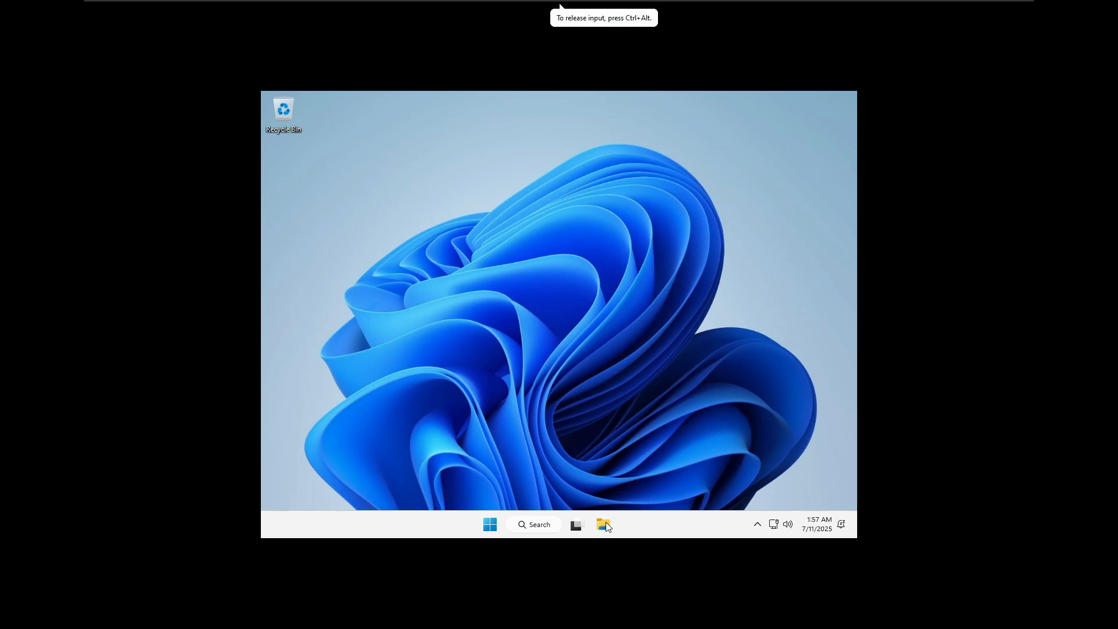
{"action": "left_click", "coordinate": [602, 525]}
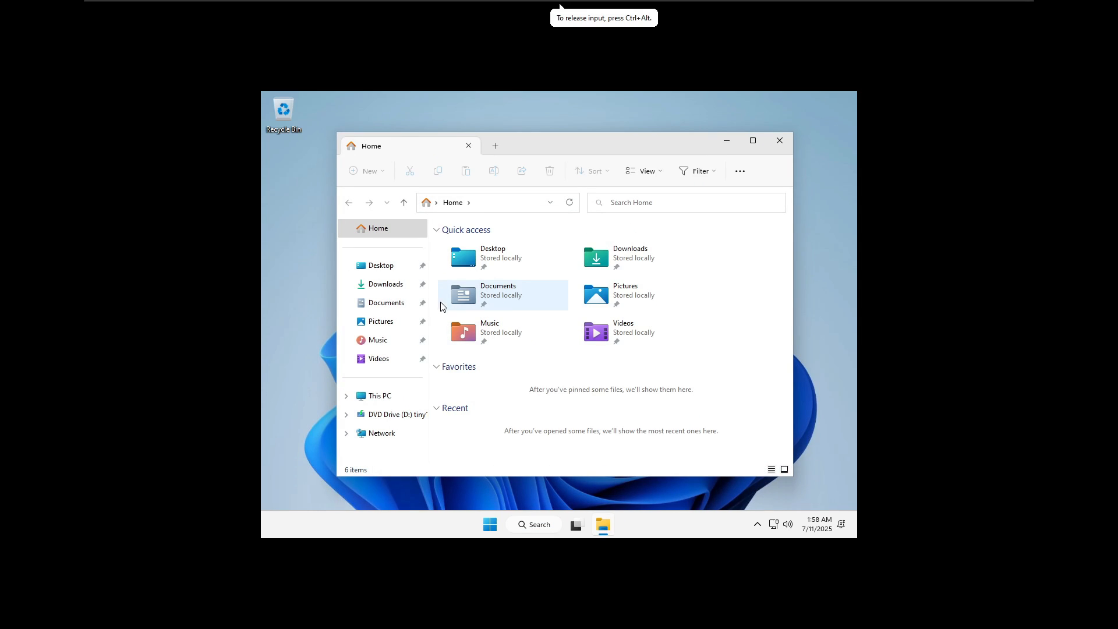
{"action": "mouse_move", "coordinate": [382, 430]}
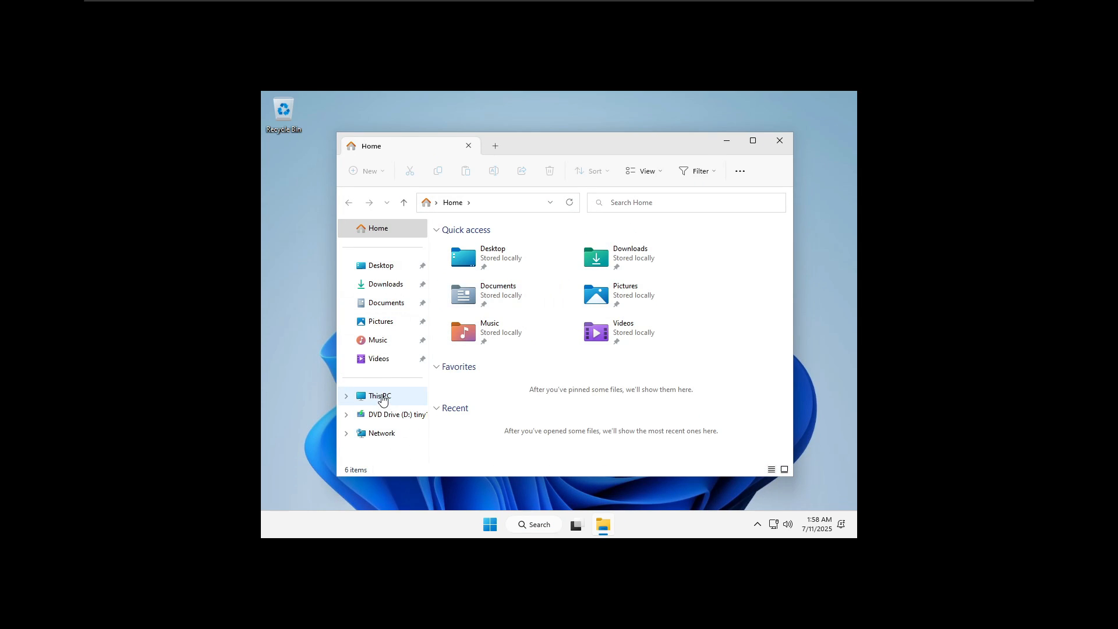
{"action": "left_click", "coordinate": [380, 396]}
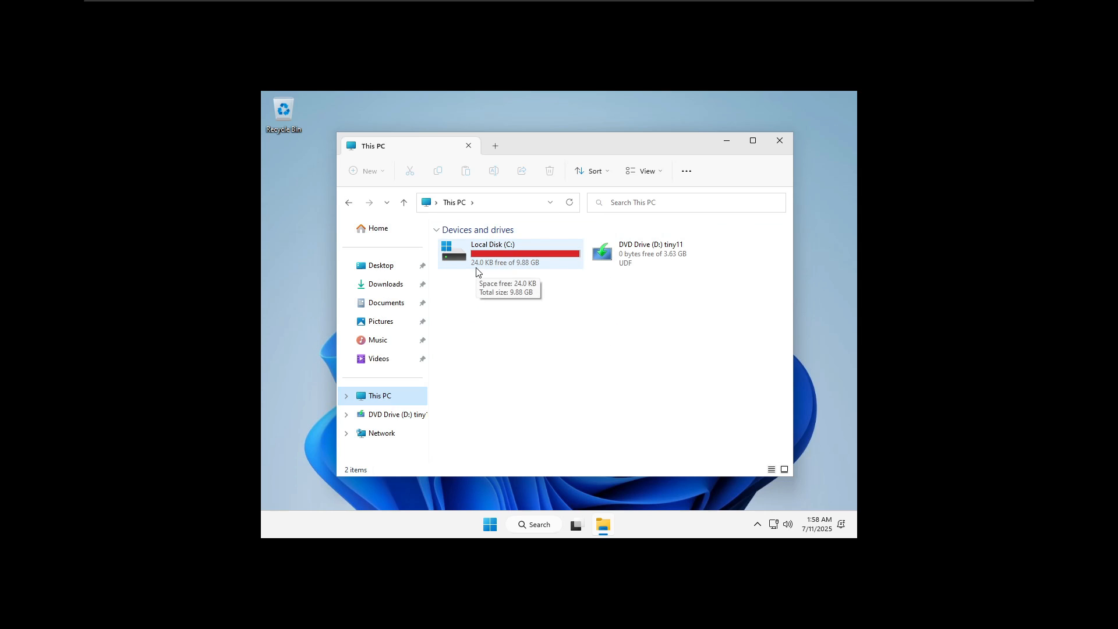
{"action": "mouse_move", "coordinate": [478, 272]}
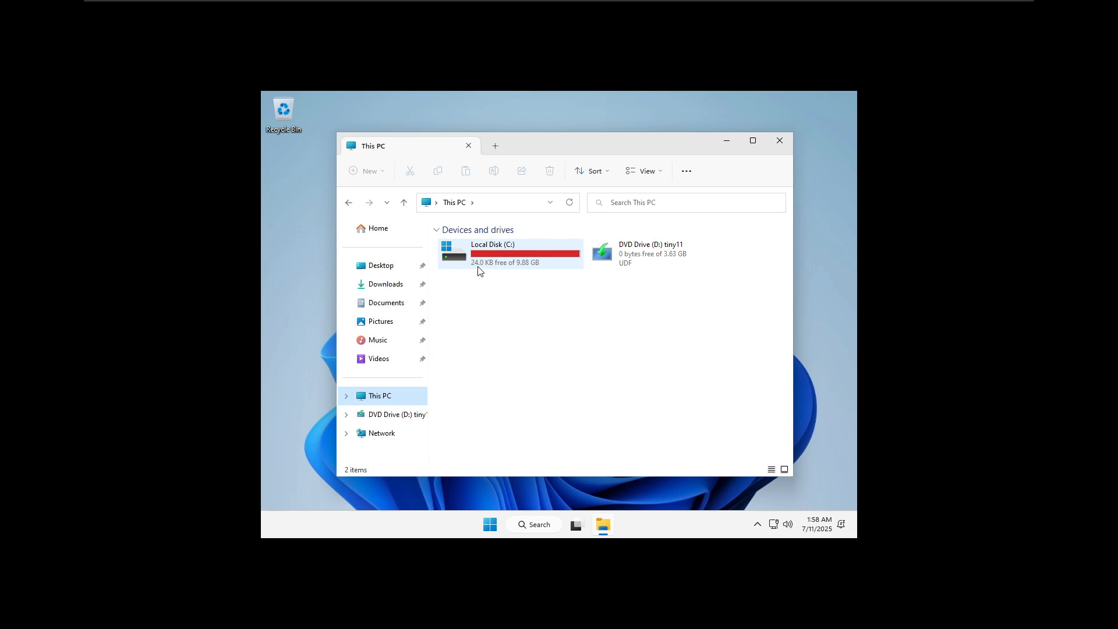
{"action": "mouse_move", "coordinate": [472, 266]}
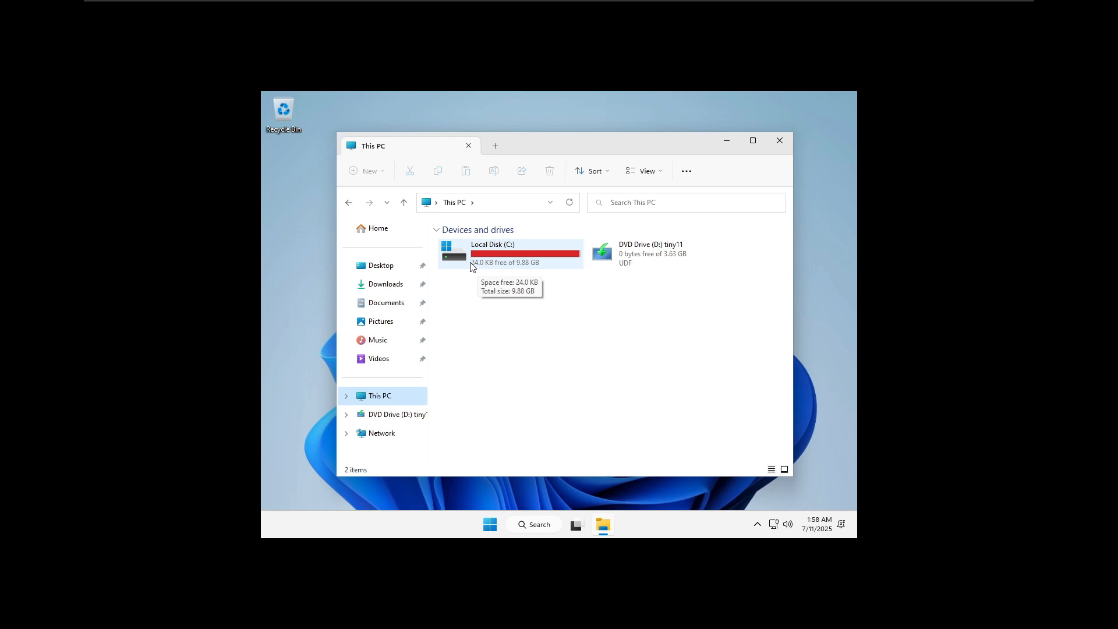
{"action": "mouse_move", "coordinate": [542, 319]}
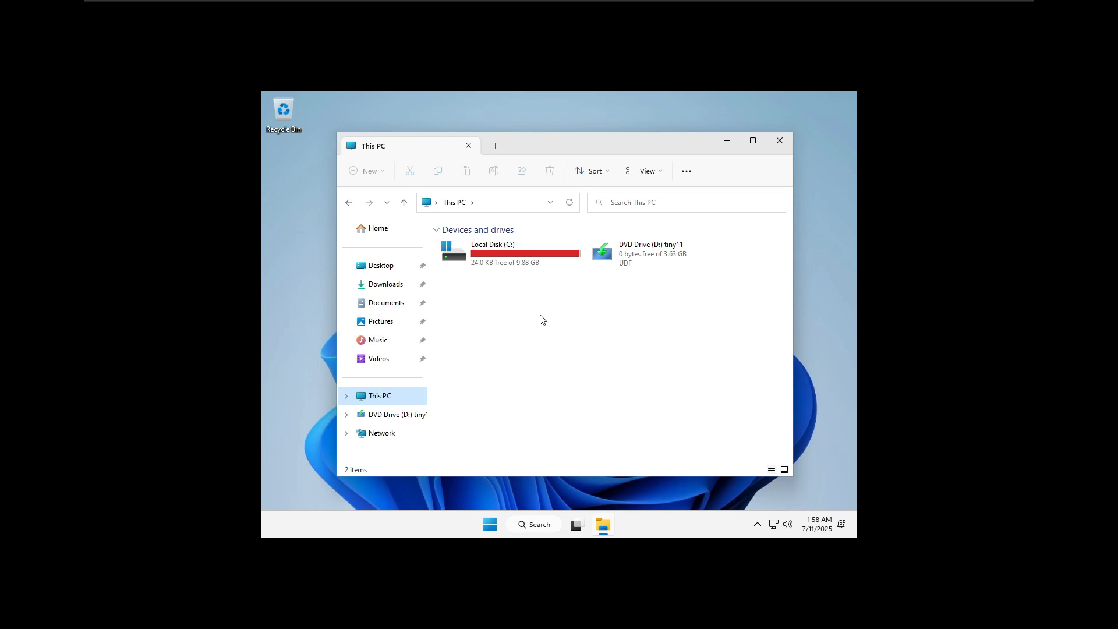
{"action": "mouse_move", "coordinate": [516, 305]}
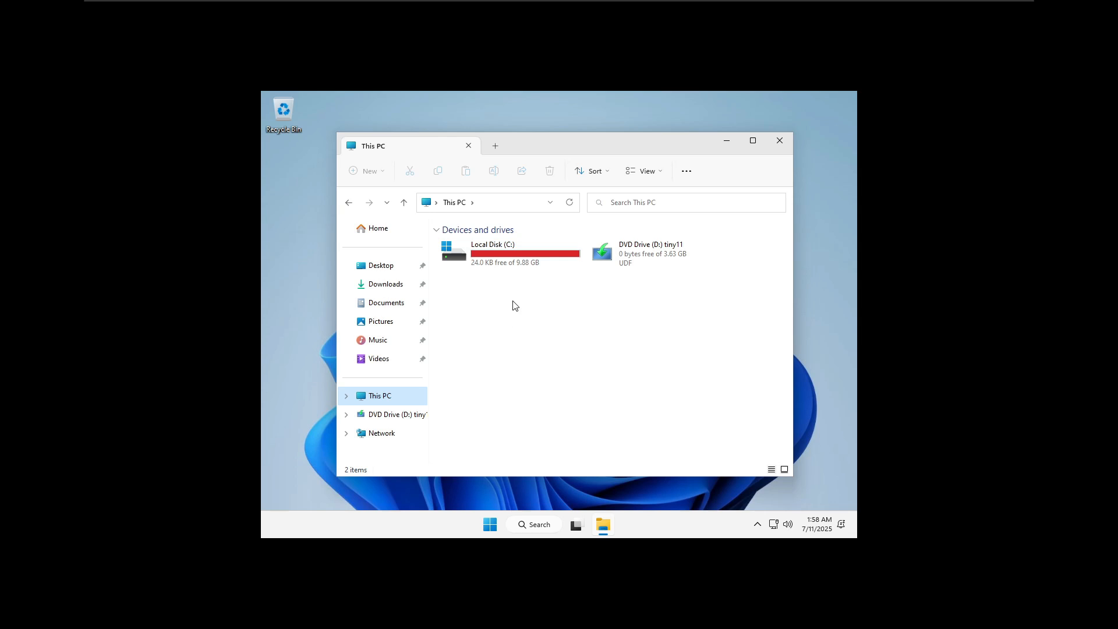
{"action": "mouse_move", "coordinate": [525, 345]}
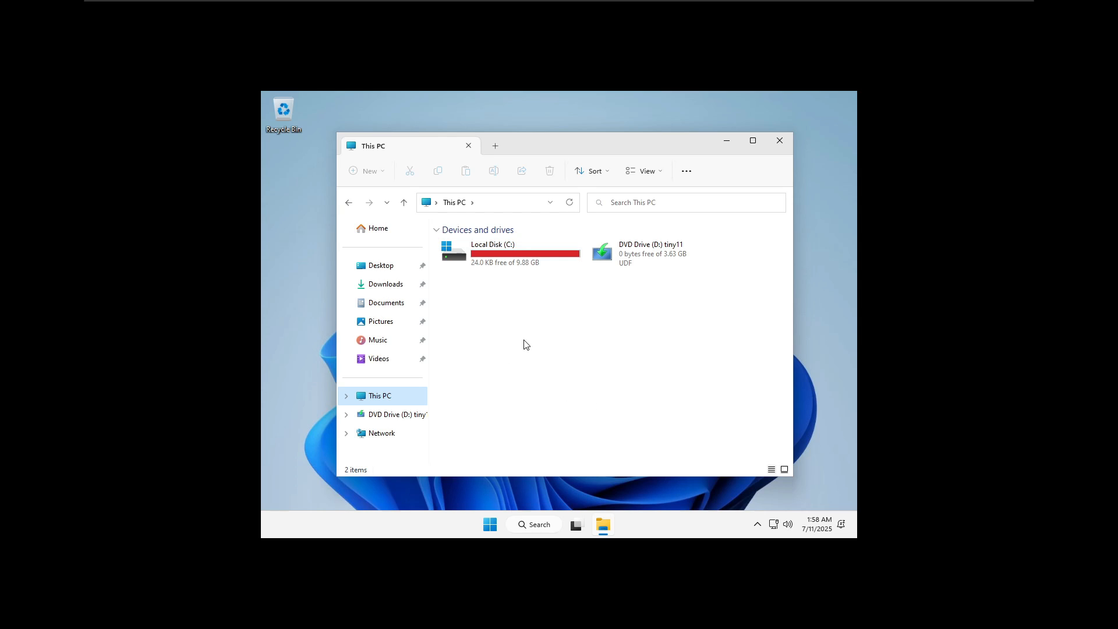
{"action": "mouse_move", "coordinate": [520, 256]}
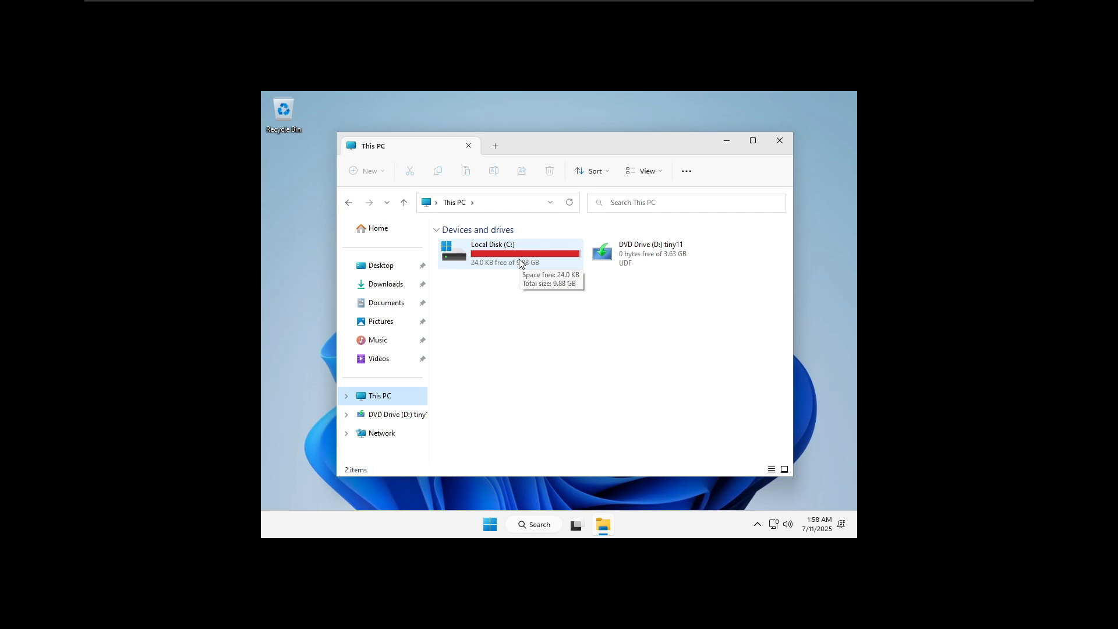
{"action": "mouse_move", "coordinate": [461, 327]}
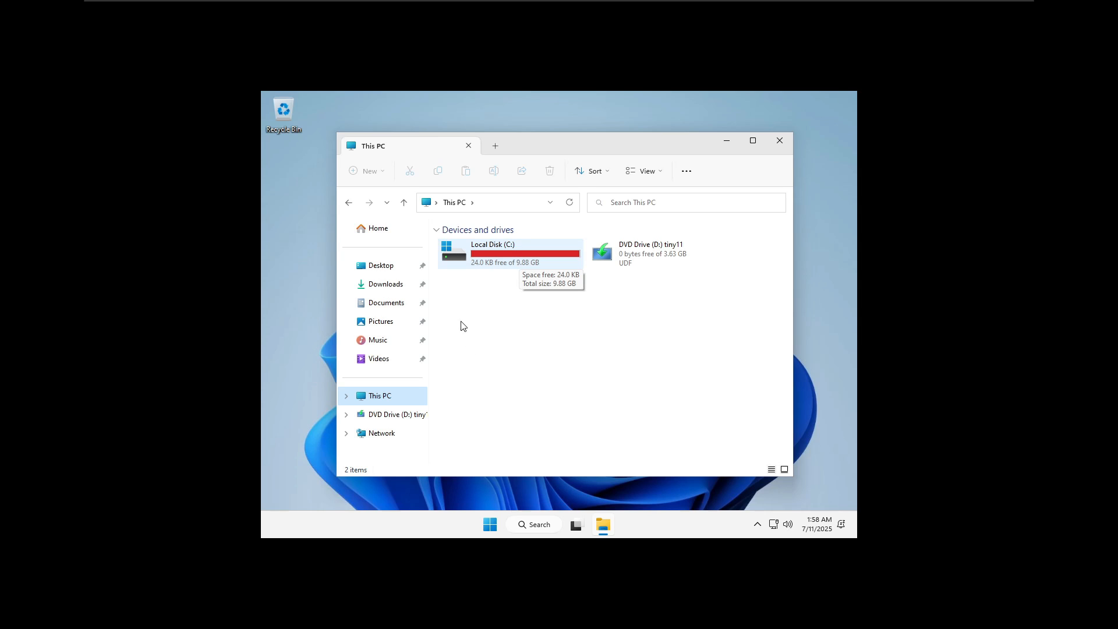
Step: View the Hard Disk (NVMe) entry in the VM settings, confirming its disk file lives on R:, then close settings
{"action": "left_click", "coordinate": [489, 525]}
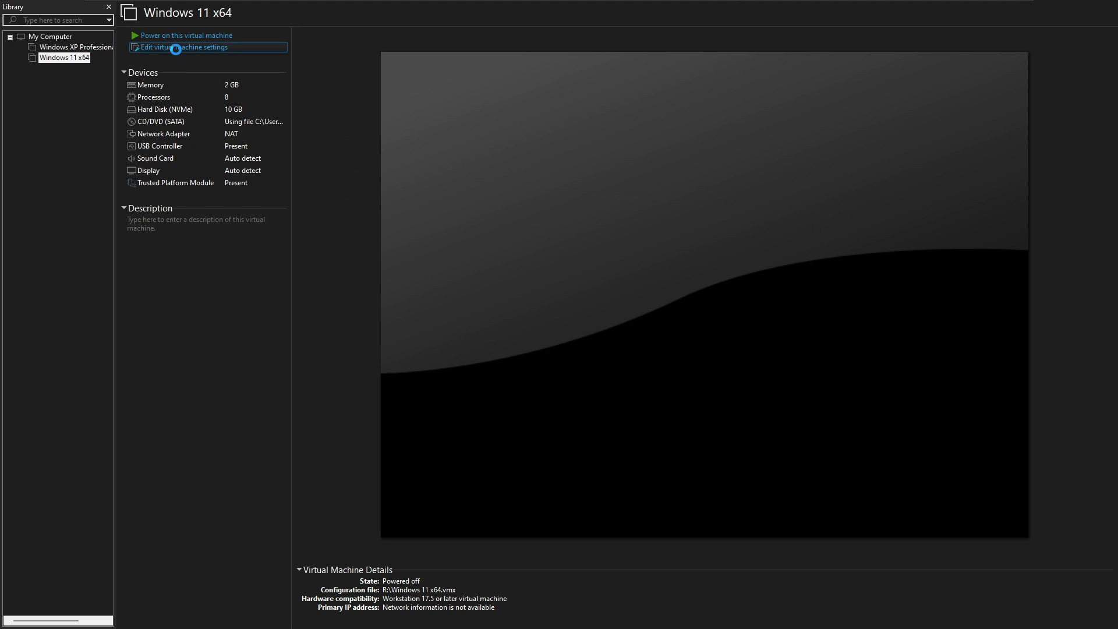
{"action": "left_click", "coordinate": [184, 47]}
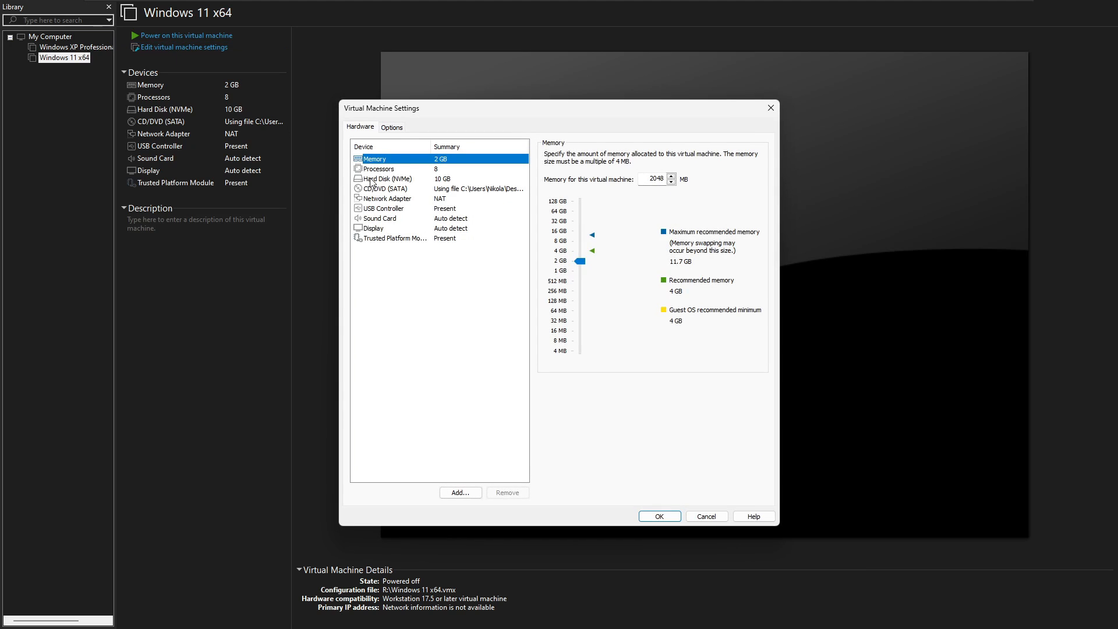
{"action": "left_click", "coordinate": [384, 178]}
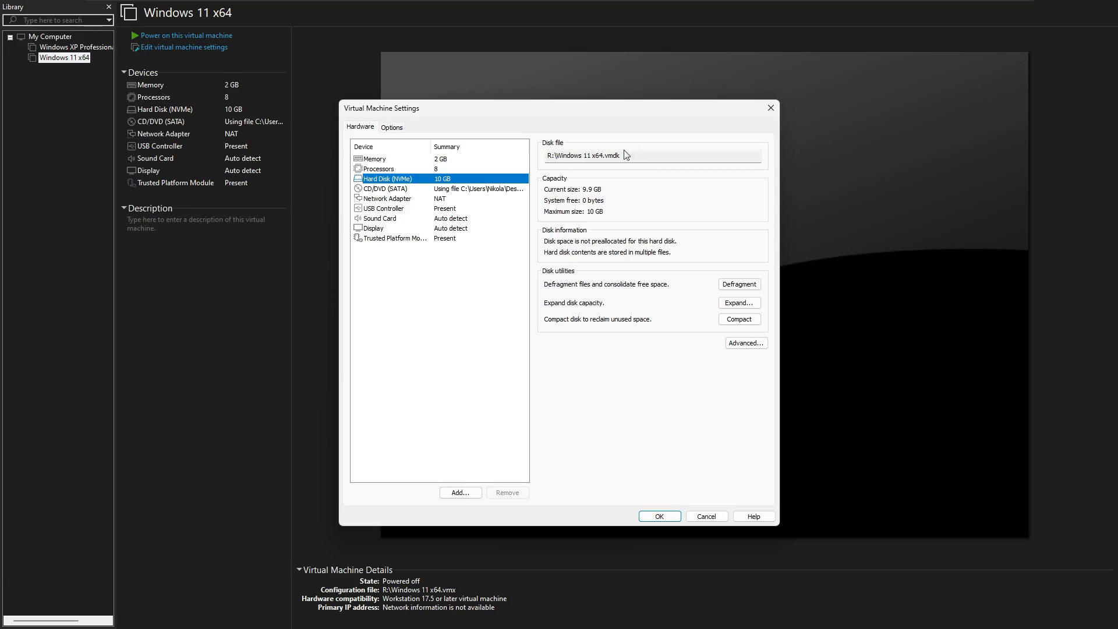
{"action": "mouse_move", "coordinate": [769, 109]}
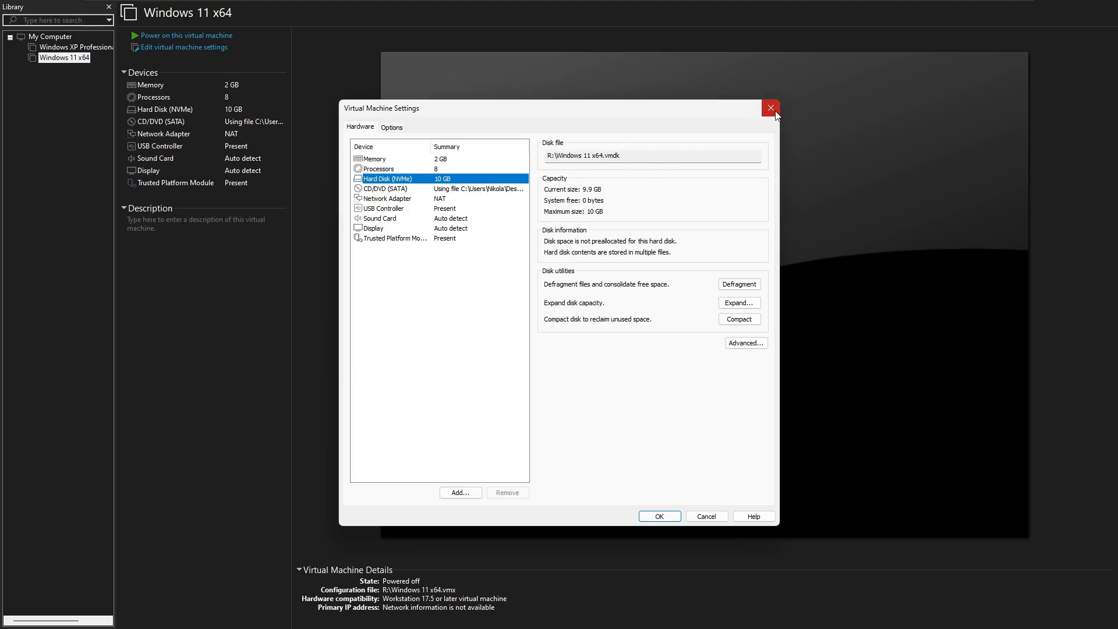
{"action": "left_click", "coordinate": [770, 107]}
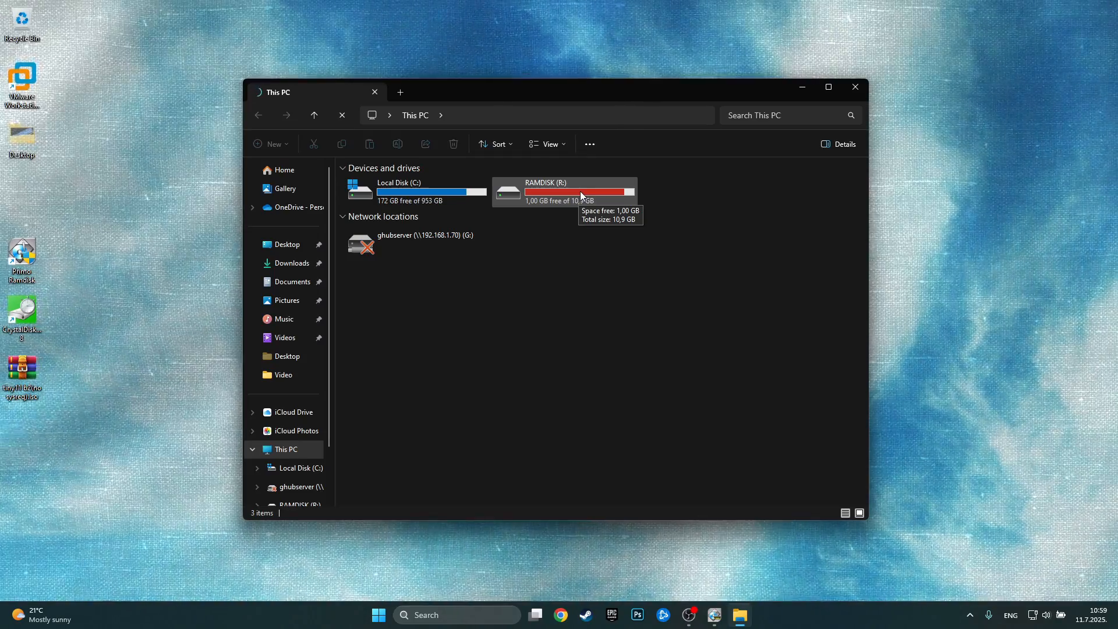
{"action": "mouse_move", "coordinate": [539, 205]}
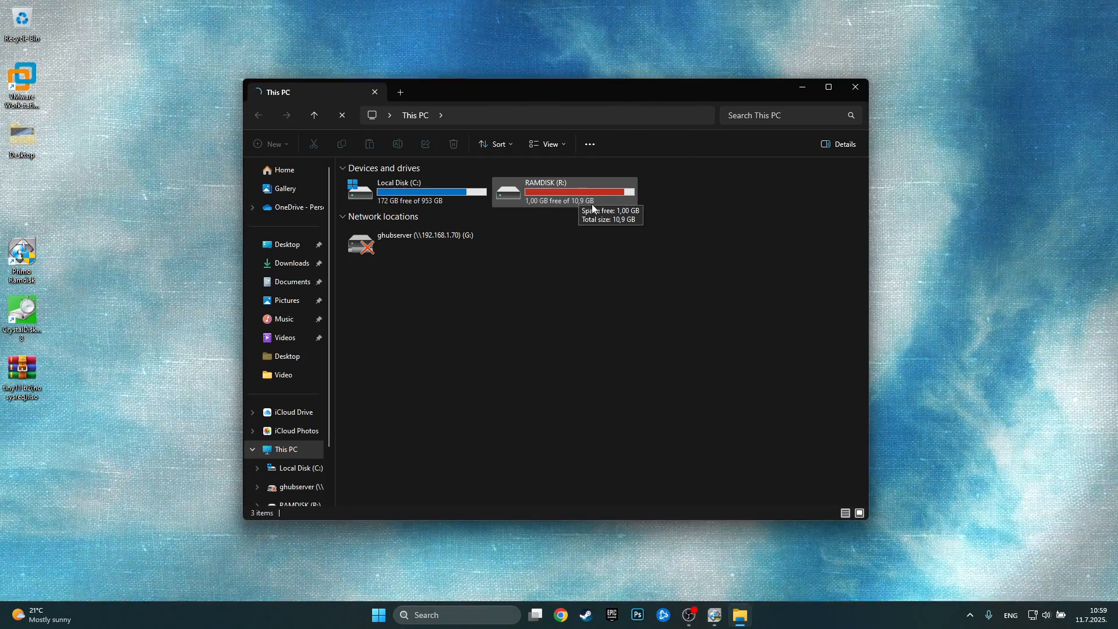
{"action": "mouse_move", "coordinate": [588, 202]}
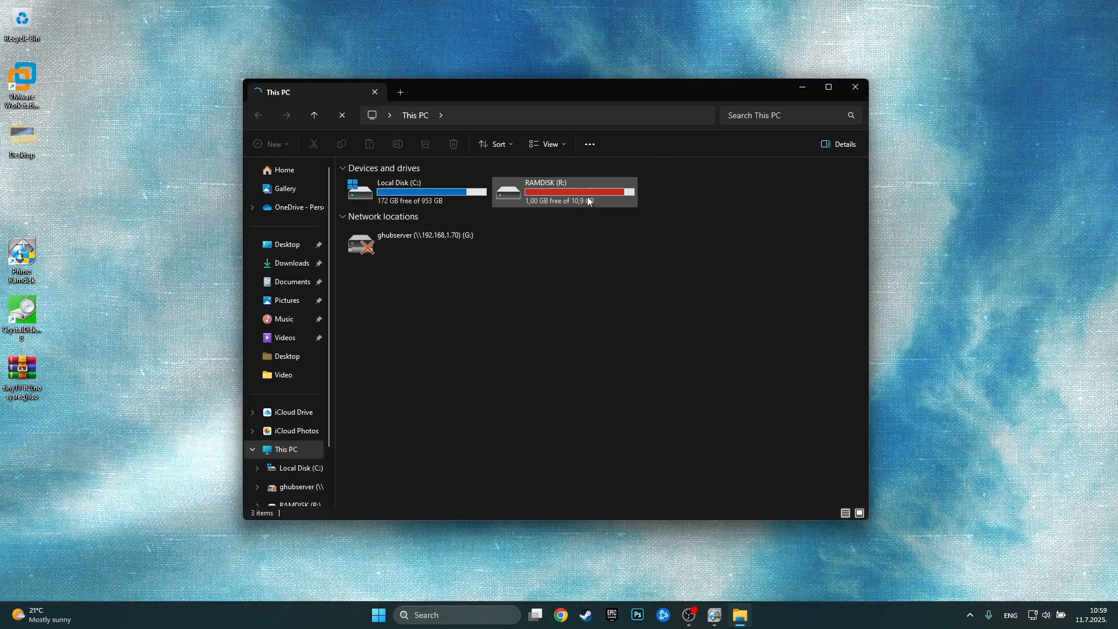
Step: Browse RAMDISK (R:) and its Windows 11 x64 files: s001.vmdk, .vmsd and mksSandbox.log among 15 items
{"action": "double_click", "coordinate": [564, 191]}
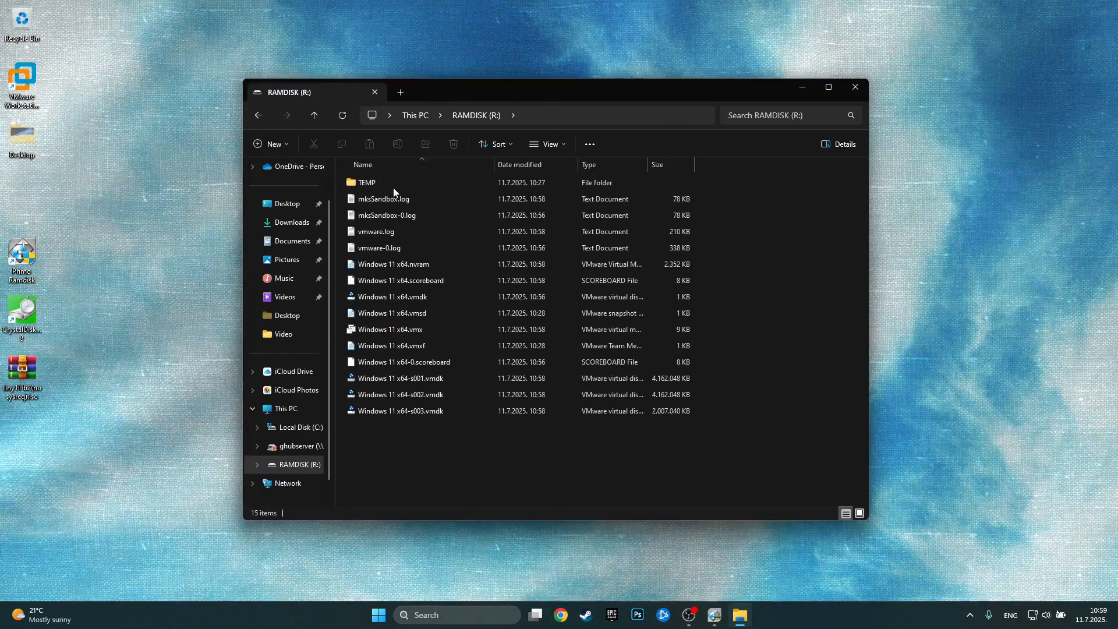
{"action": "left_click", "coordinate": [400, 377]}
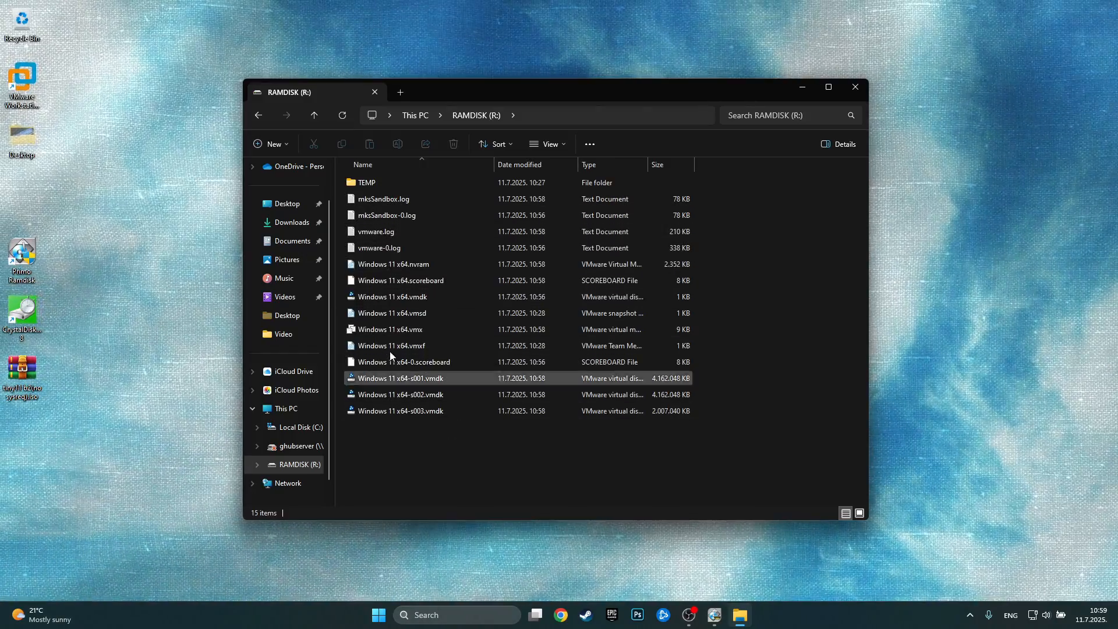
{"action": "left_click", "coordinate": [392, 313]}
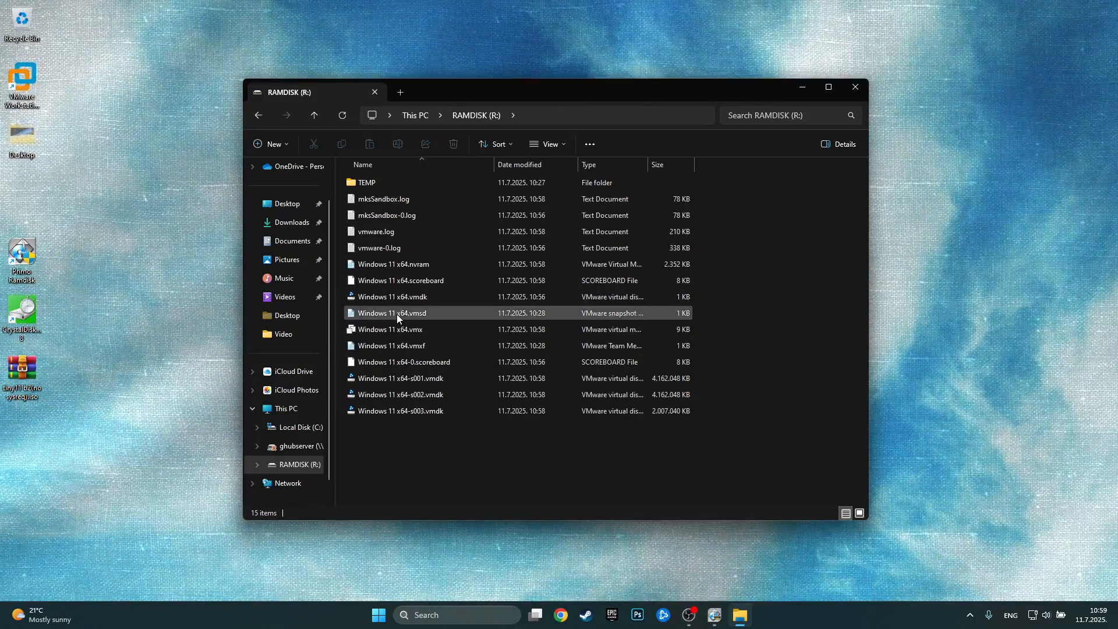
{"action": "left_click", "coordinate": [383, 198]}
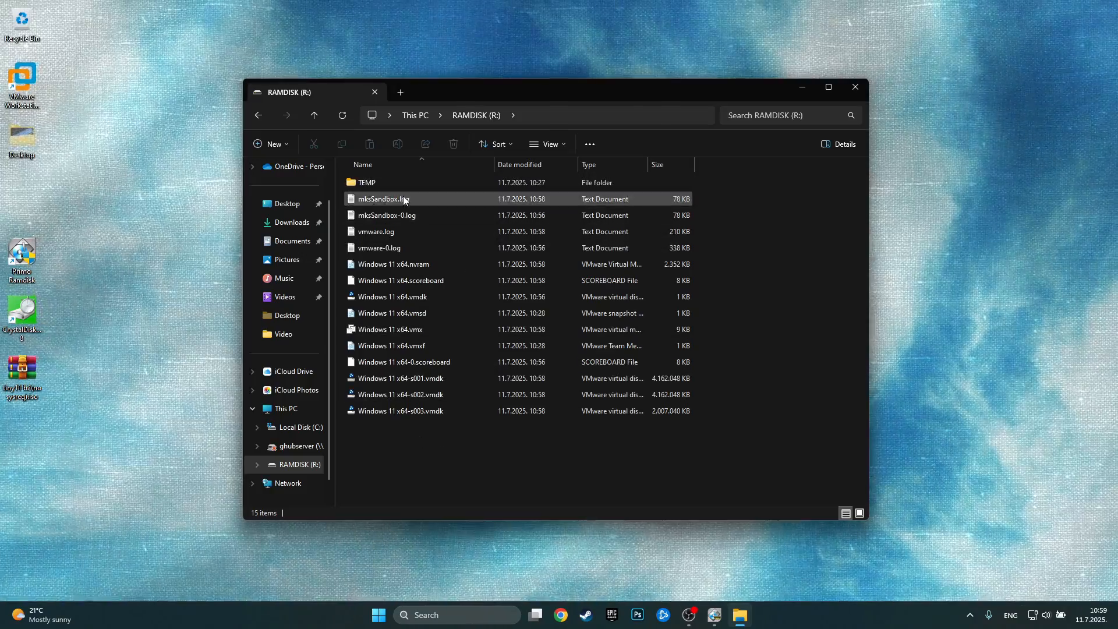
{"action": "left_click", "coordinate": [391, 313]}
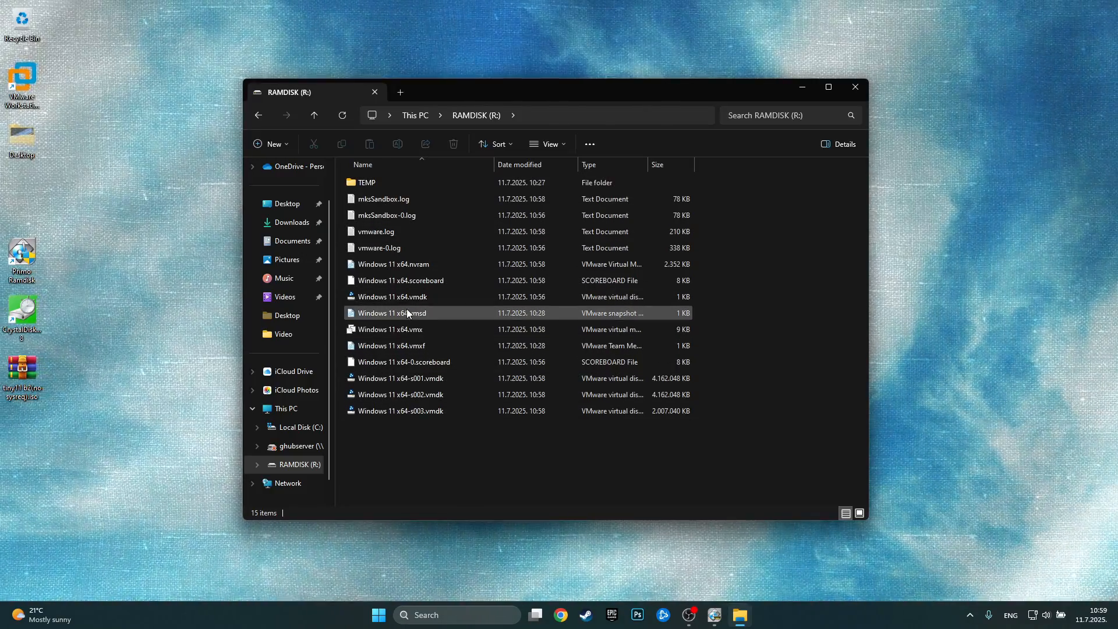
{"action": "mouse_move", "coordinate": [391, 312]}
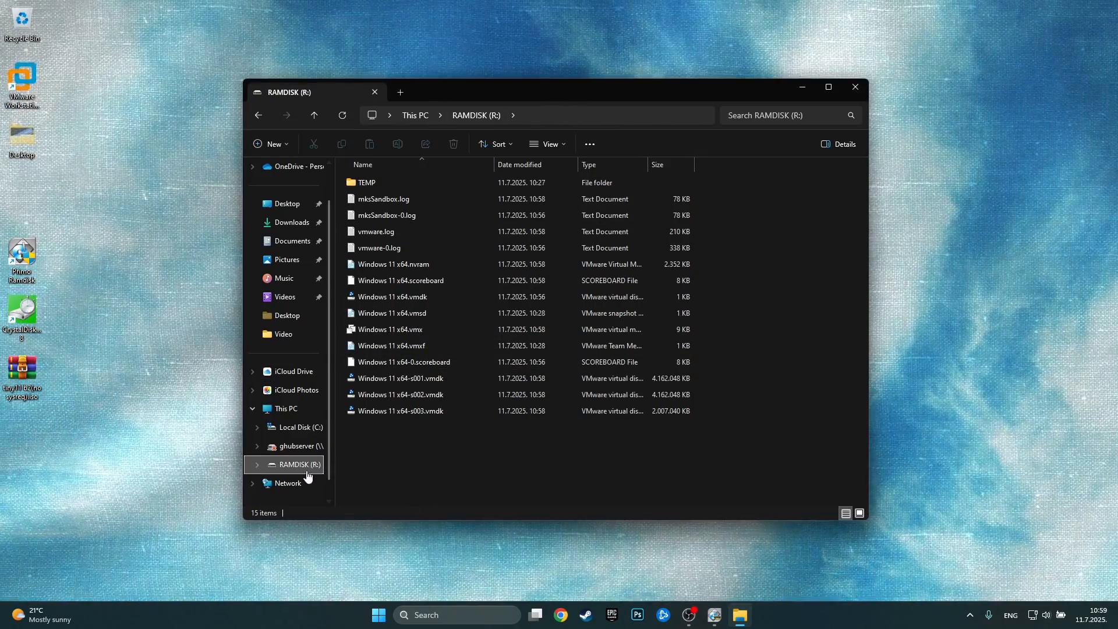
{"action": "mouse_move", "coordinate": [449, 208]}
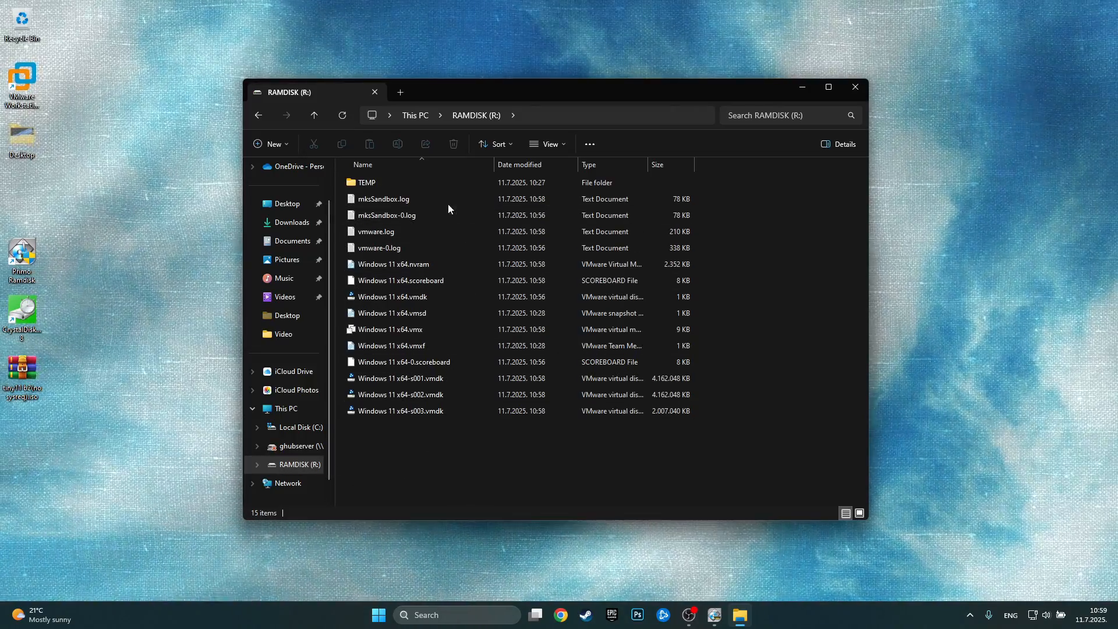
{"action": "left_click", "coordinate": [385, 183]}
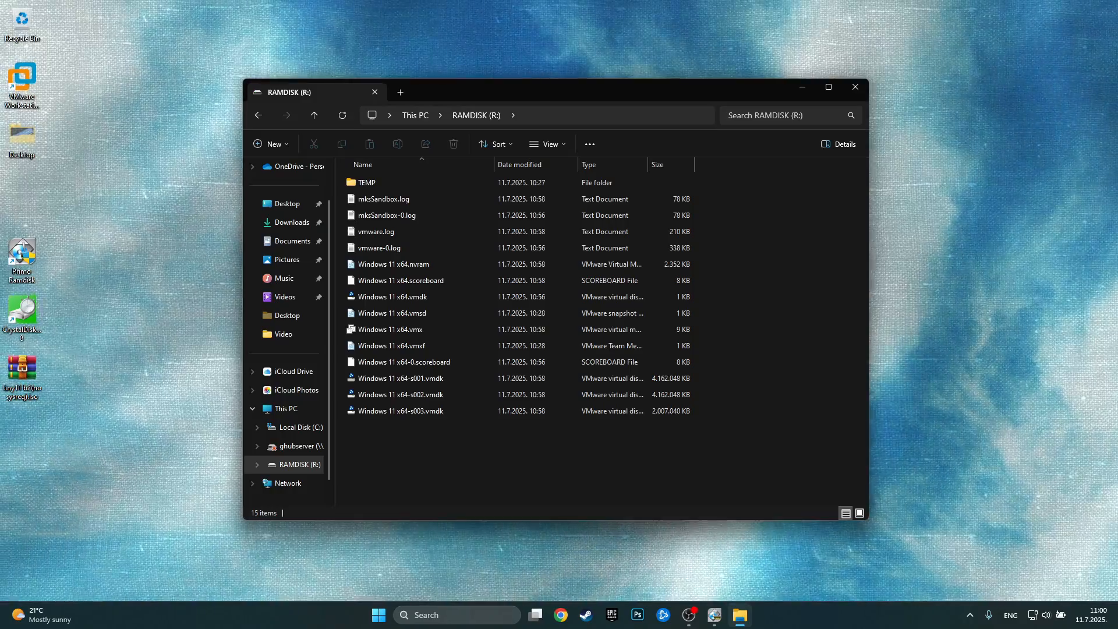
Step: After the host restart, view RAMDISK (R:) at 10,8 GB free holding only the TEMP folder
{"action": "left_click", "coordinate": [414, 116]}
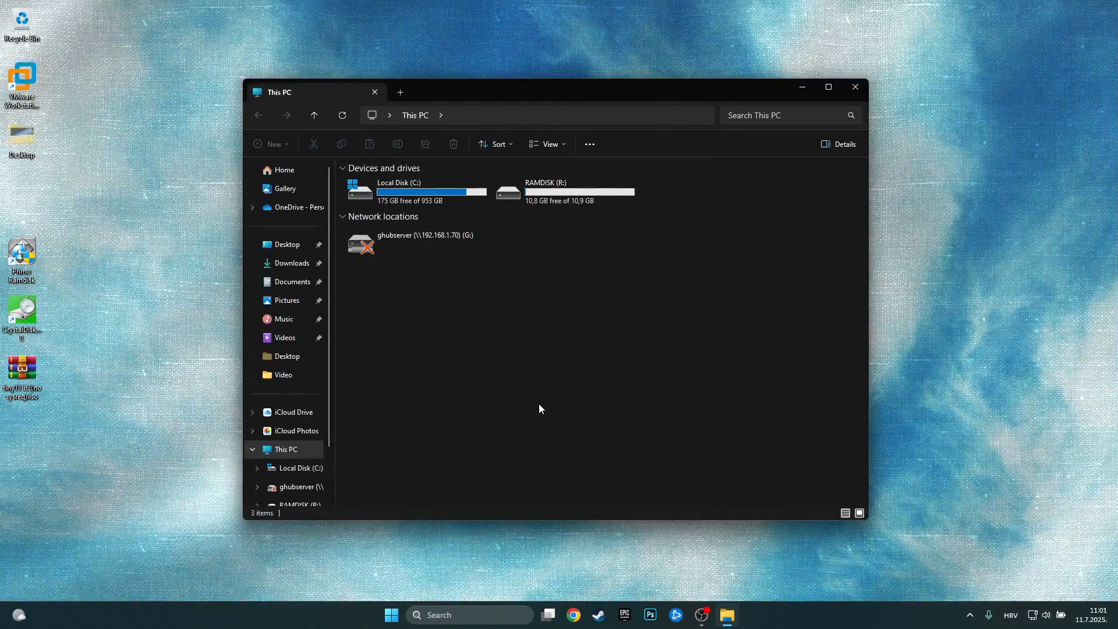
{"action": "left_click", "coordinate": [564, 191]}
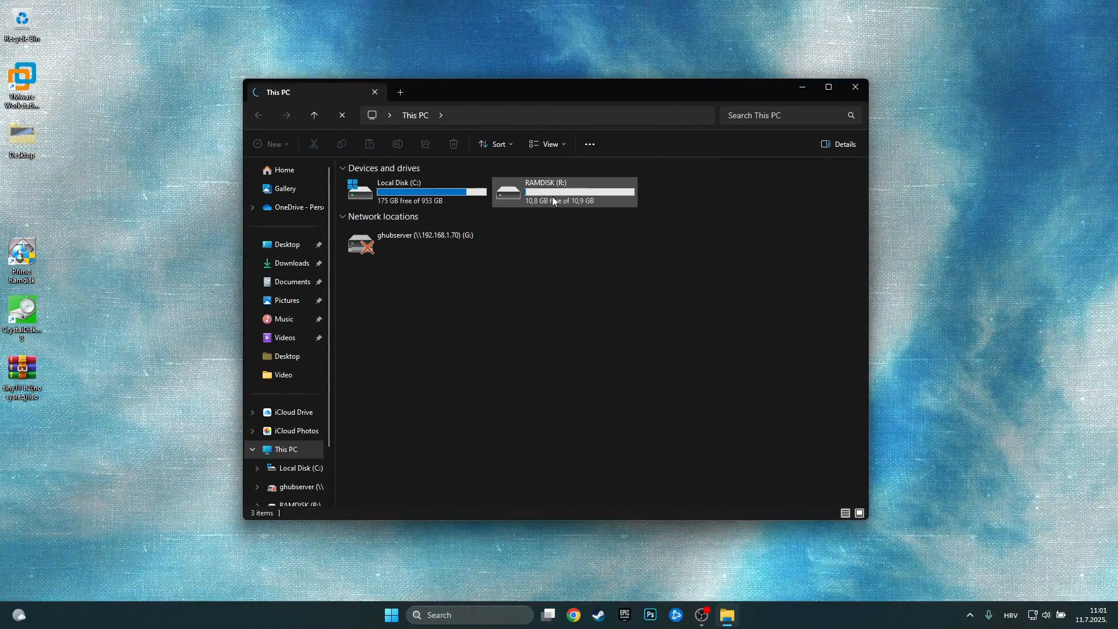
{"action": "mouse_move", "coordinate": [549, 211]}
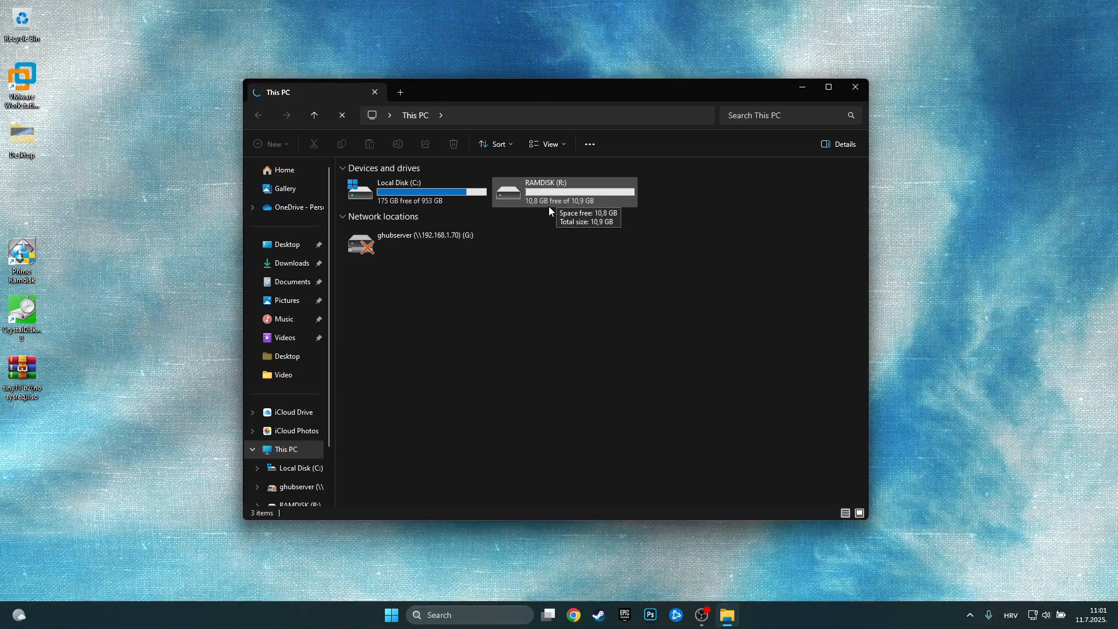
{"action": "double_click", "coordinate": [564, 191]}
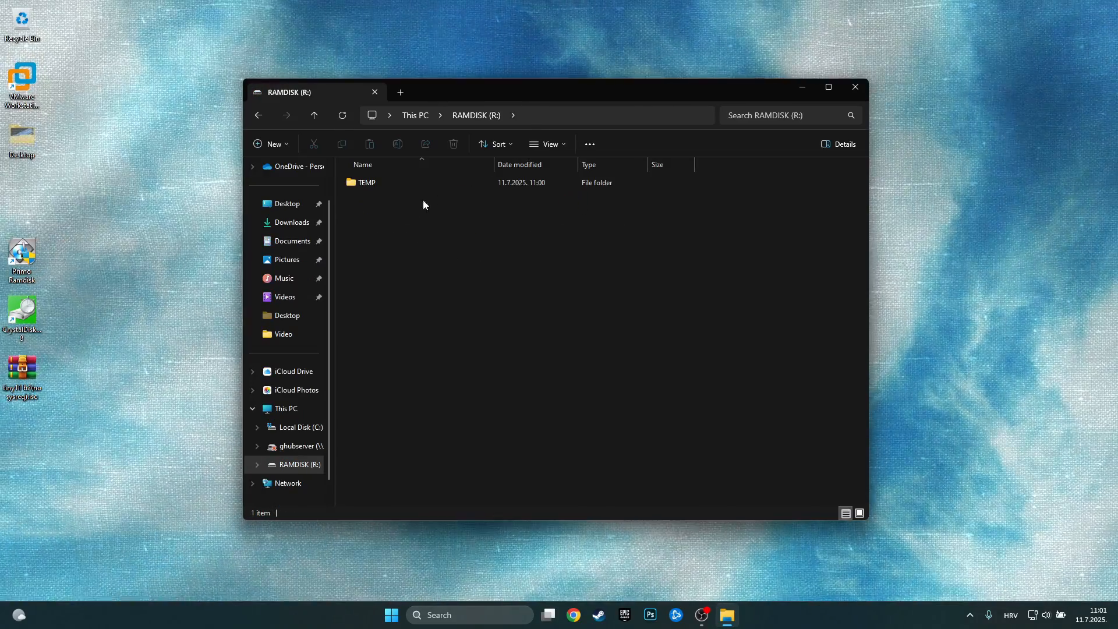
{"action": "mouse_move", "coordinate": [384, 359]}
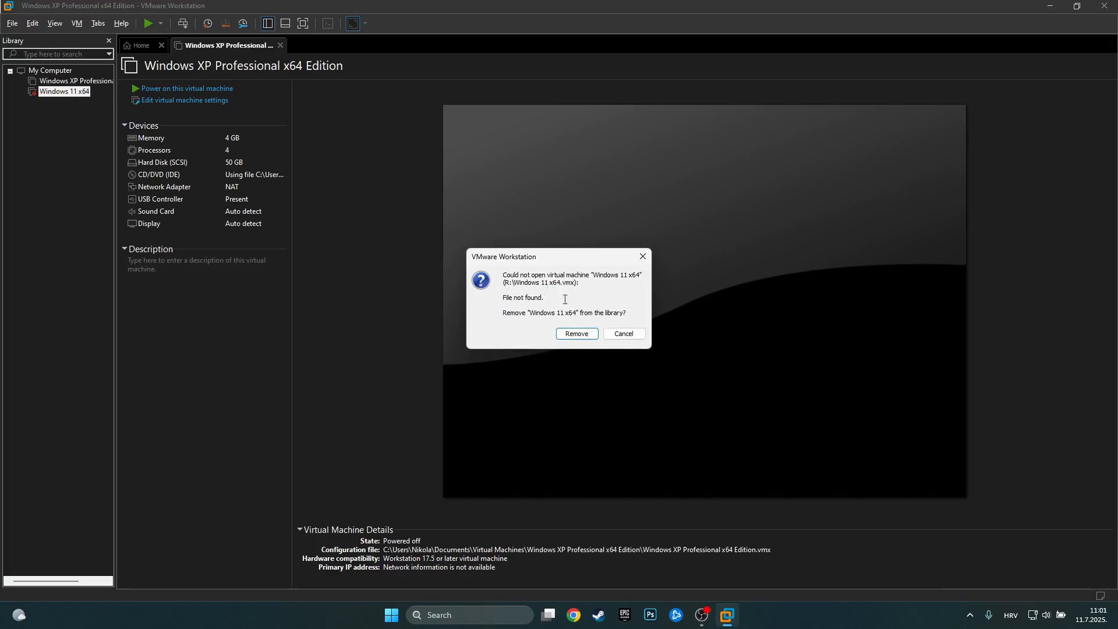
{"action": "mouse_move", "coordinate": [522, 303]}
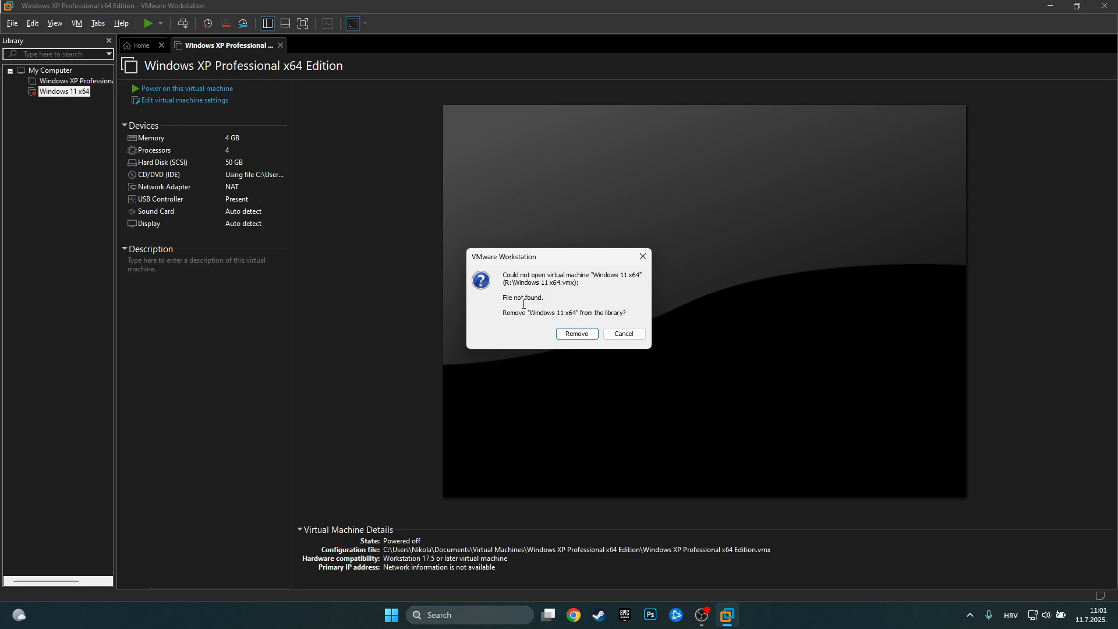
{"action": "mouse_move", "coordinate": [576, 333]}
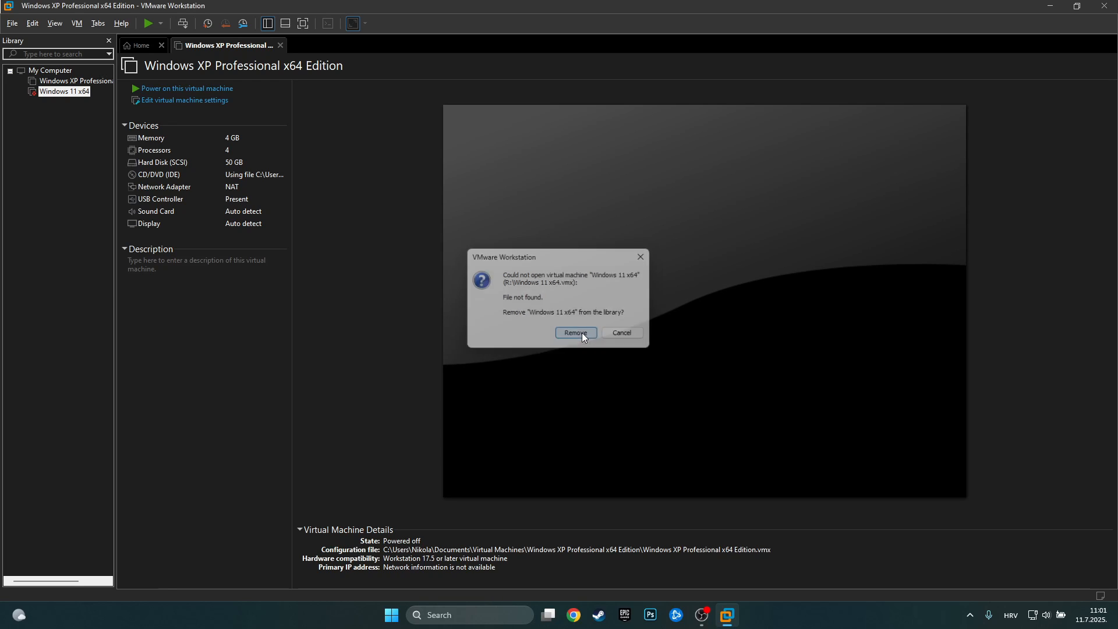
Step: Remove the missing Windows 11 x64 machine from the library via the File not found dialog
{"action": "left_click", "coordinate": [574, 332]}
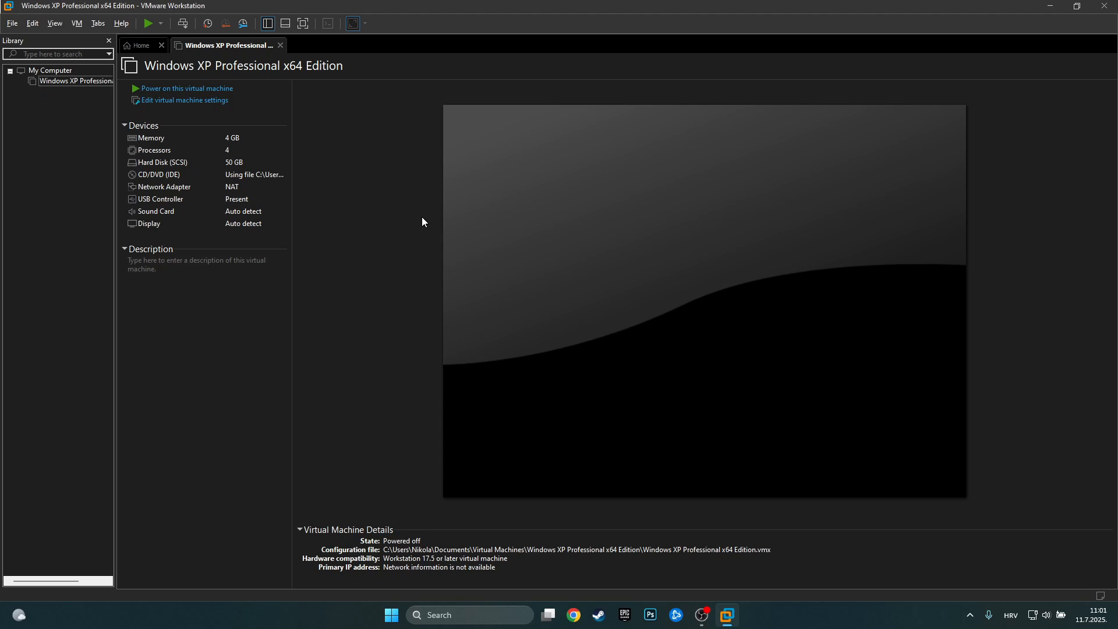